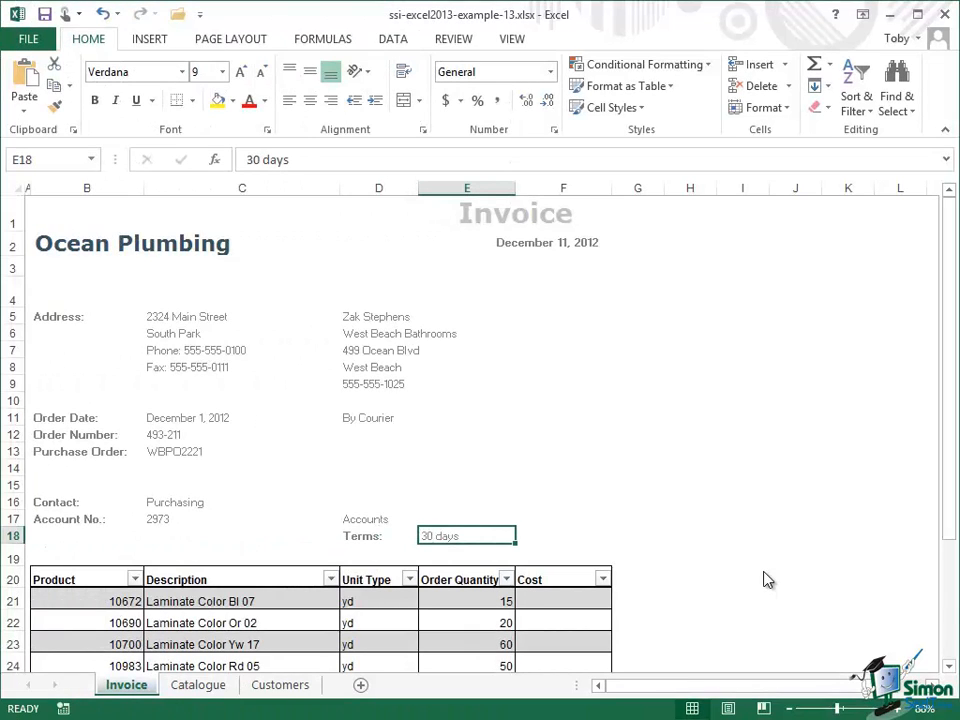
mouse_move(511, 209)
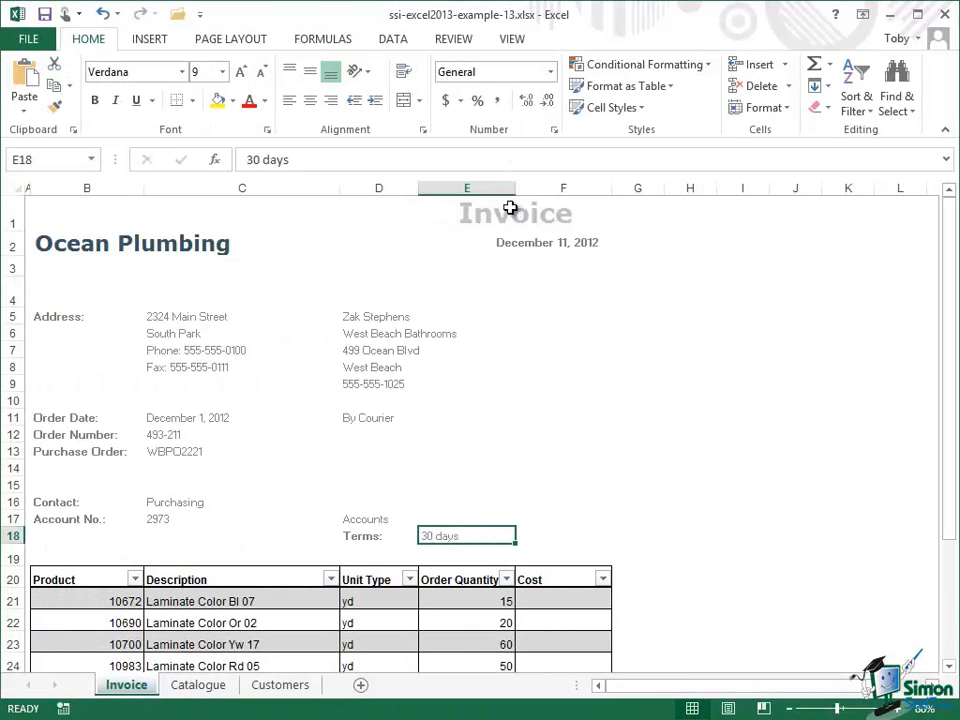
mouse_move(63, 245)
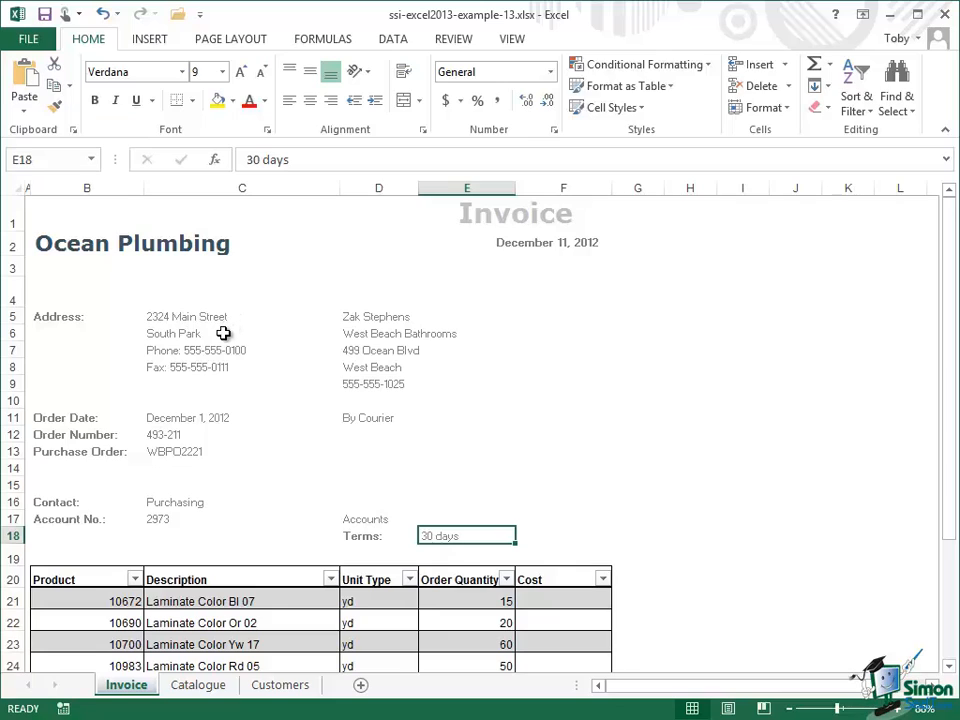
mouse_move(100, 326)
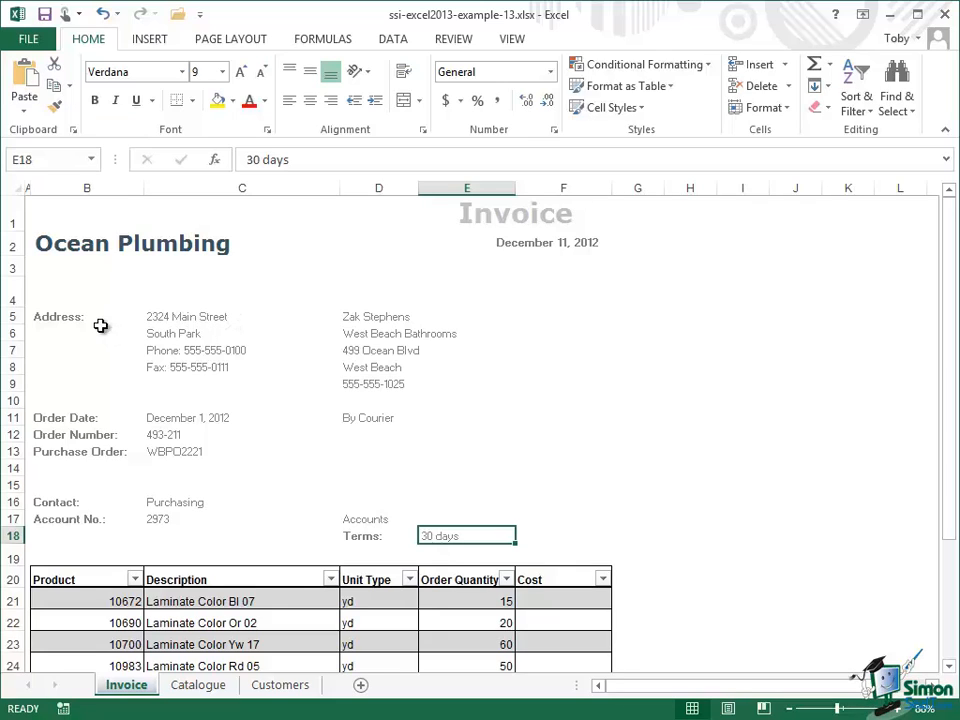
mouse_move(386, 331)
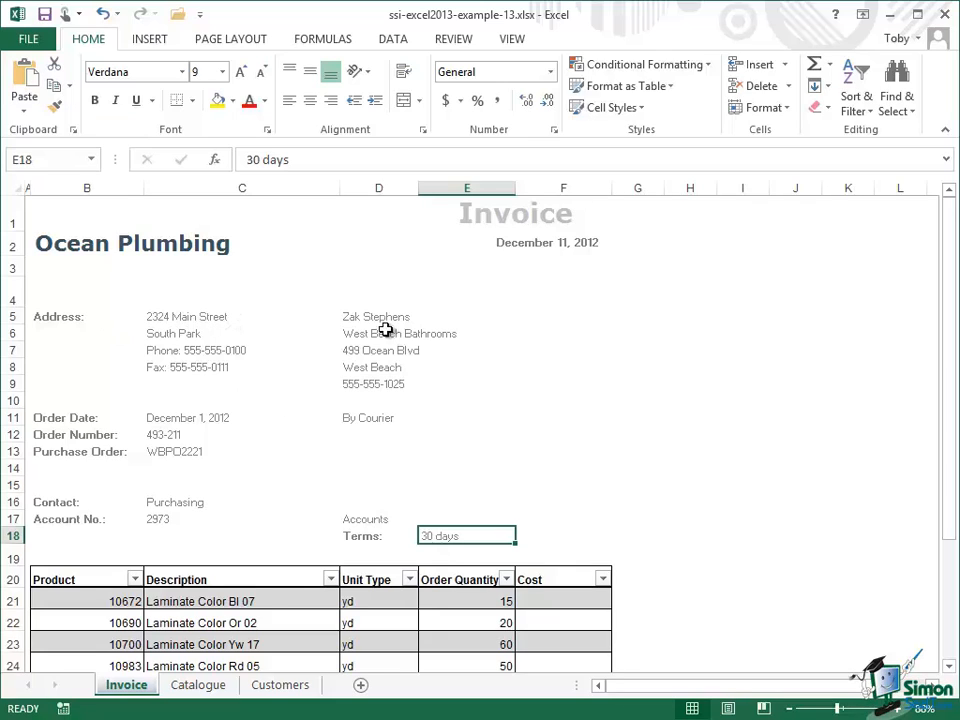
mouse_move(347, 339)
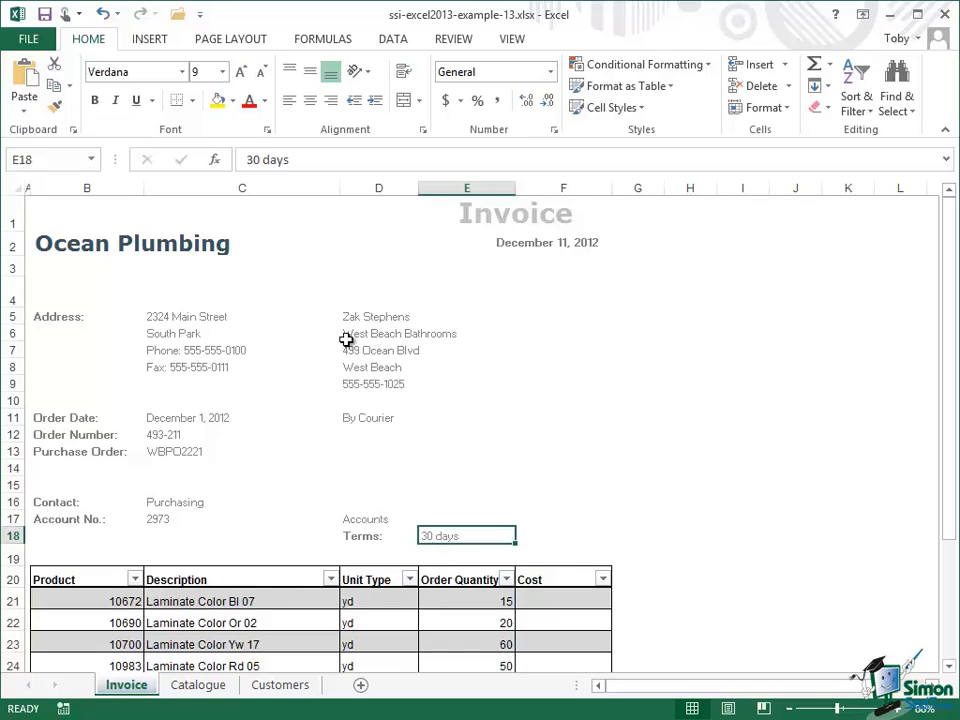
mouse_move(395, 366)
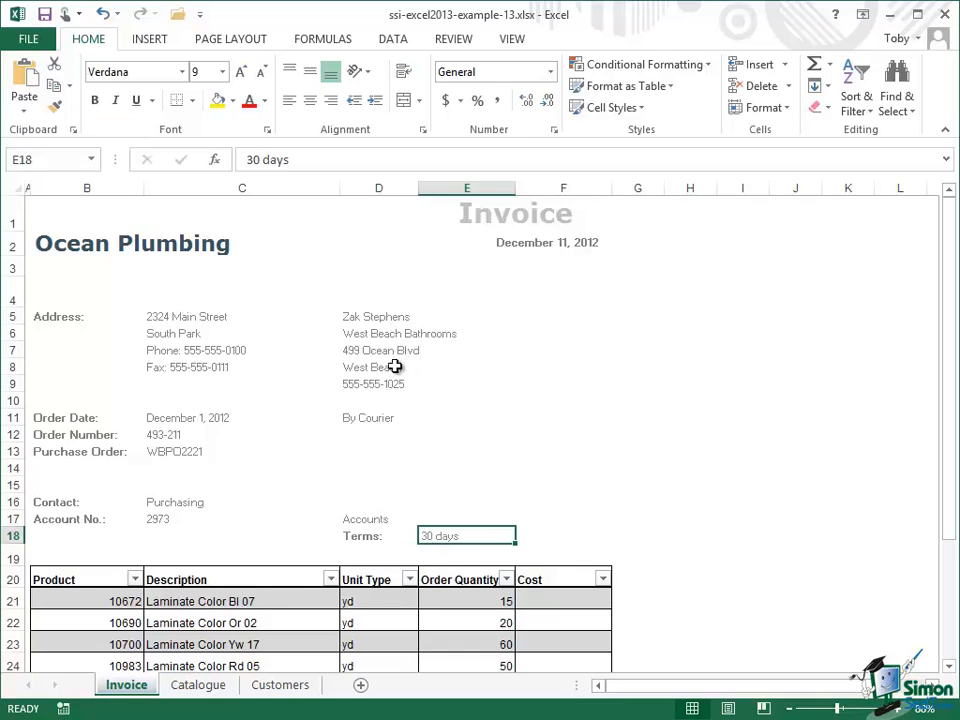
mouse_move(375, 418)
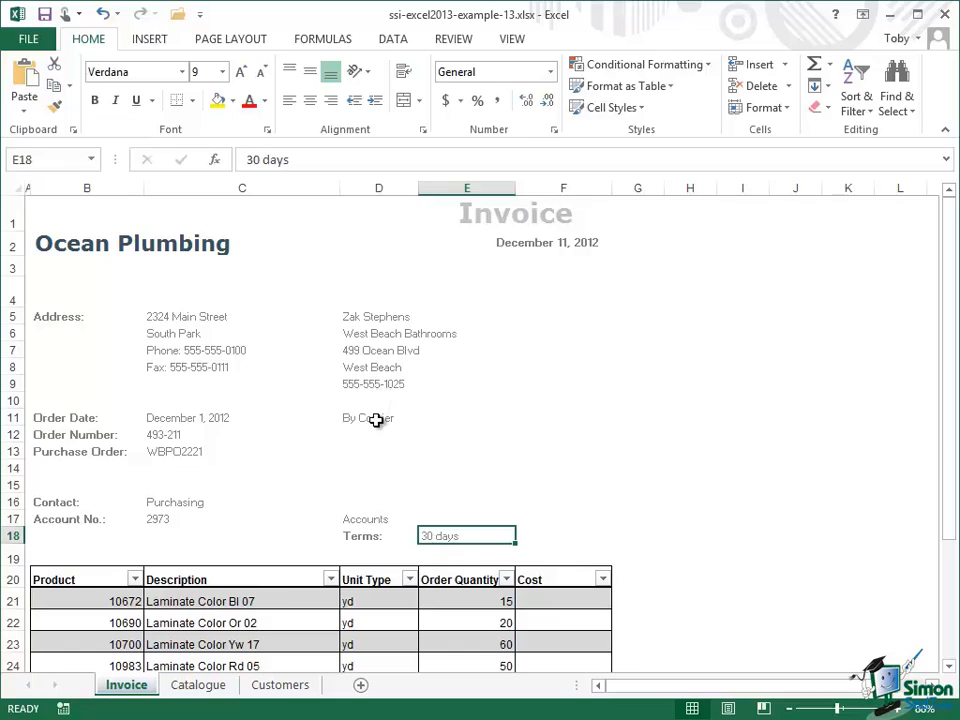
mouse_move(230, 419)
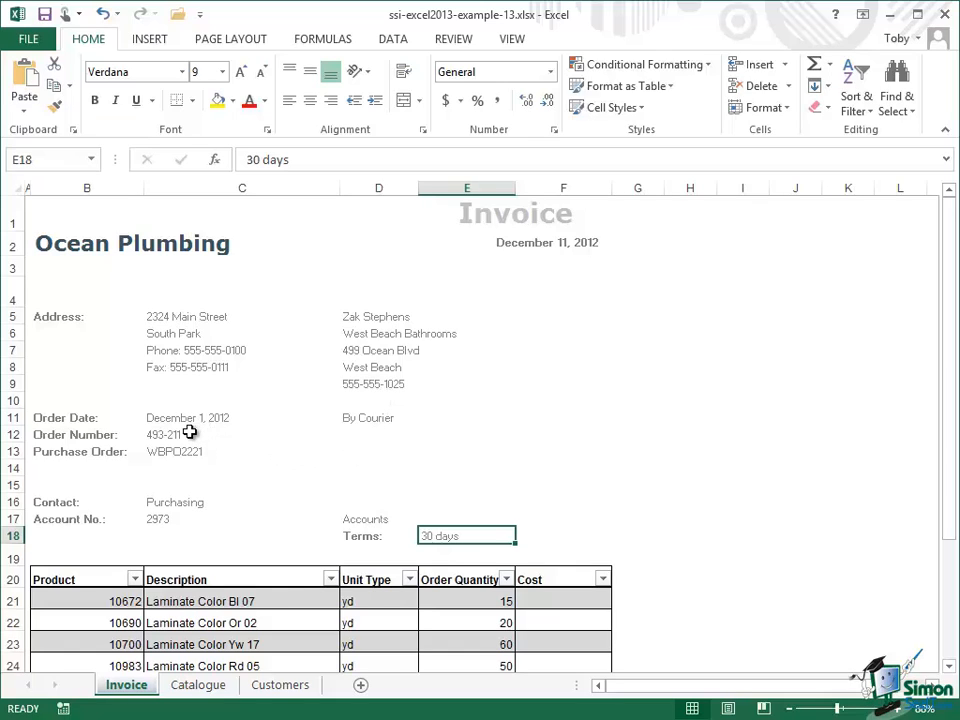
mouse_move(185, 452)
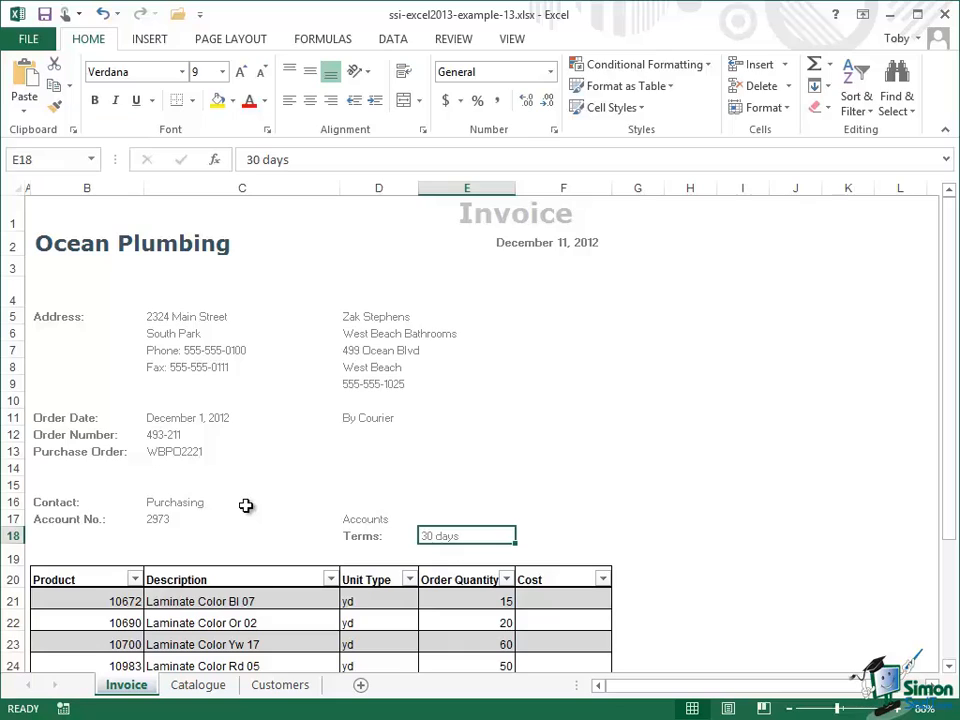
mouse_move(178, 519)
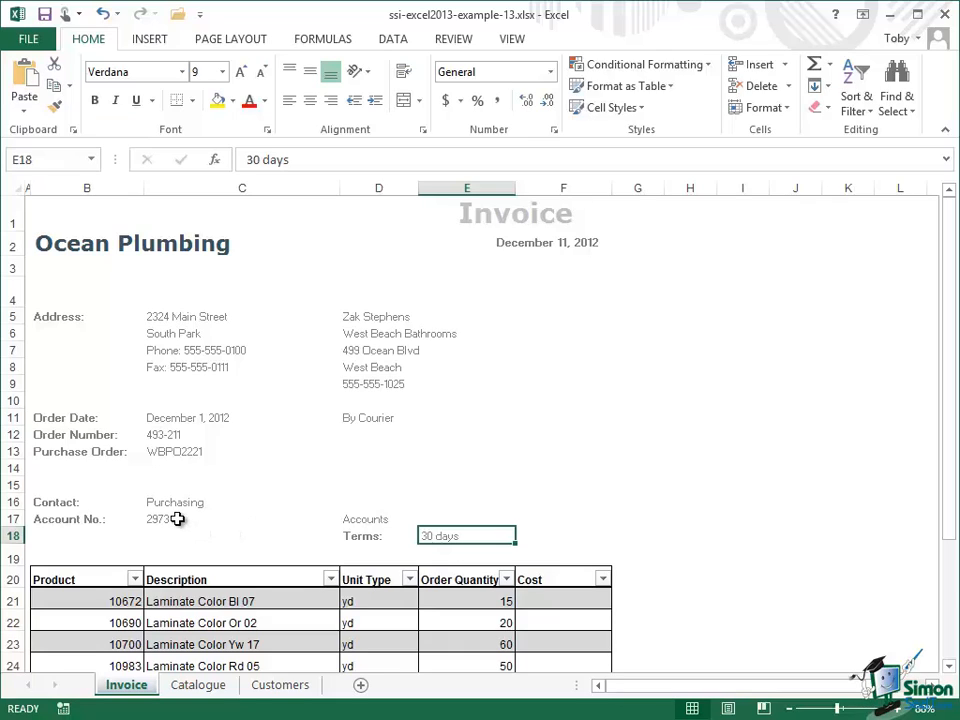
mouse_move(379, 596)
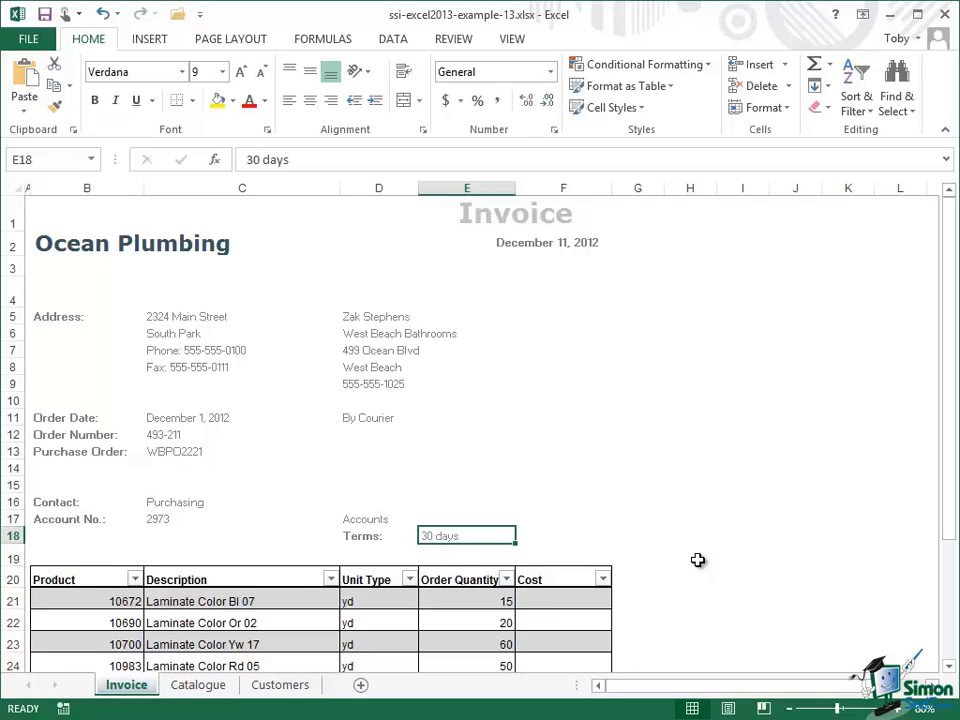
mouse_move(310, 683)
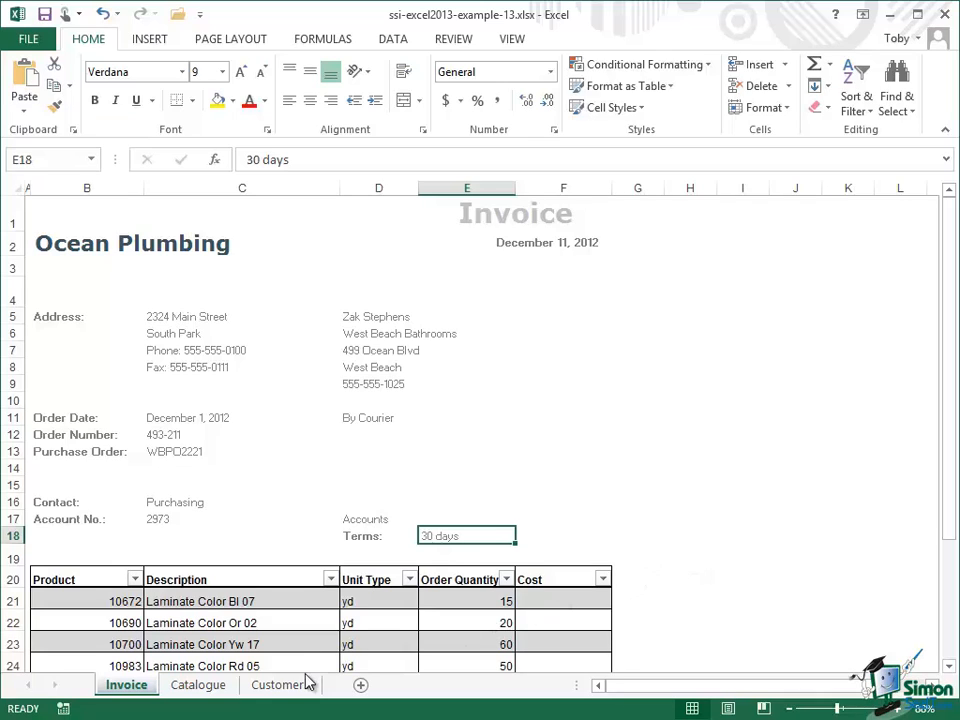
mouse_move(291, 685)
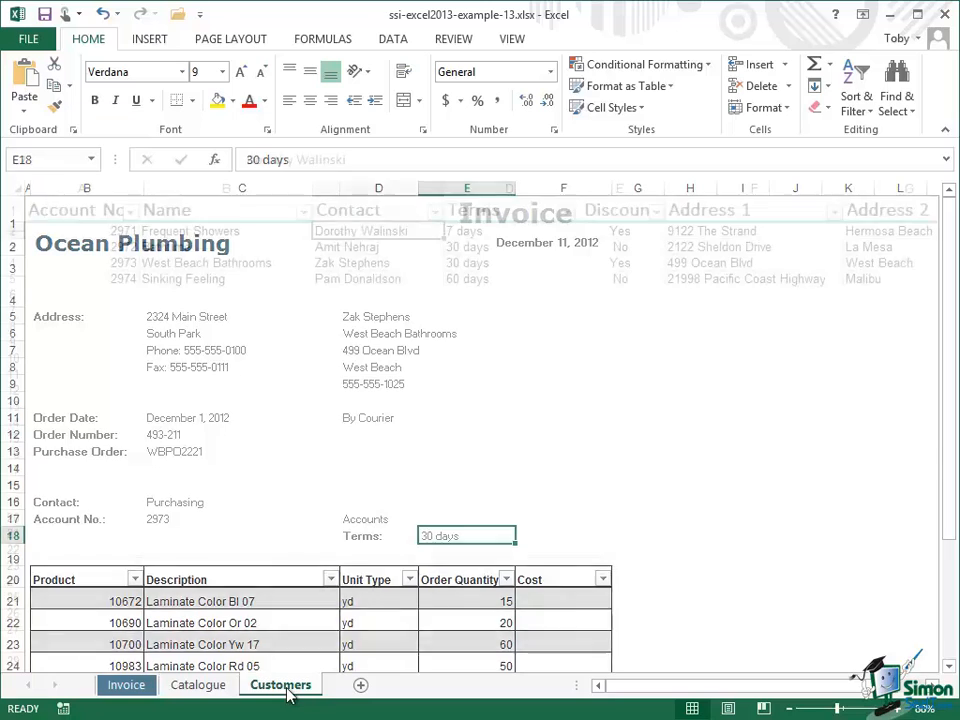
- Switch to the Customers sheet listing accounts 2971–2974 with contacts, terms and addresses
left_click(280, 684)
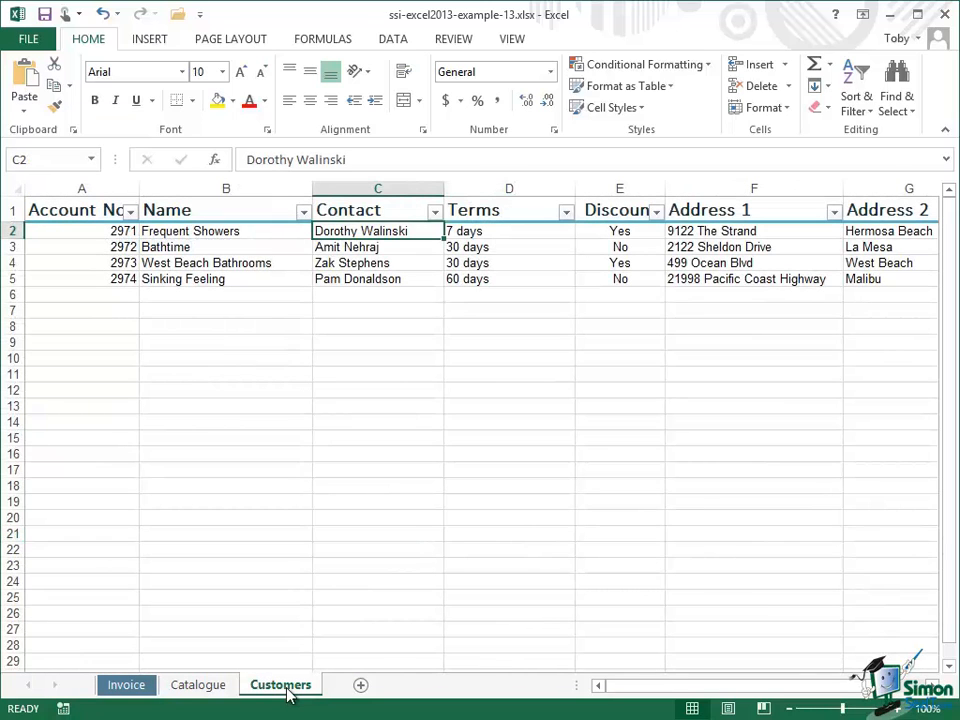
mouse_move(163, 263)
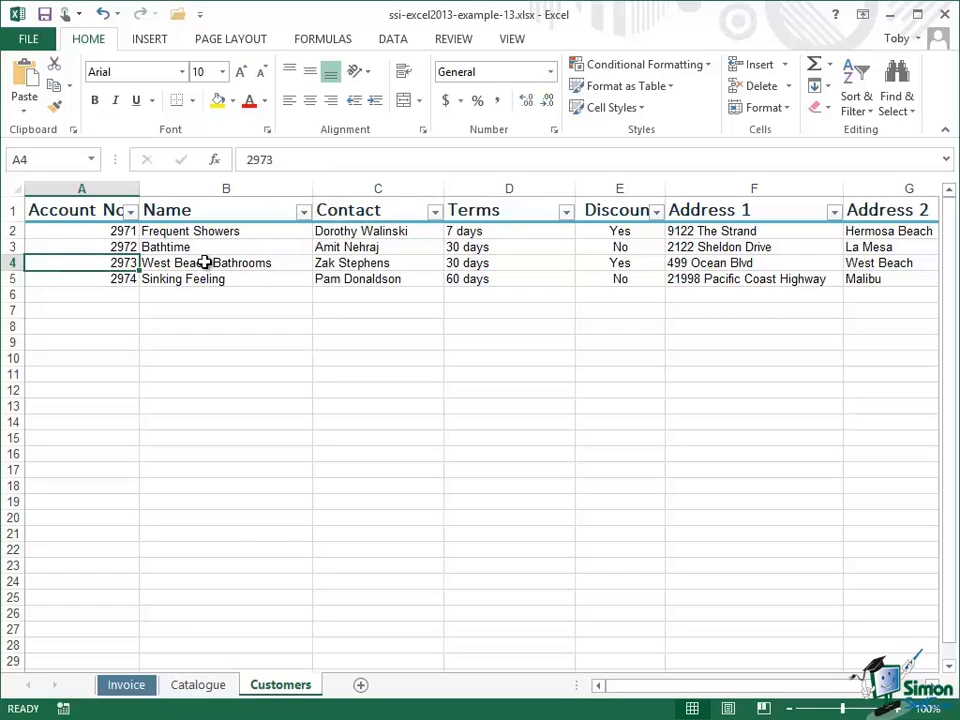
mouse_move(378, 265)
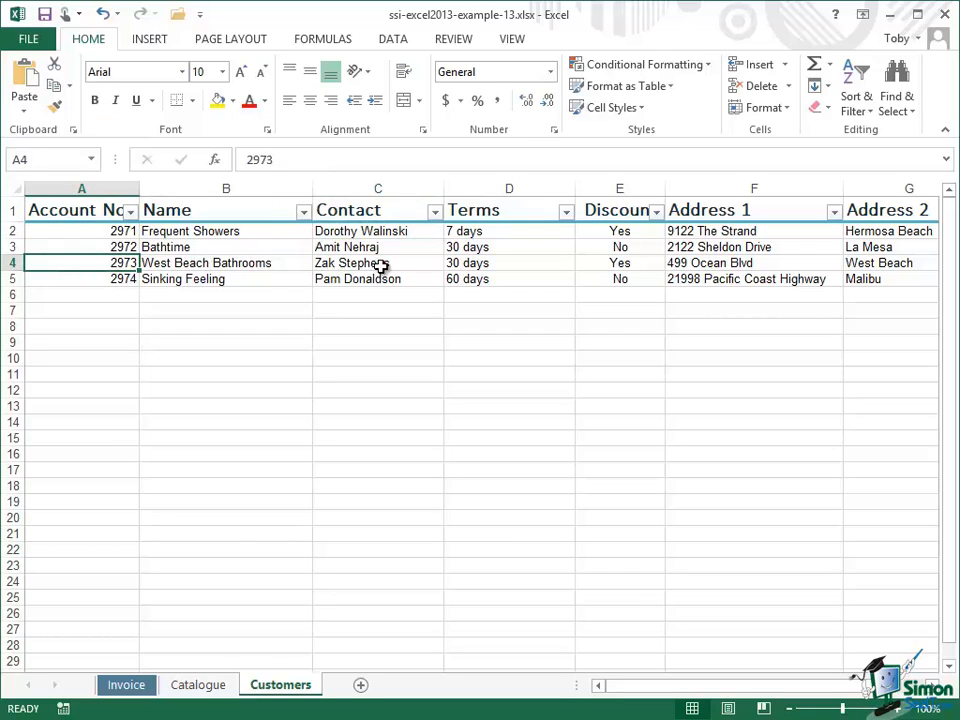
mouse_move(483, 263)
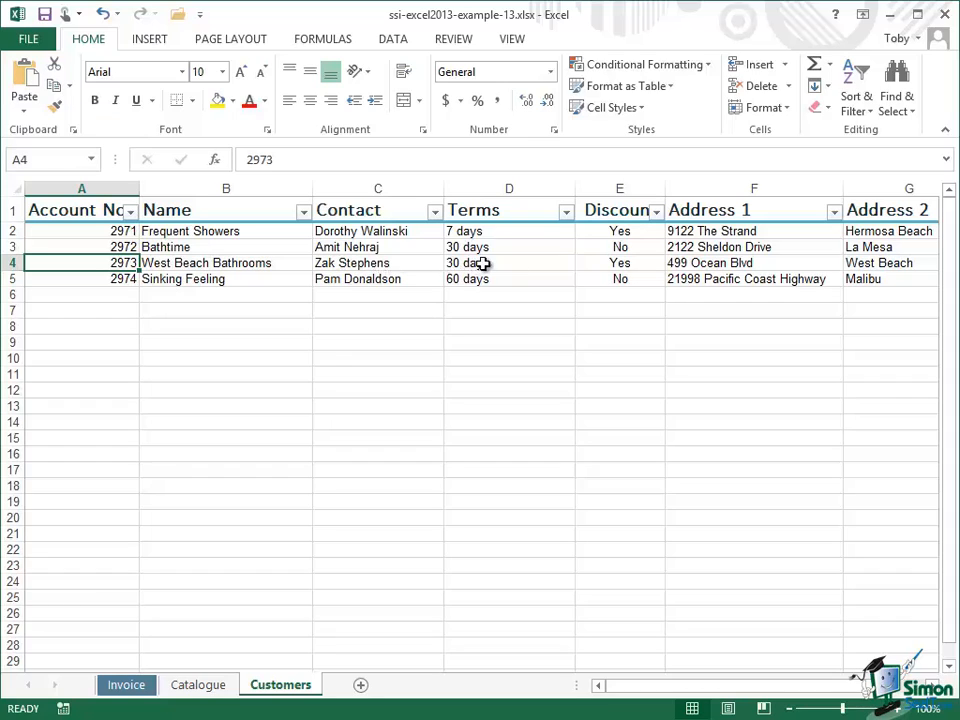
mouse_move(753, 263)
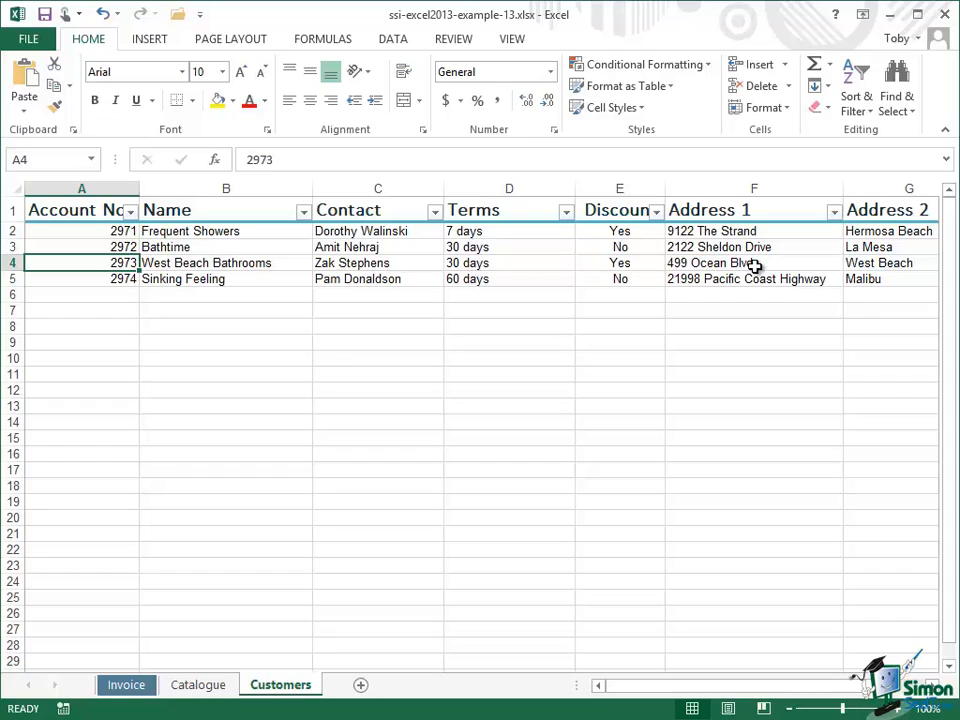
mouse_move(878, 262)
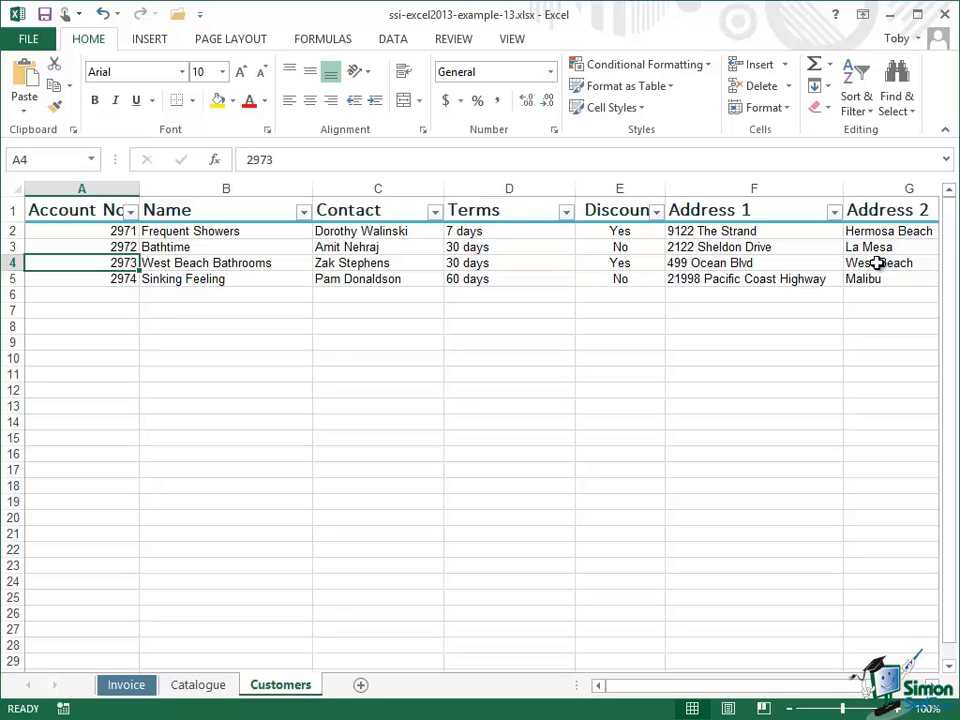
mouse_move(436, 372)
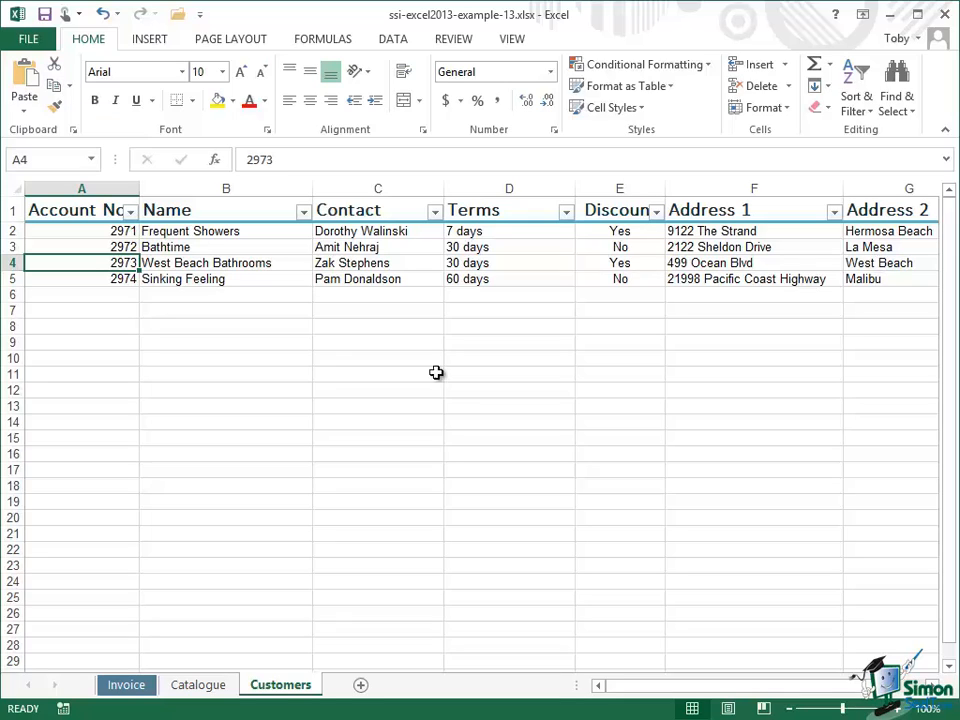
- Return to the Invoice sheet showing account 2973, West Beach Bathrooms, 30-day terms
left_click(126, 684)
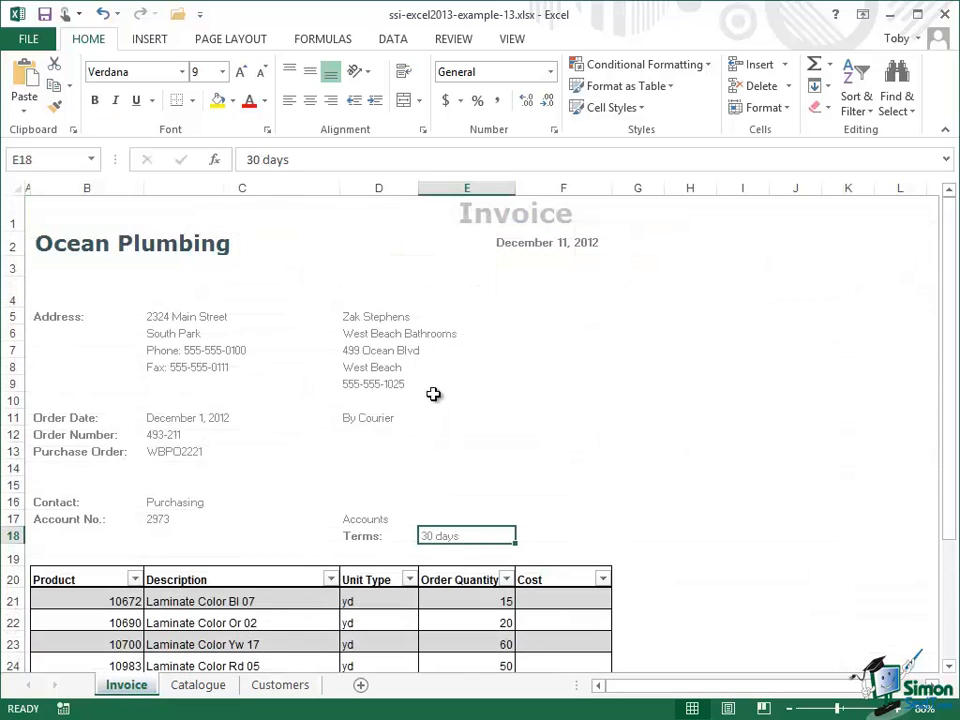
mouse_move(391, 371)
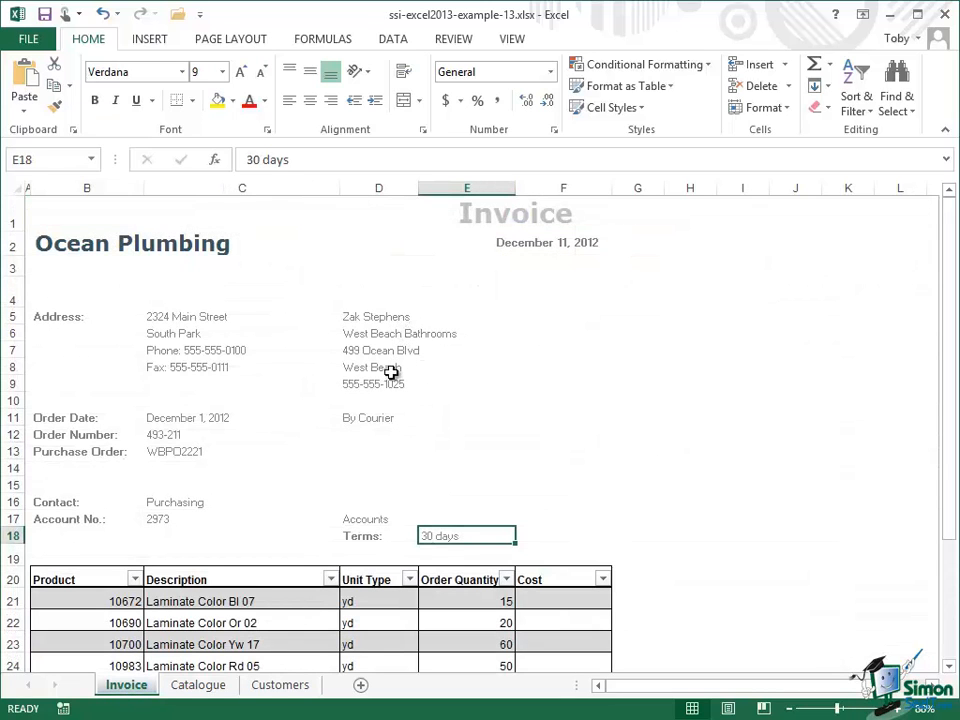
mouse_move(465, 535)
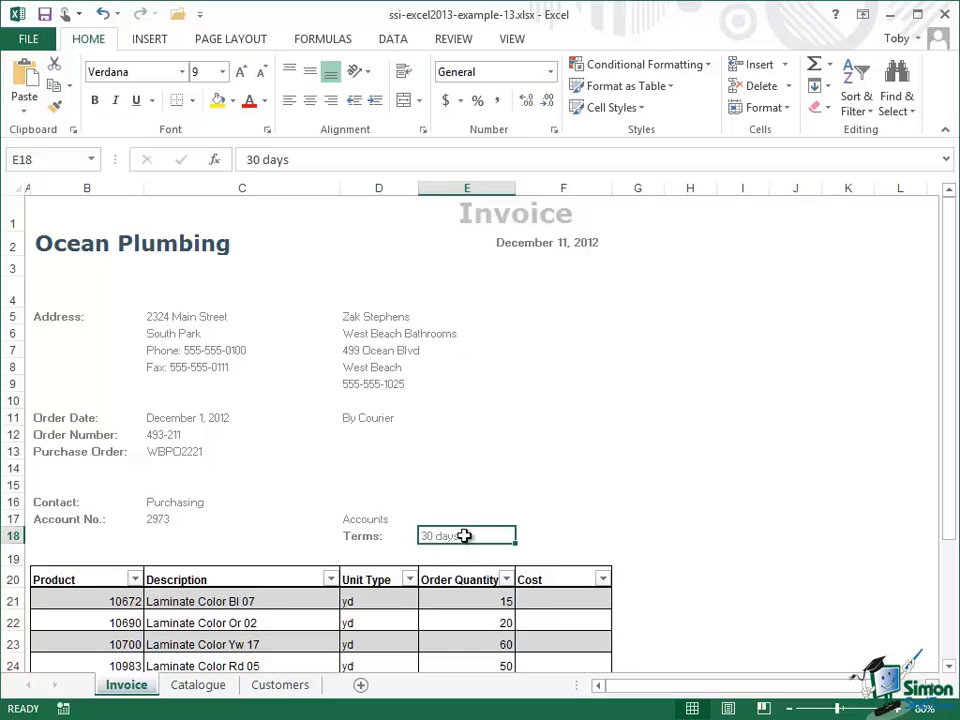
mouse_move(465, 528)
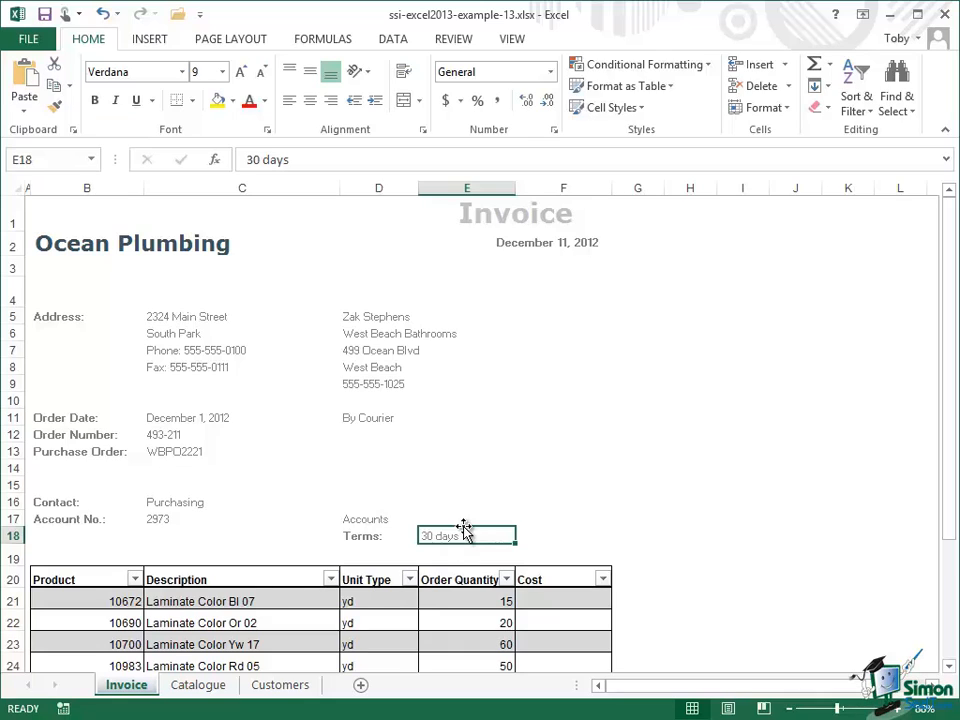
mouse_move(372, 367)
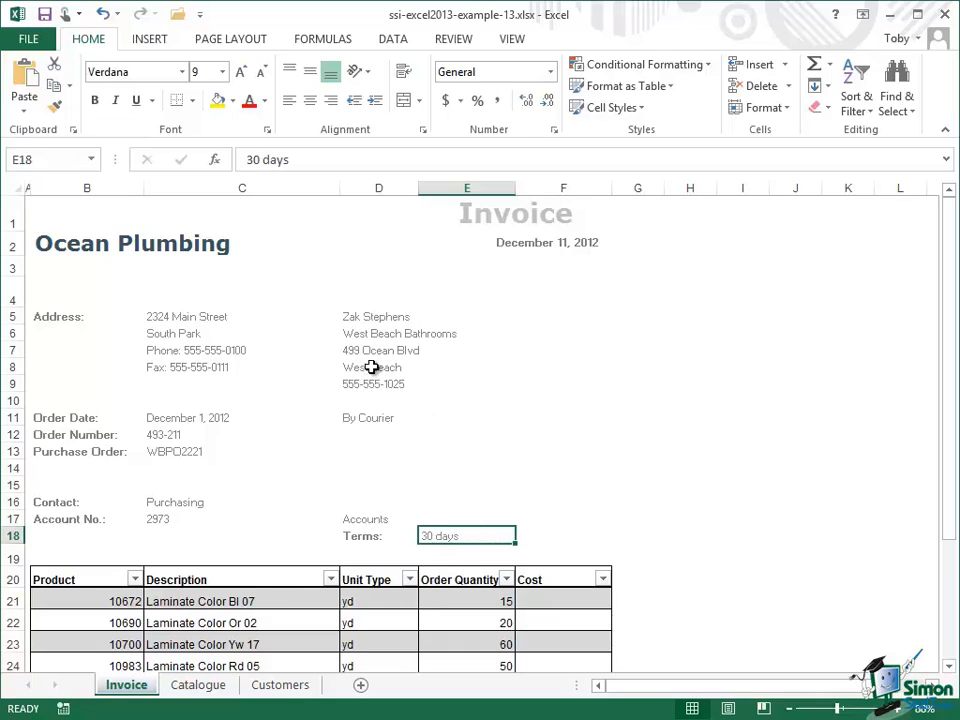
mouse_move(371, 421)
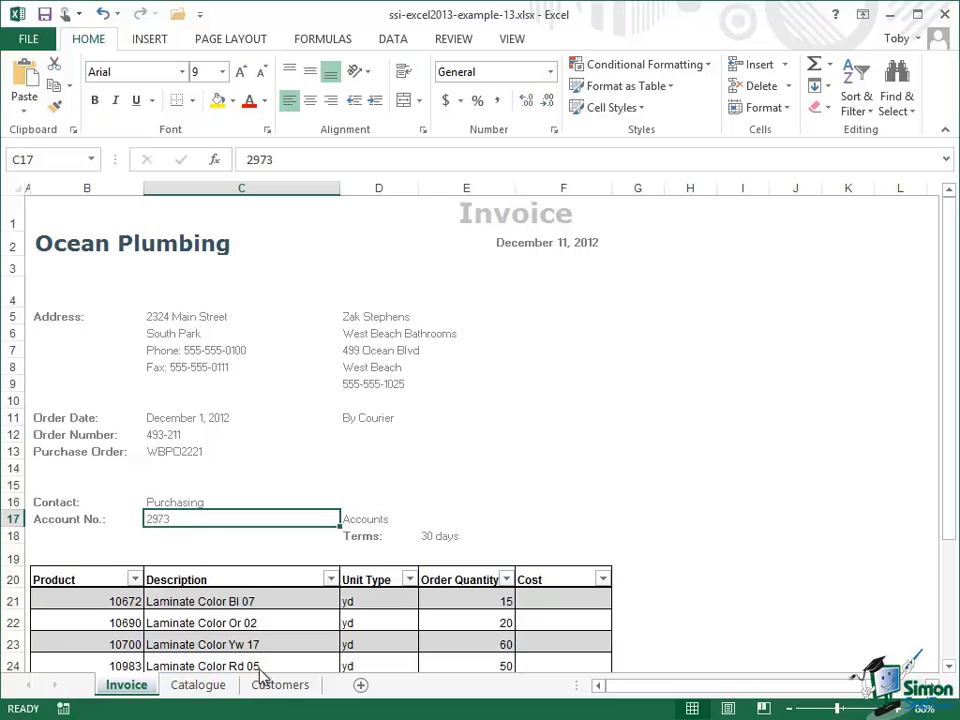
- Compare the Customers list against the invoice twice, ending back on the Invoice sheet
left_click(280, 685)
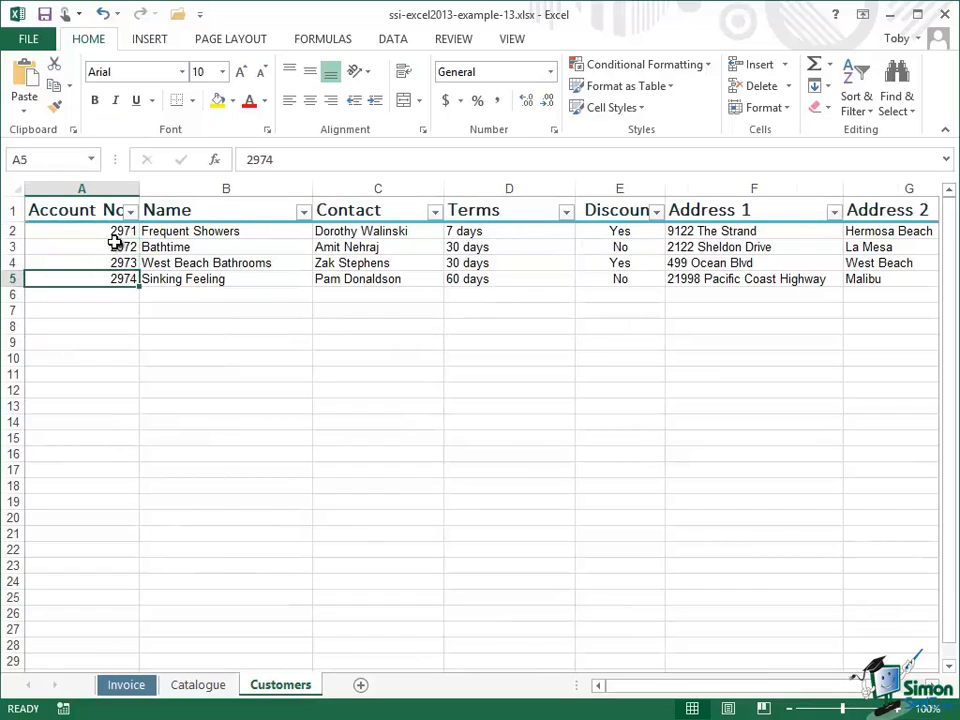
left_click(126, 685)
type("2972")
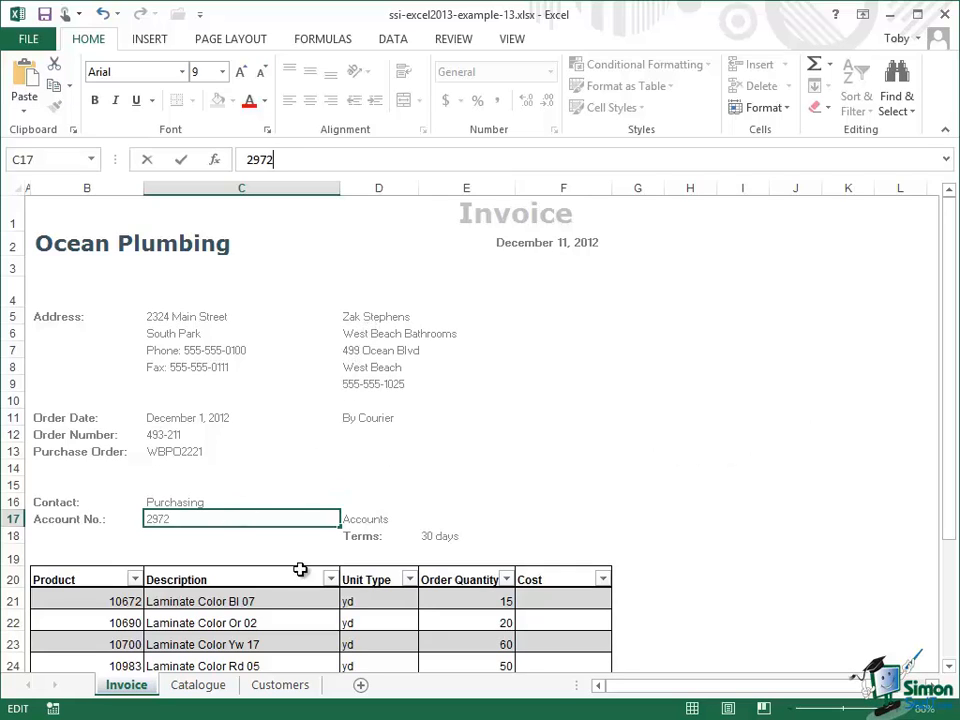
left_click(280, 684)
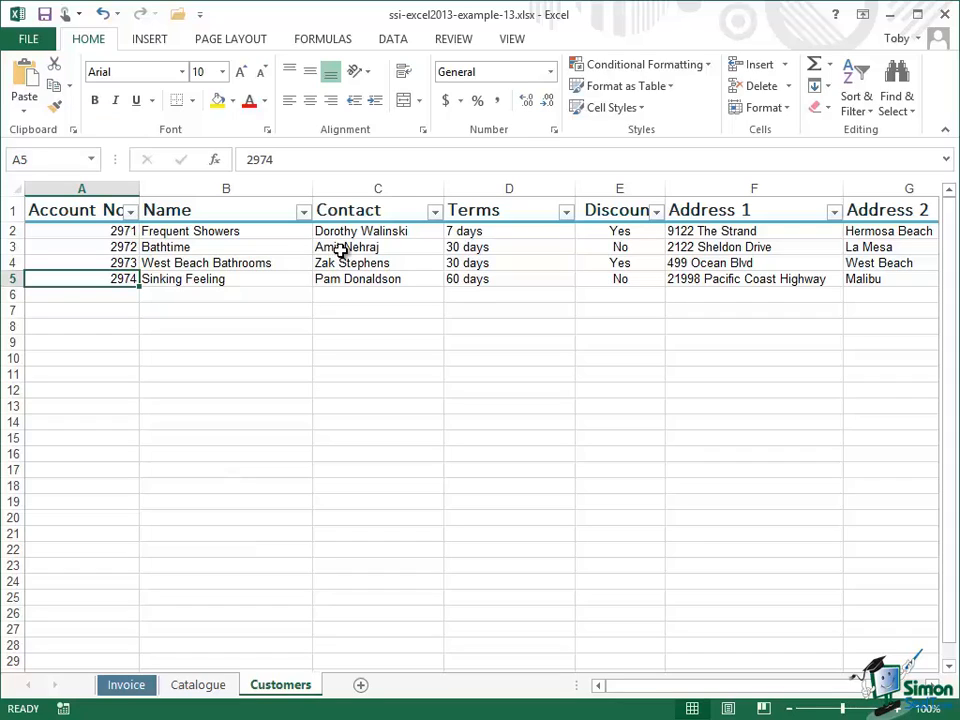
mouse_move(715, 247)
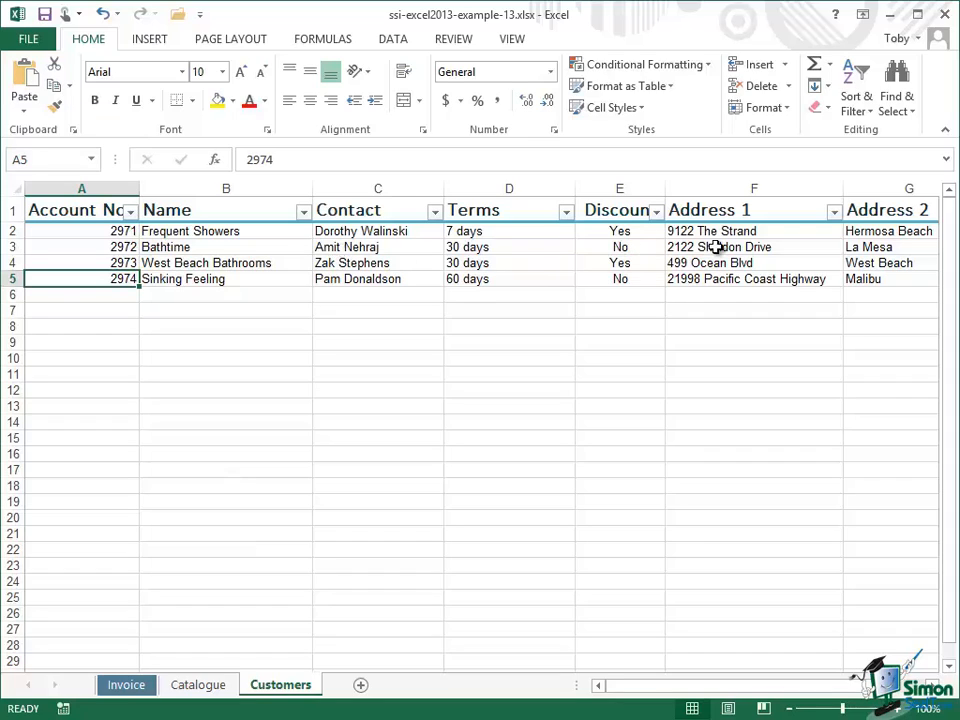
mouse_move(160, 516)
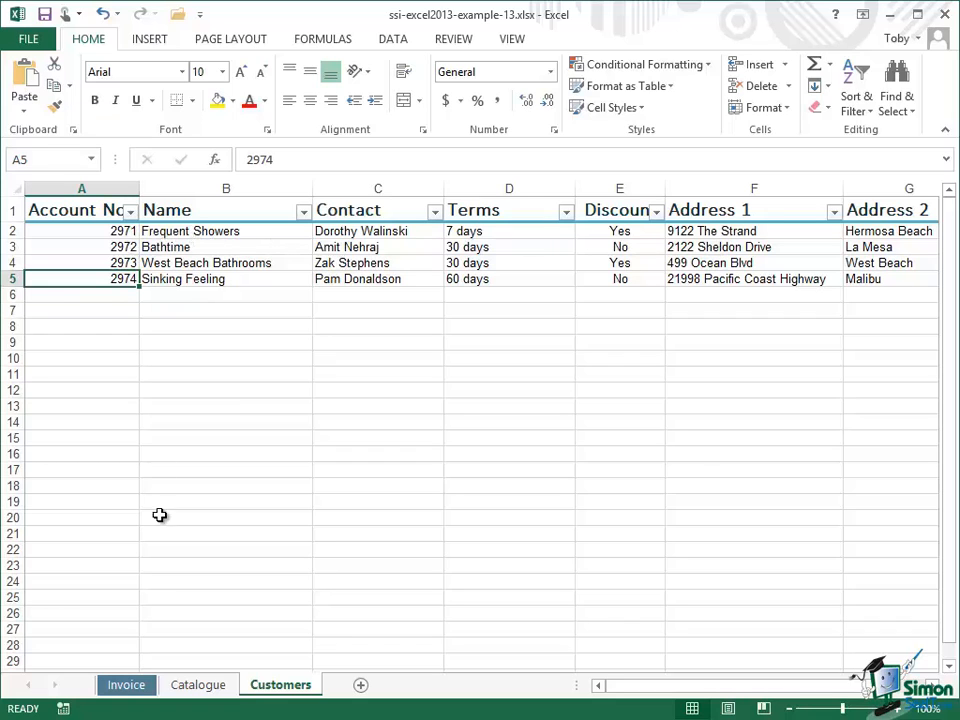
left_click(126, 684)
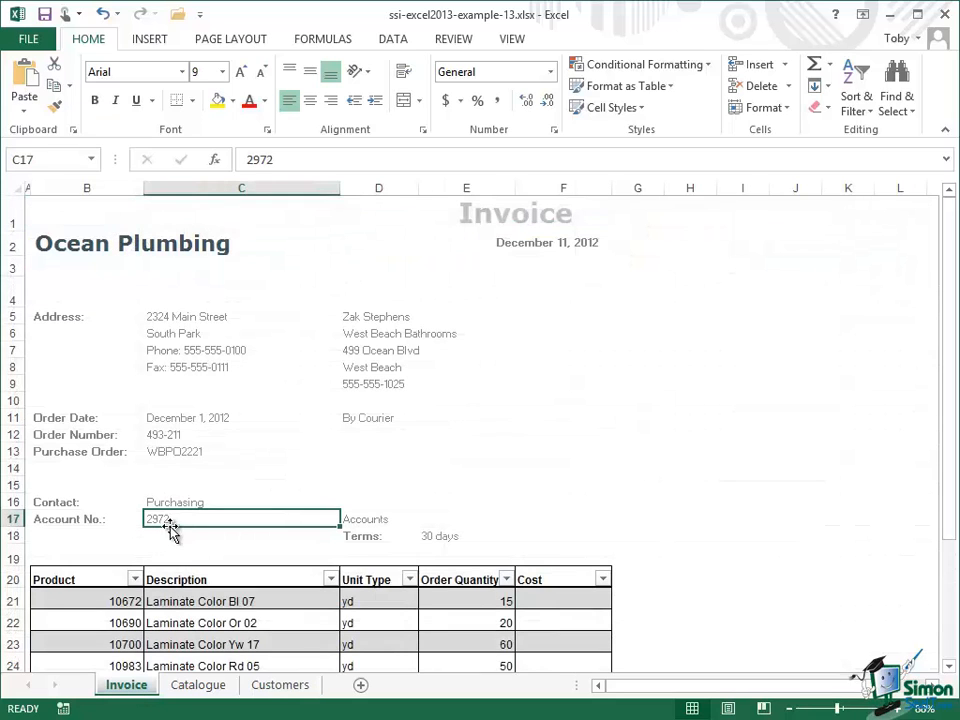
mouse_move(300, 335)
type("2973")
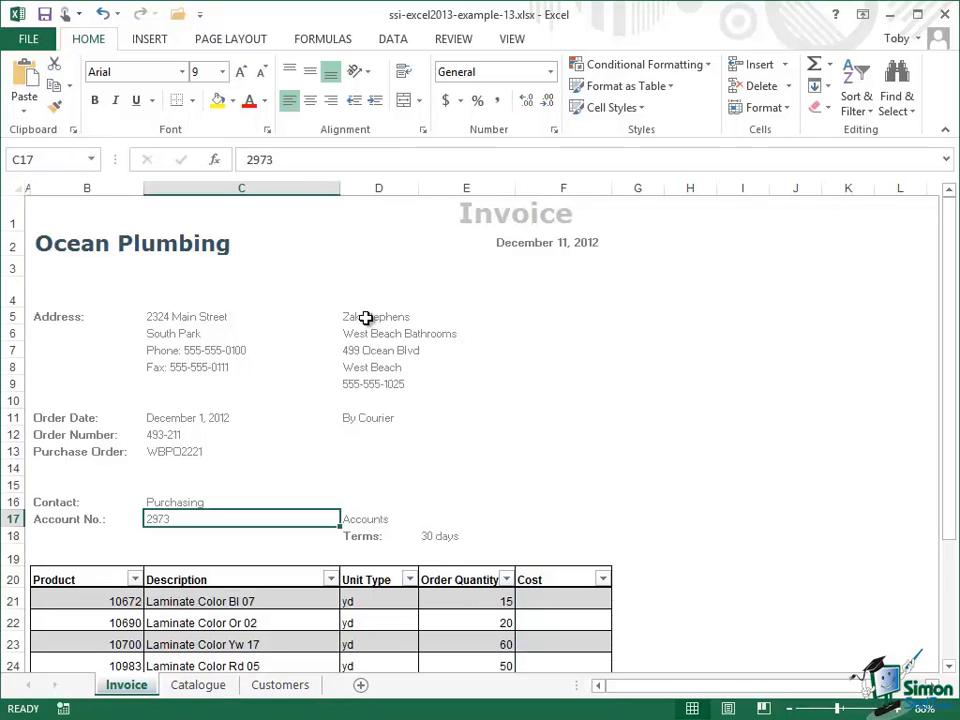
left_click(379, 316)
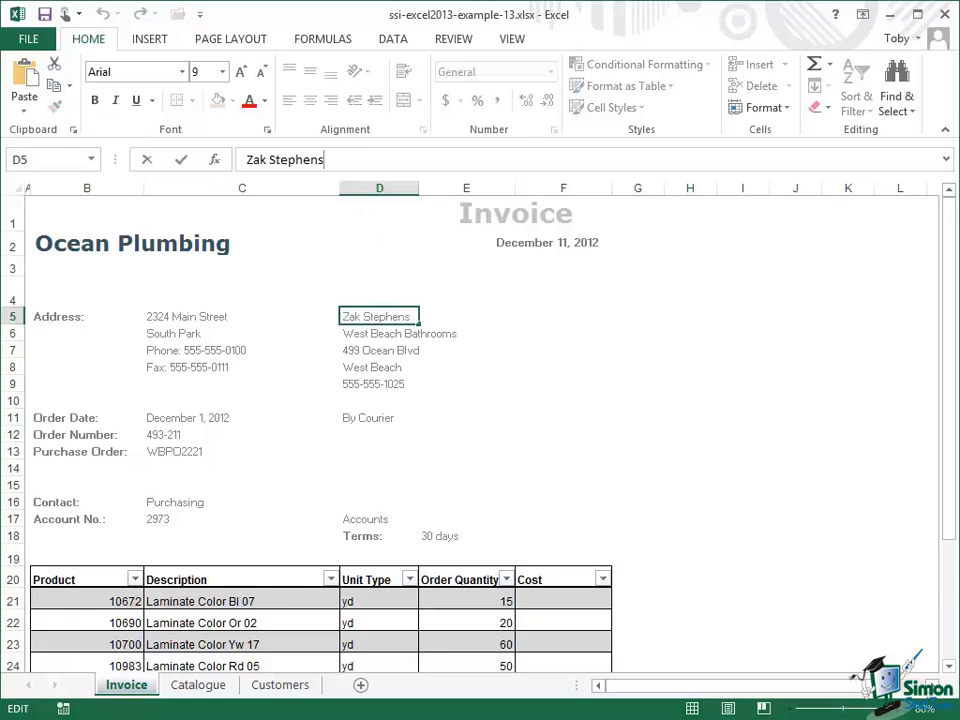
key("Backspace")
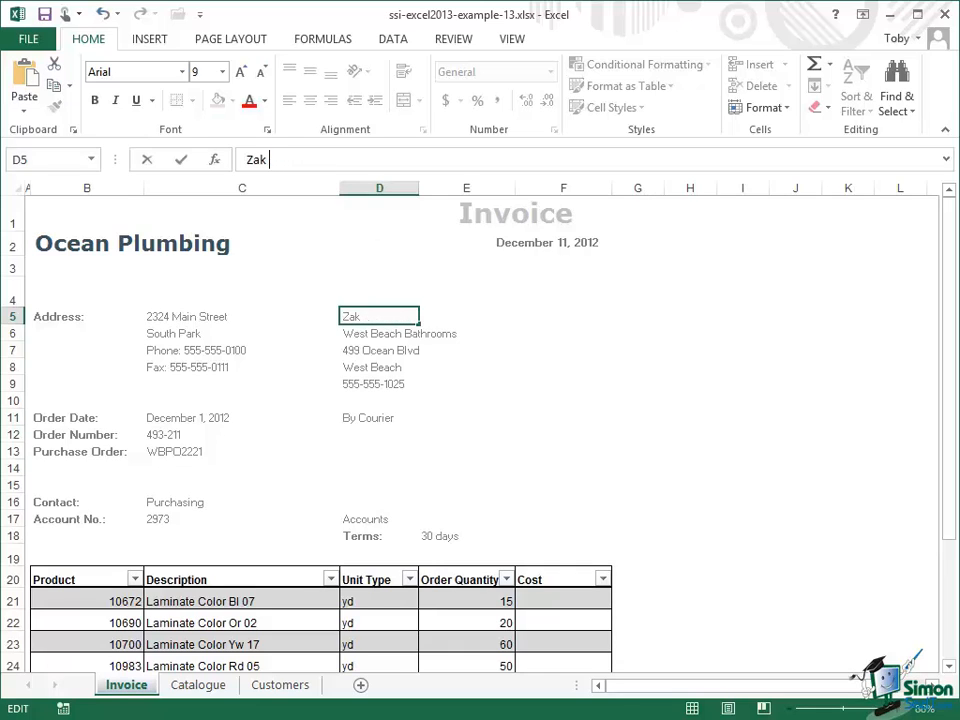
key("Delete")
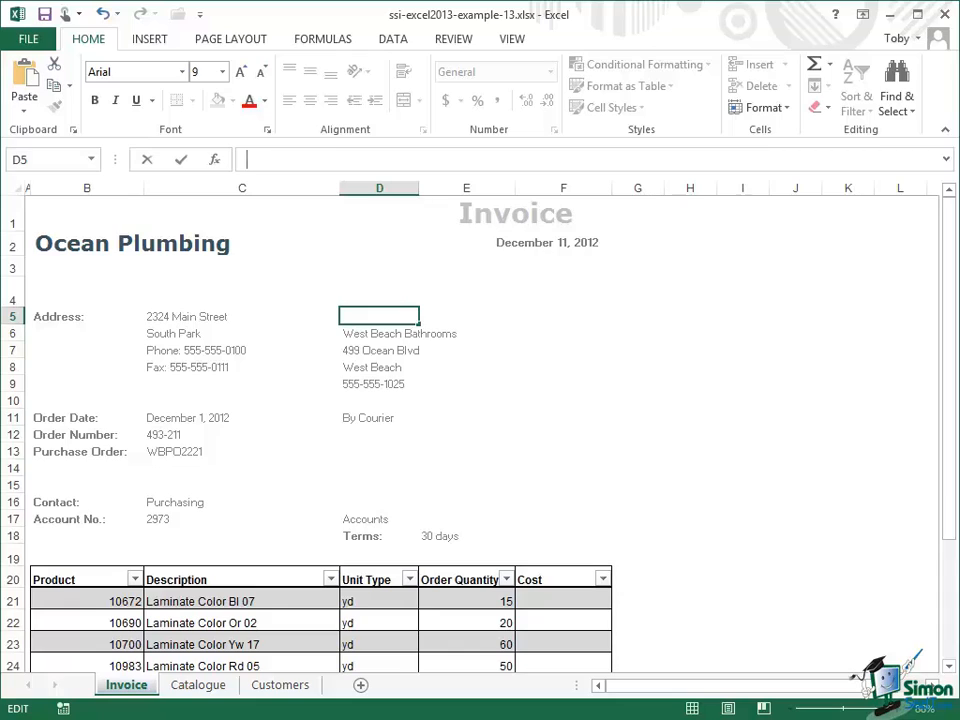
type("=")
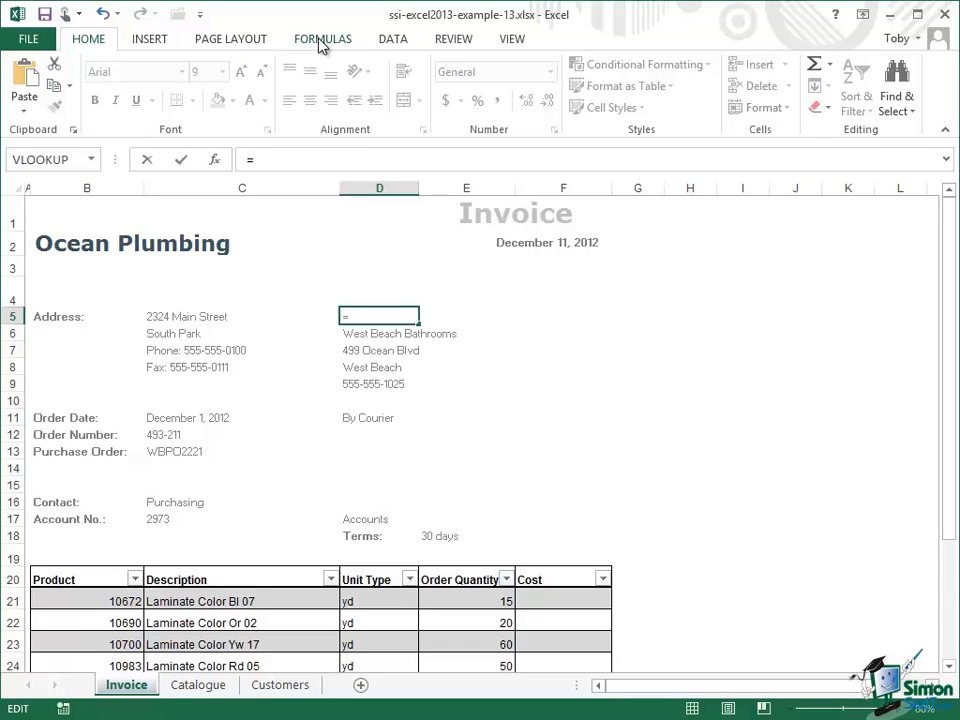
- Show the Formulas ribbon's Lookup & Reference function list
left_click(322, 39)
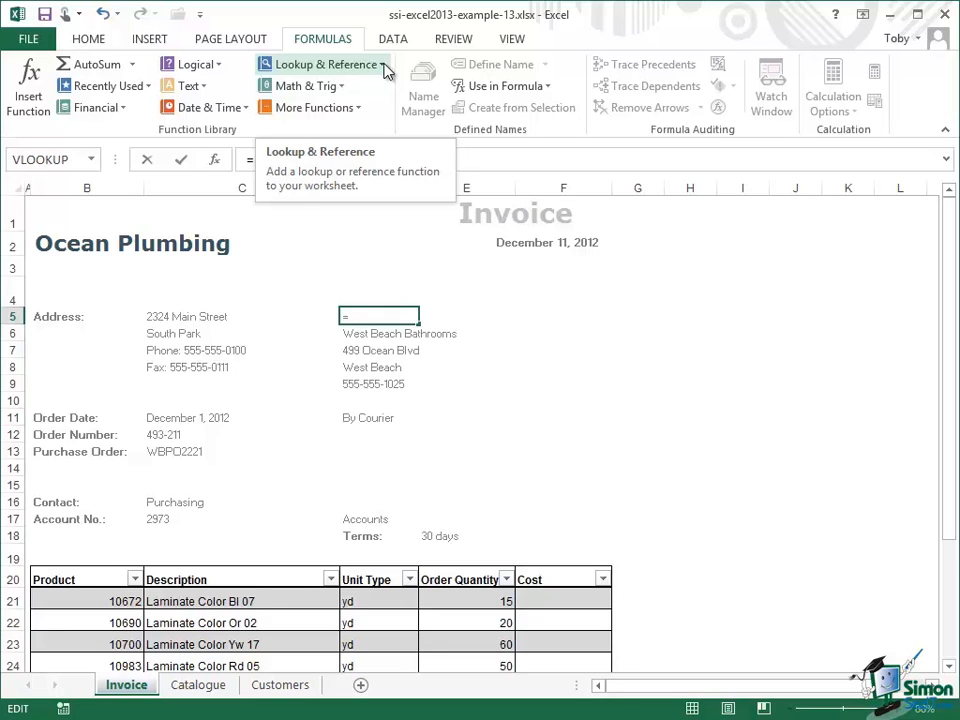
left_click(323, 64)
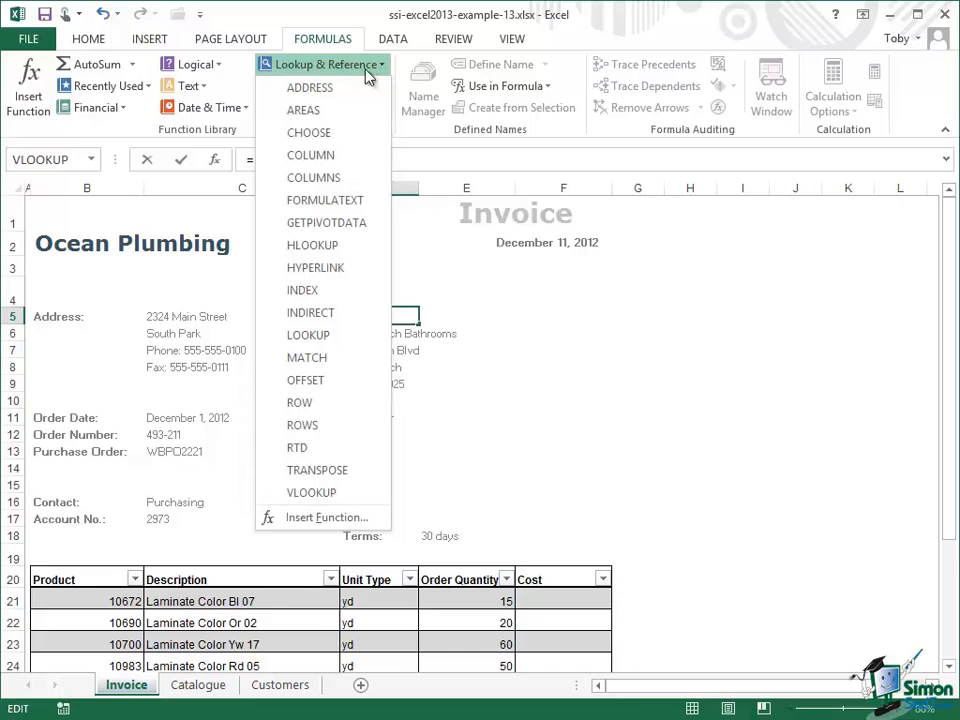
mouse_move(311, 492)
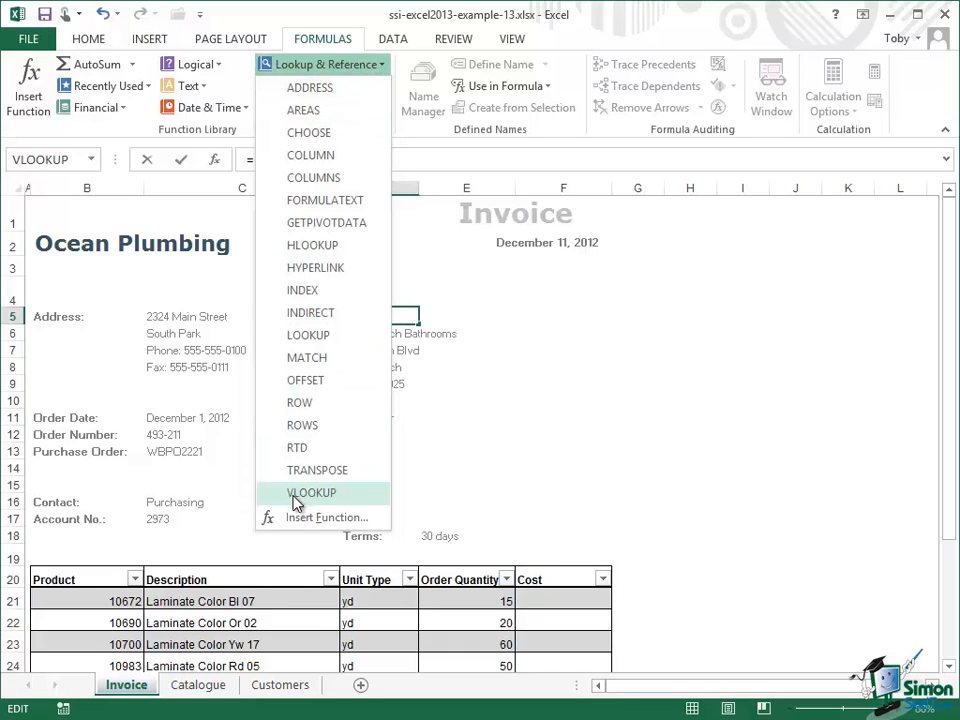
mouse_move(311, 492)
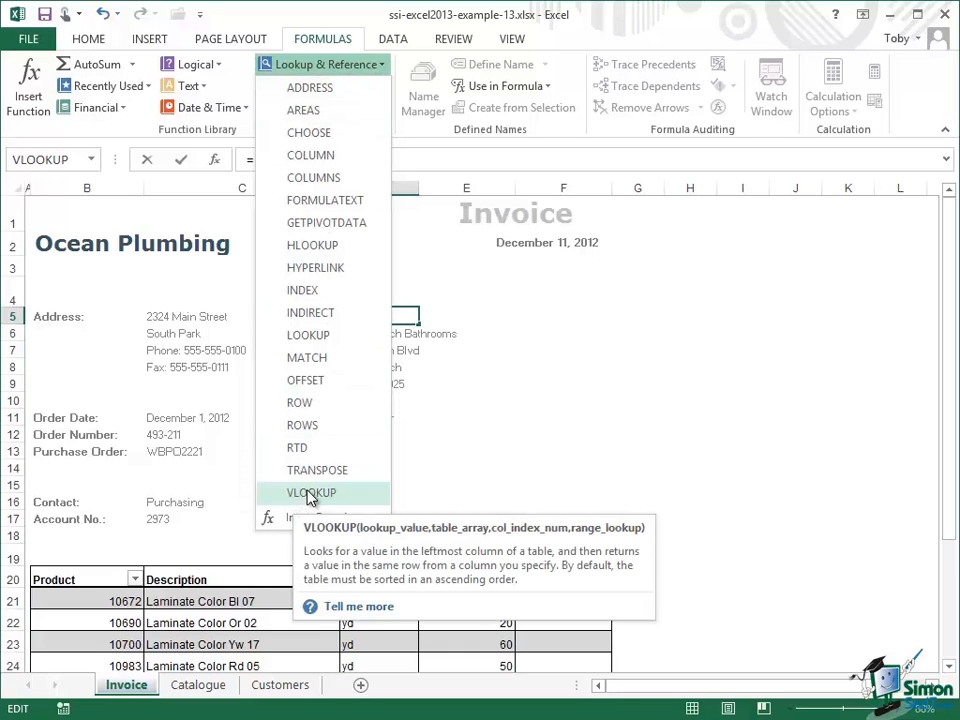
mouse_move(315, 267)
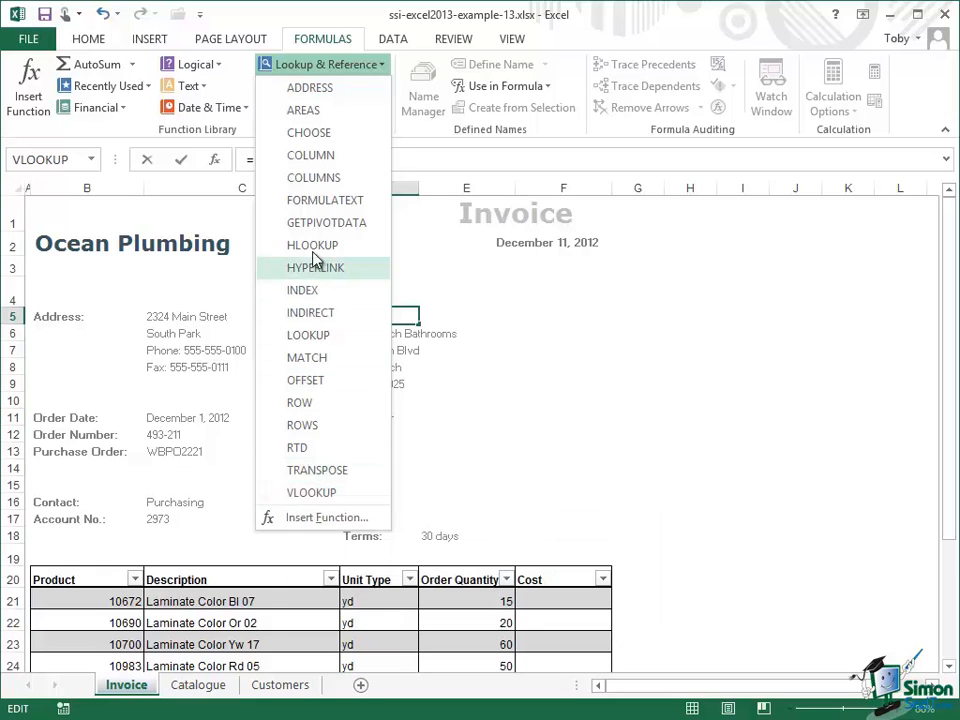
mouse_move(311, 492)
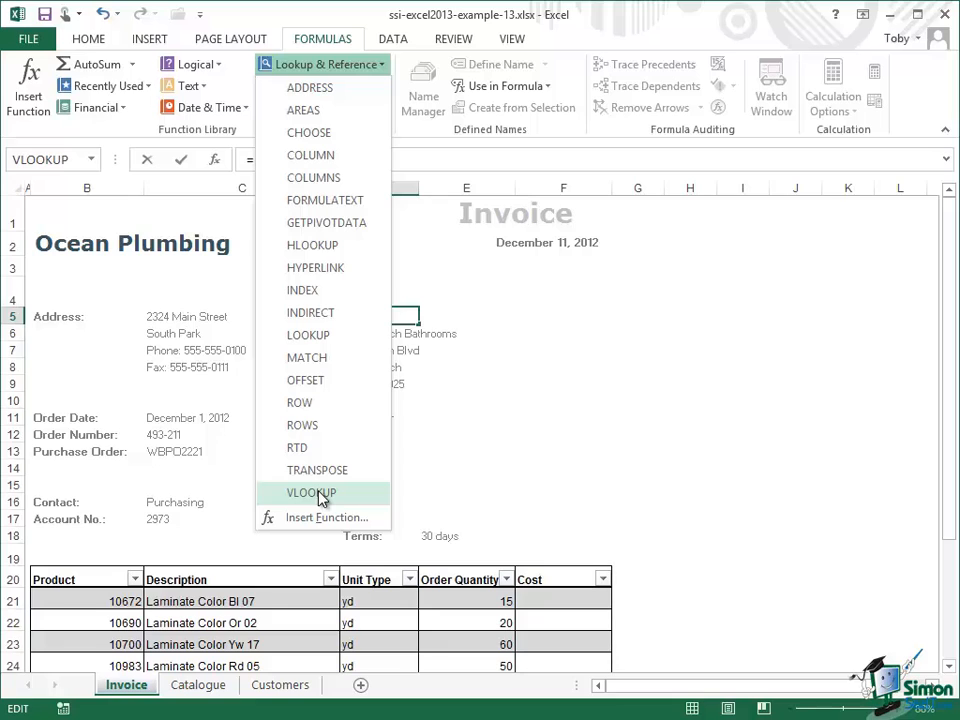
- Insert VLOOKUP into D5 with C17 as lookup value, repositioning the arguments dialog
left_click(311, 492)
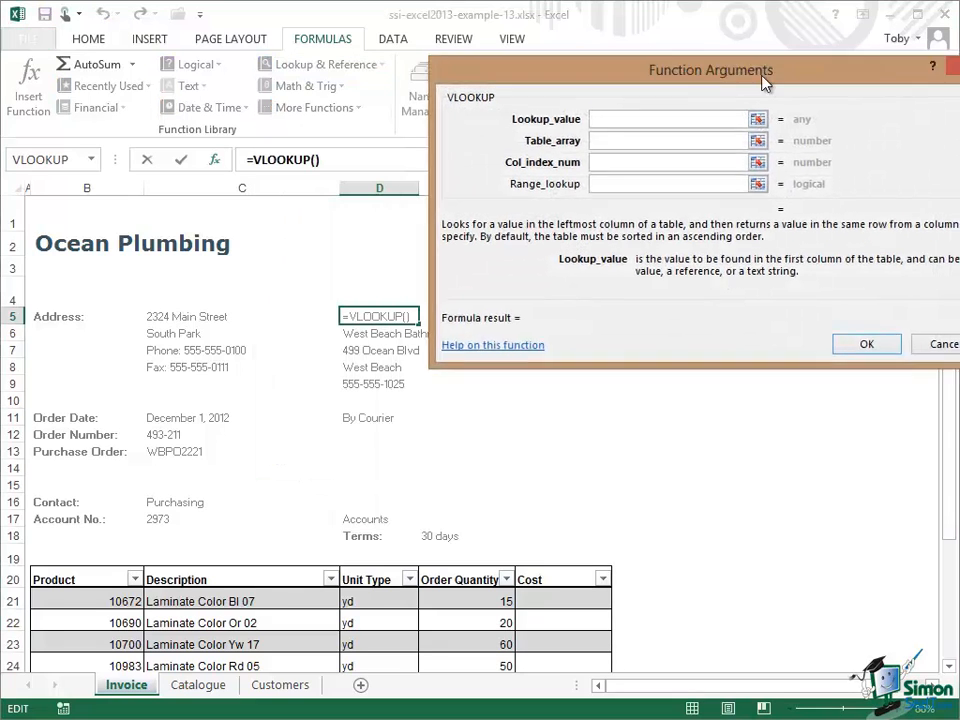
left_click_drag(711, 70, 437, 162)
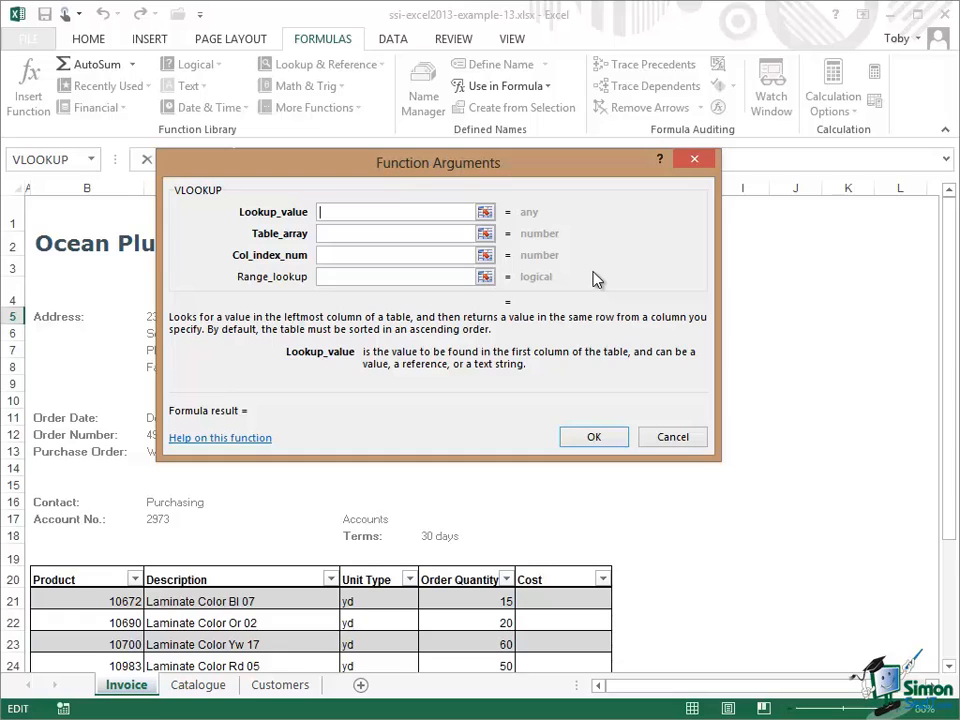
mouse_move(281, 157)
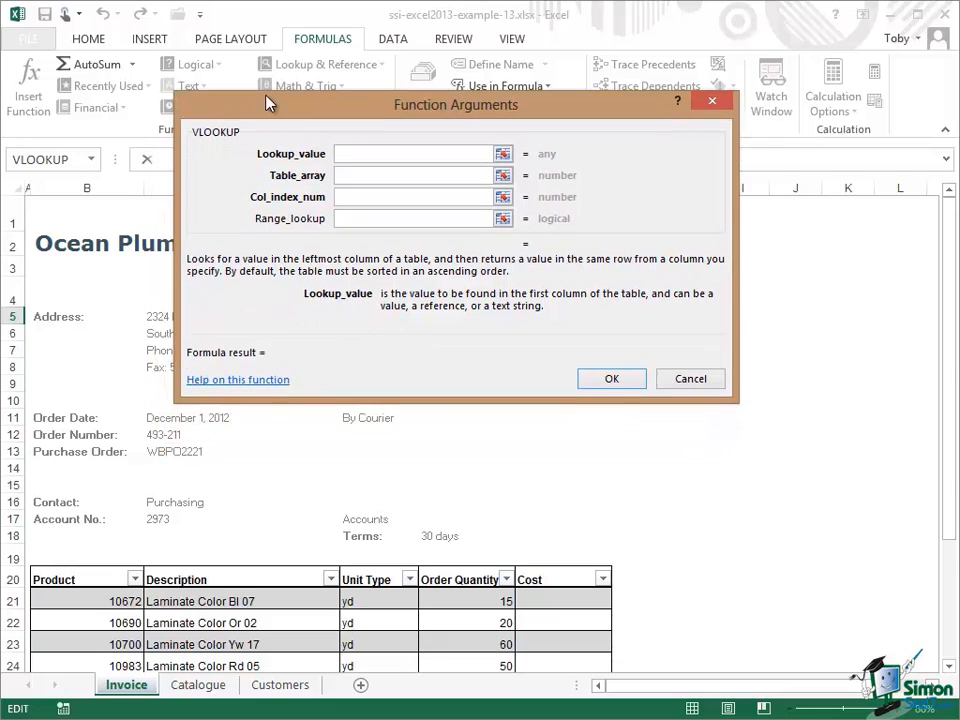
left_click_drag(455, 104, 455, 84)
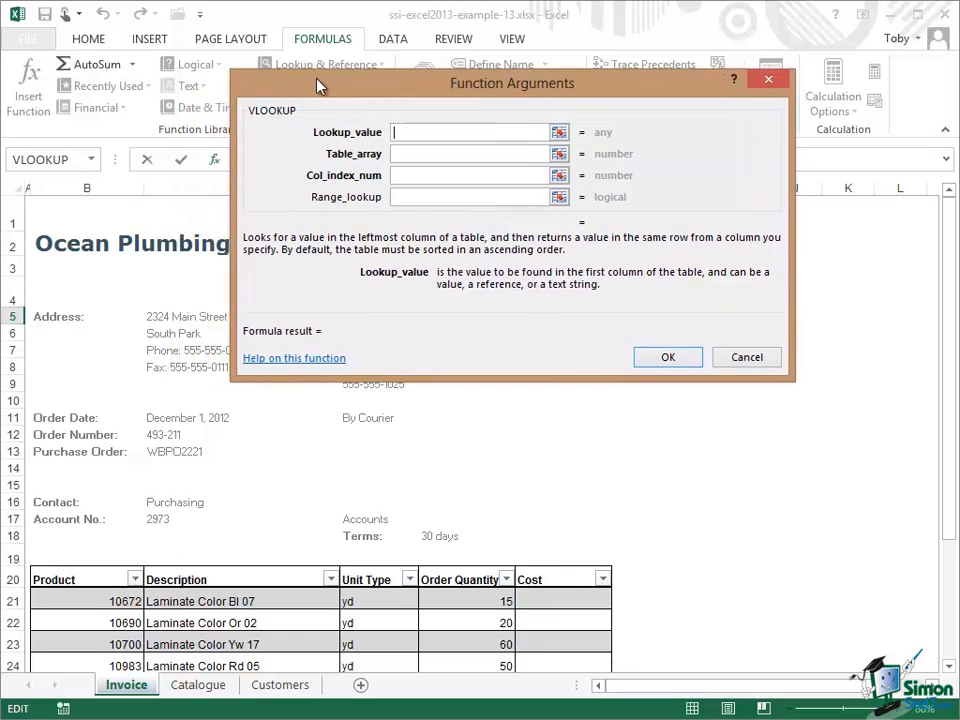
left_click_drag(511, 83, 551, 93)
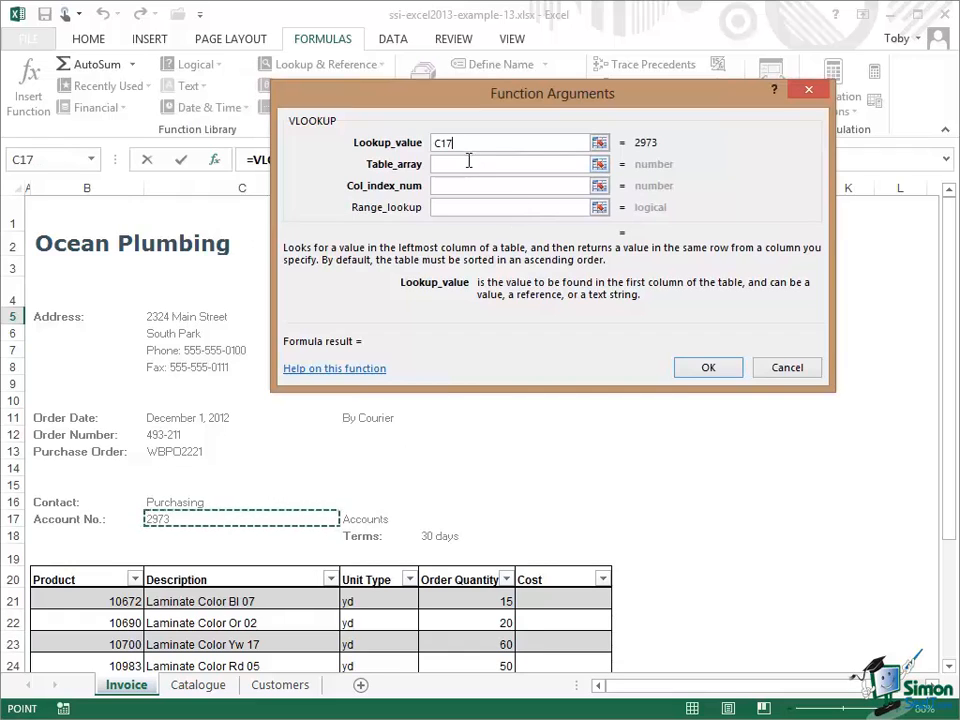
left_click(513, 163)
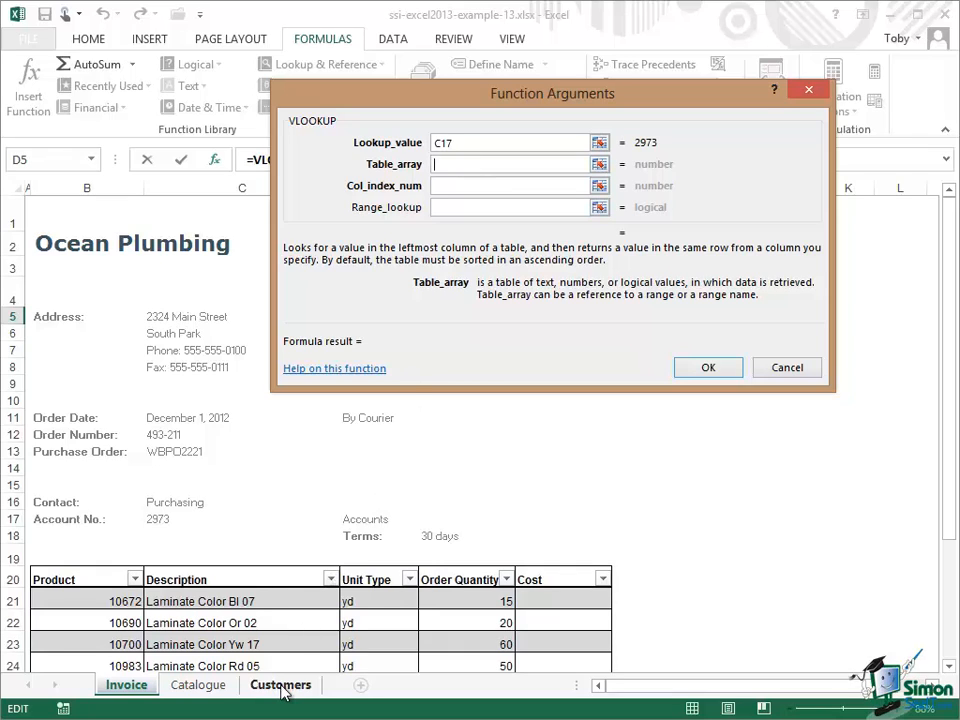
- Set the VLOOKUP table array to Customers!A2:G5 and expand the arguments dialog
left_click(510, 142)
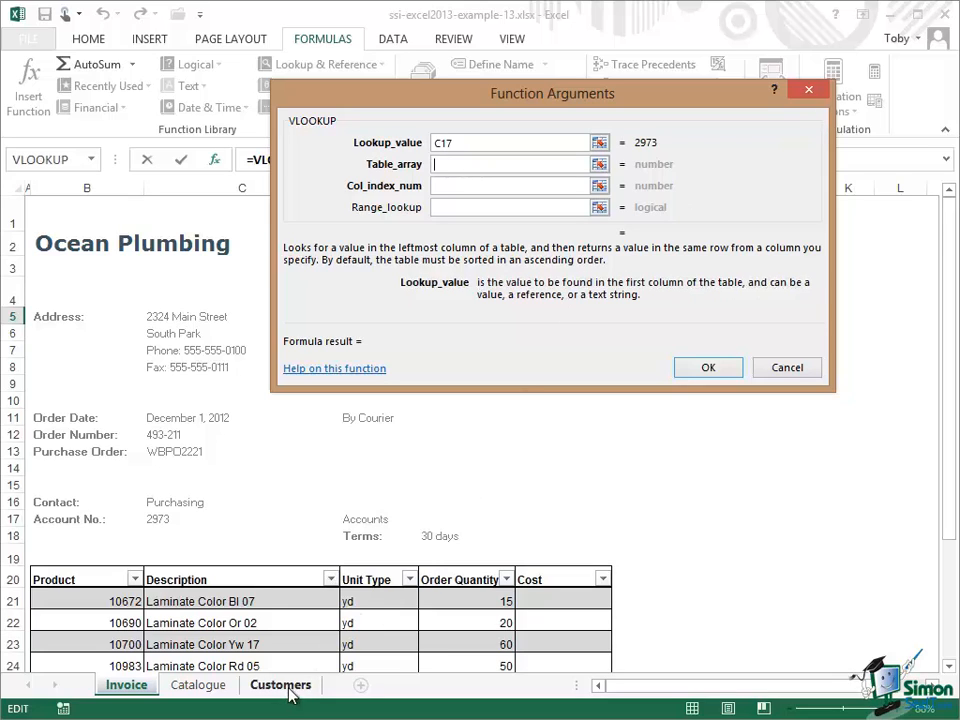
left_click(280, 685)
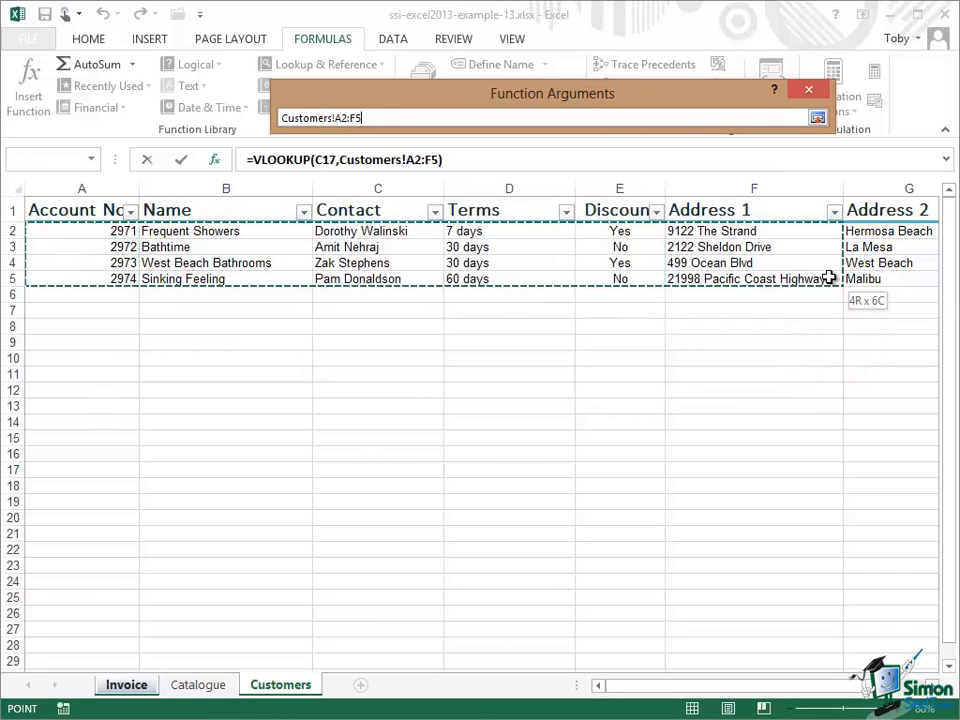
left_click_drag(830, 278, 900, 278)
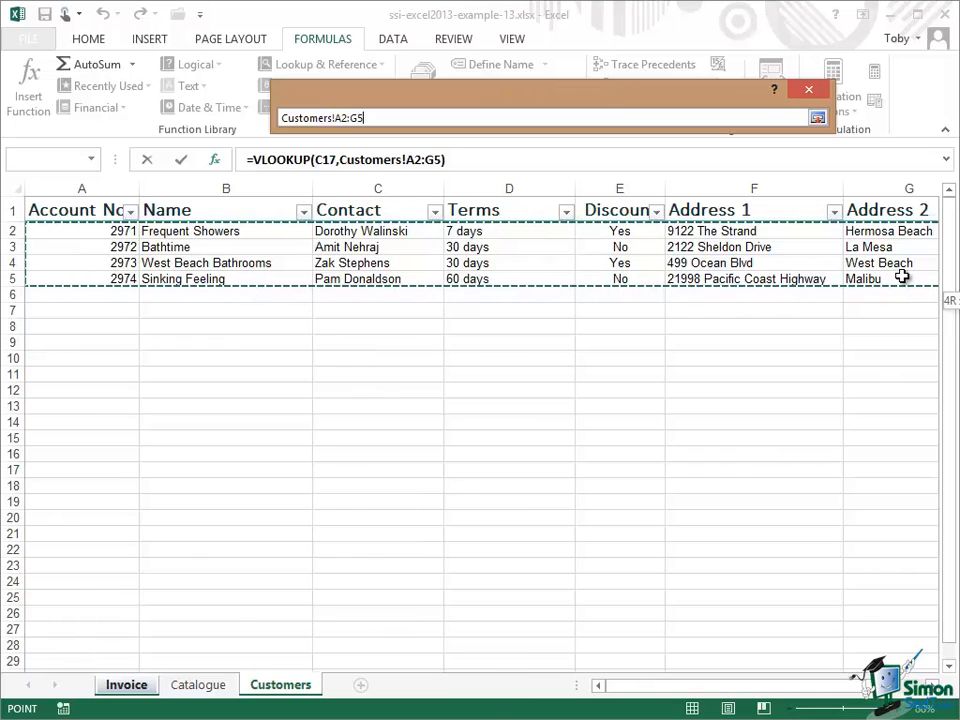
left_click(817, 117)
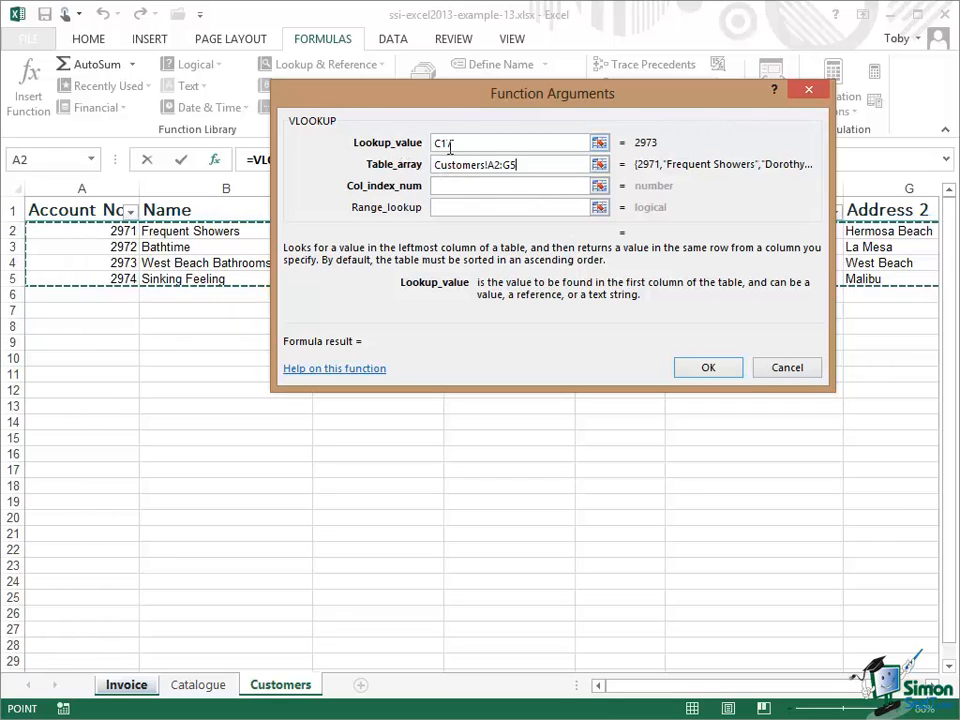
type("7")
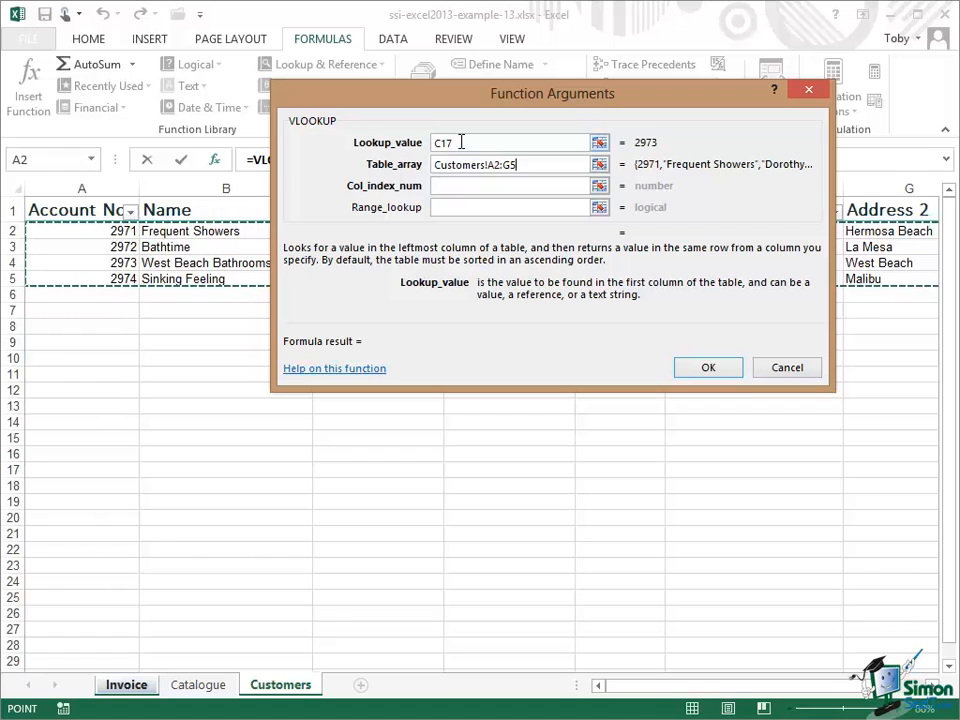
left_click(520, 164)
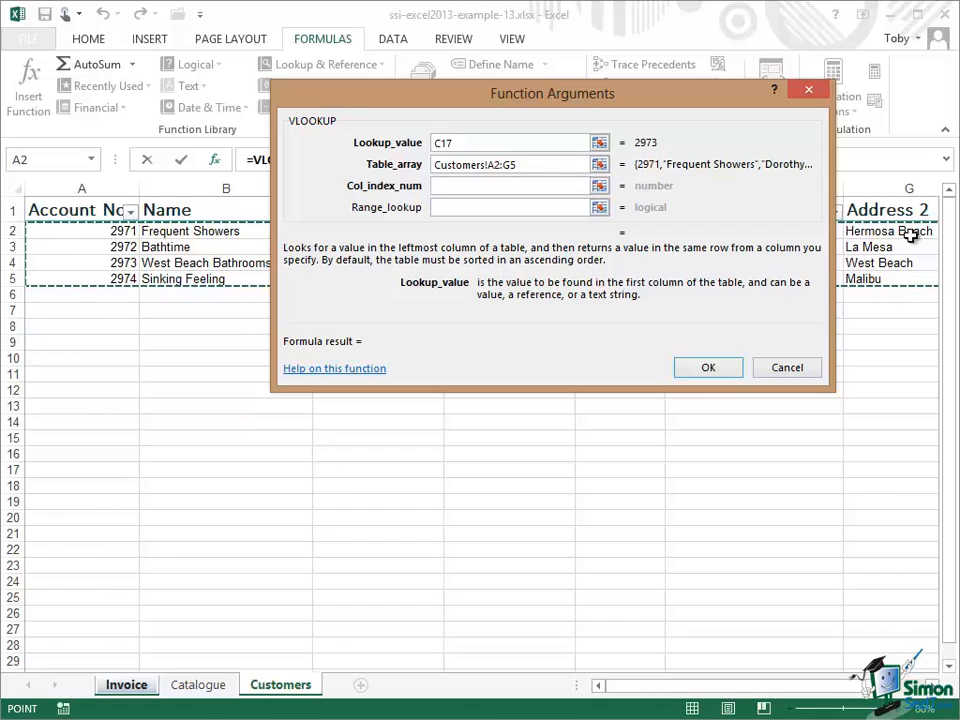
mouse_move(748, 293)
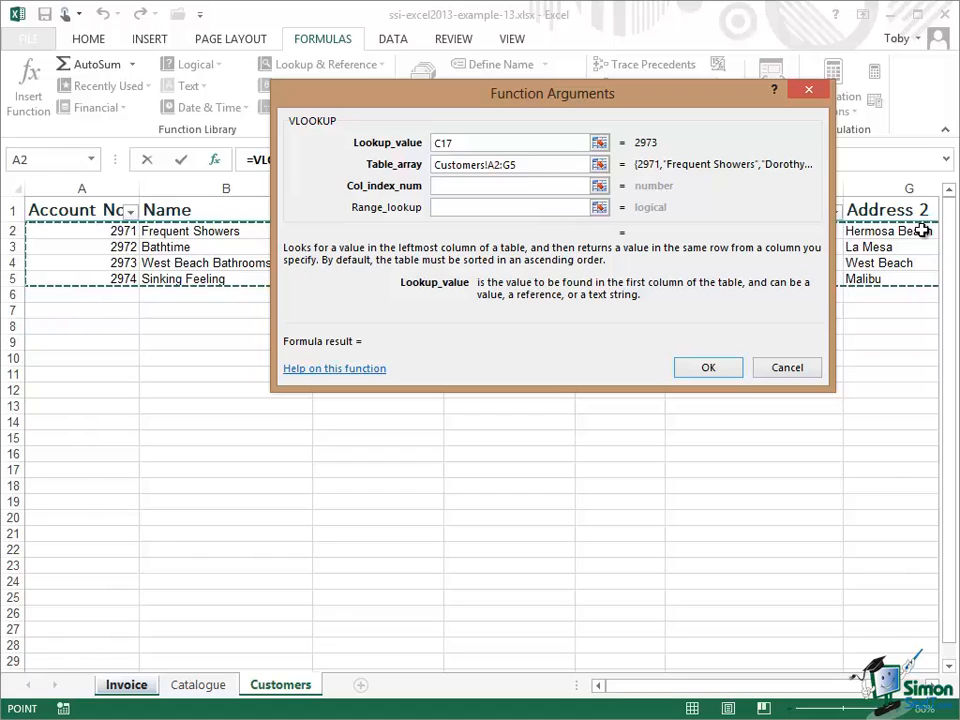
mouse_move(918, 231)
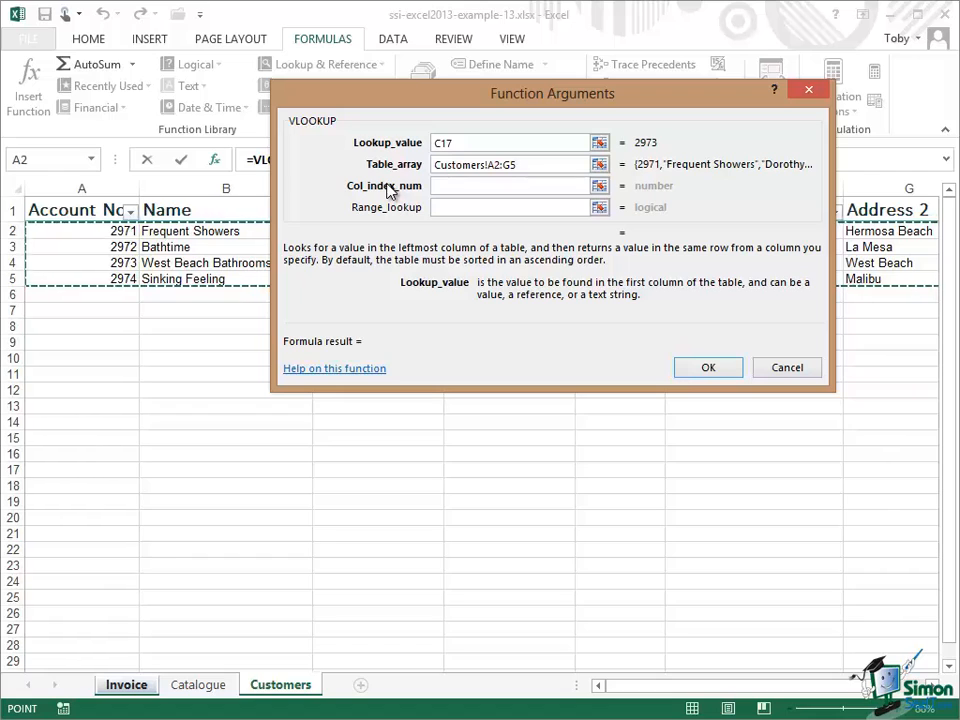
left_click(515, 164)
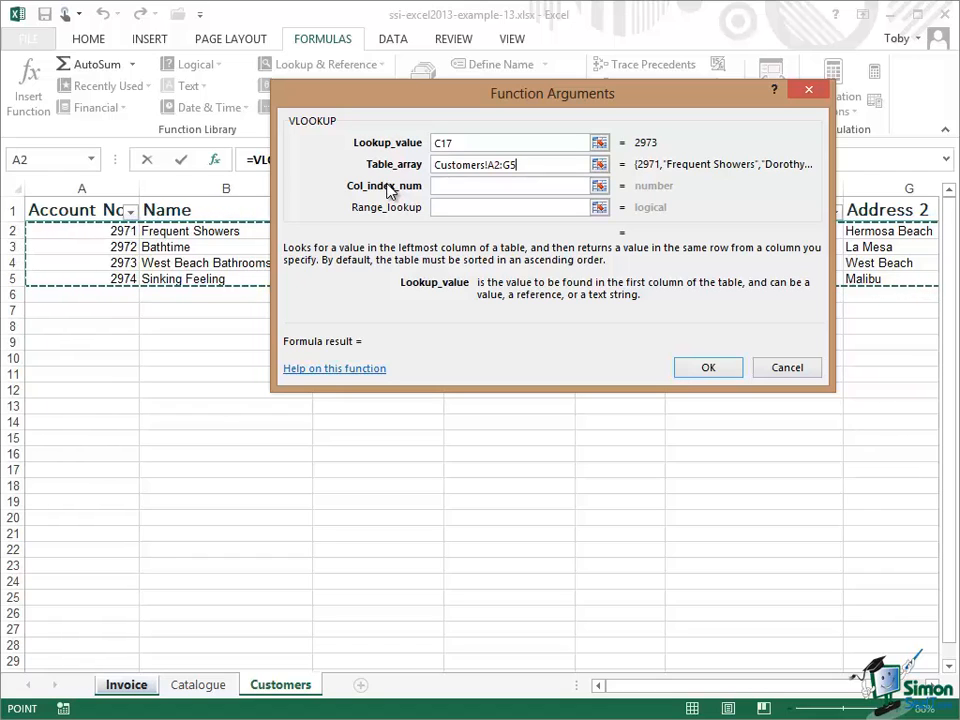
mouse_move(458, 128)
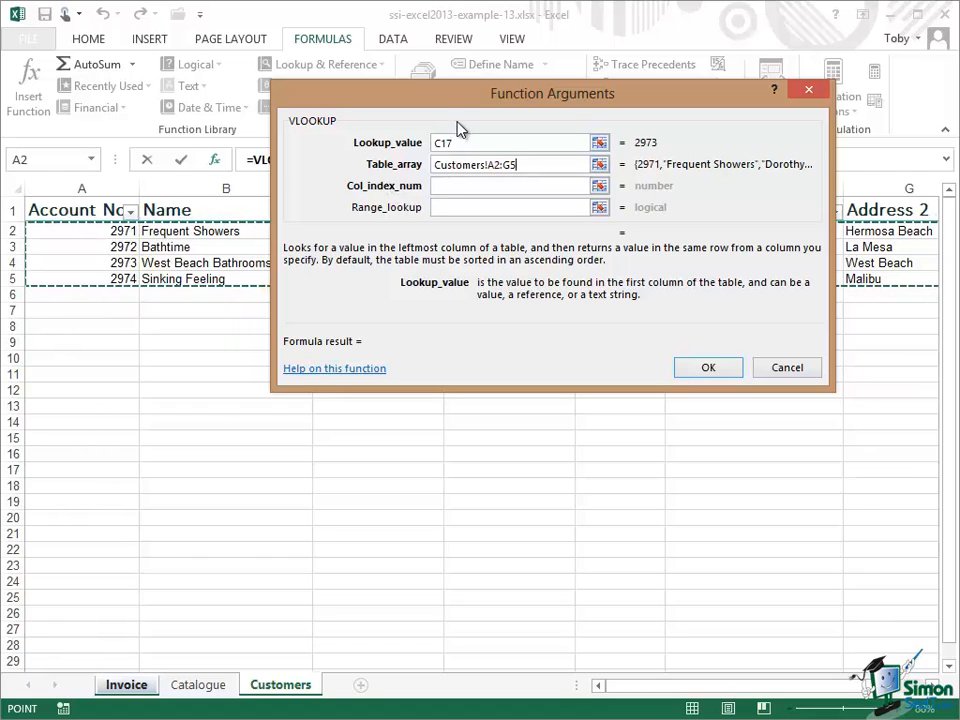
left_click_drag(551, 93, 417, 294)
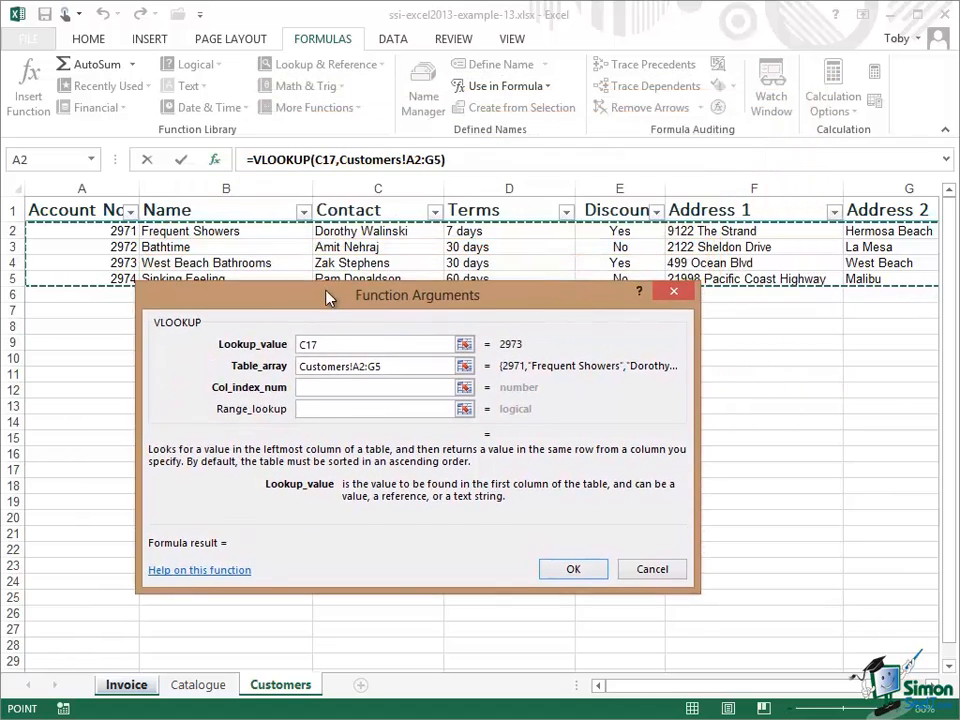
left_click_drag(417, 294, 413, 347)
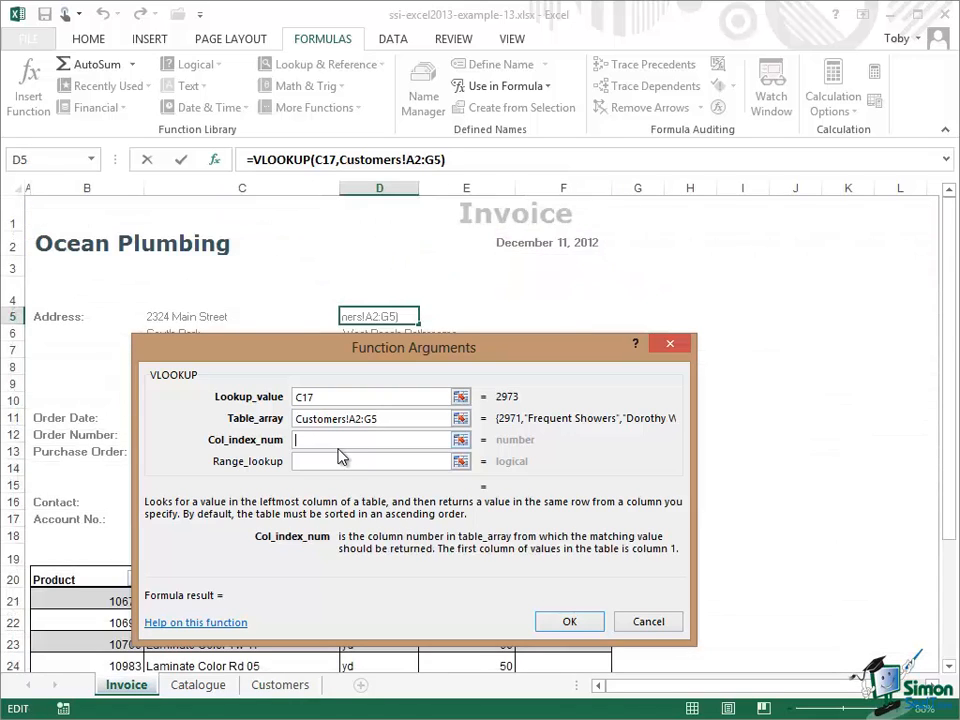
type("3")
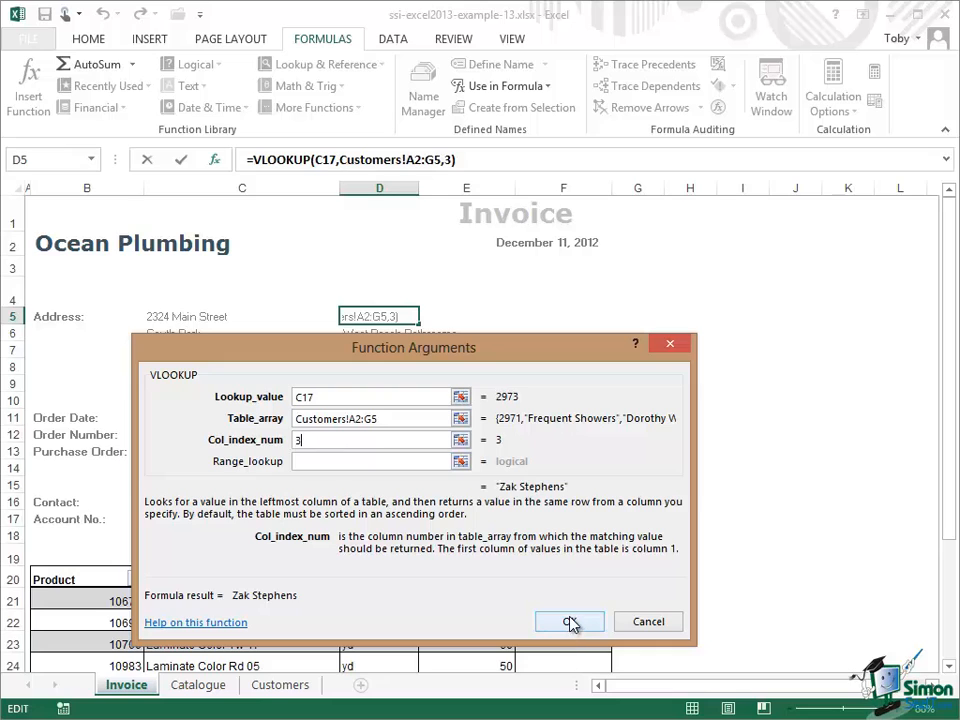
left_click(570, 621)
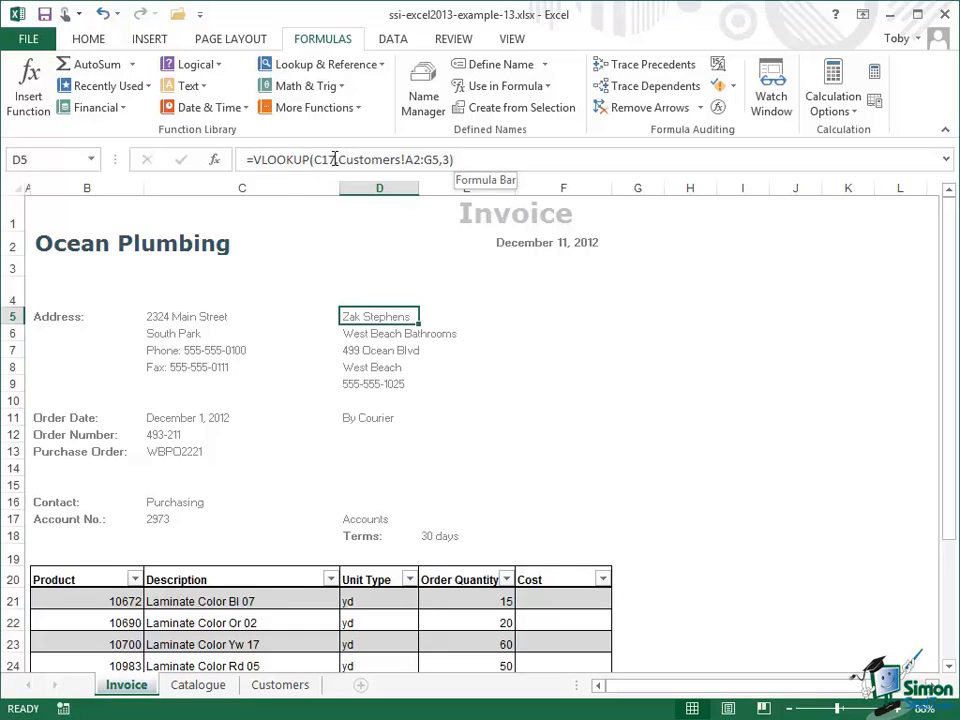
mouse_move(270, 264)
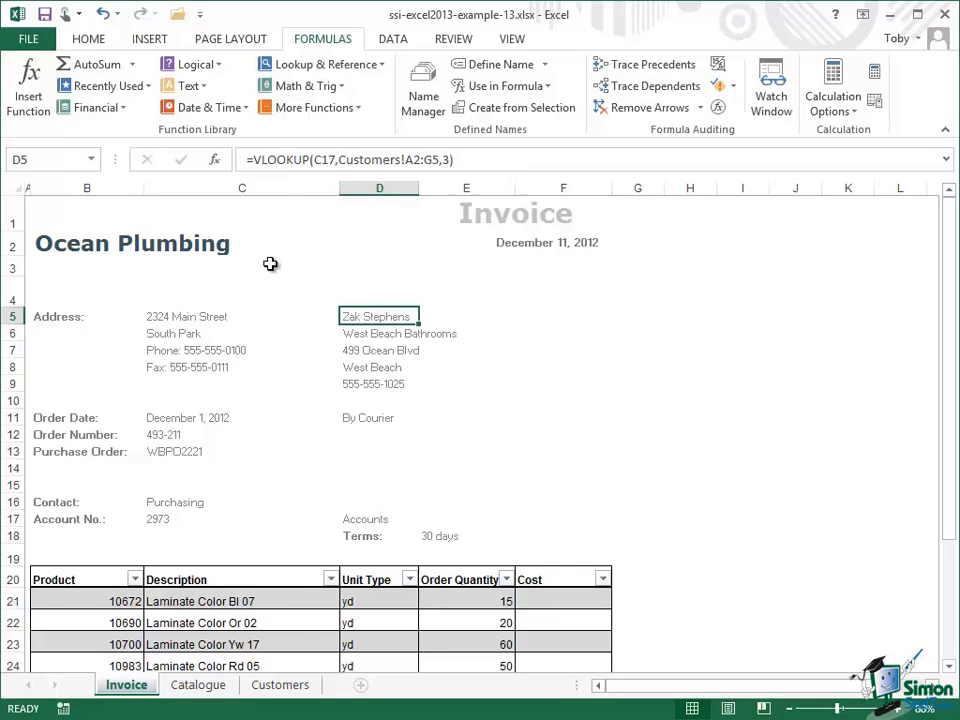
mouse_move(168, 520)
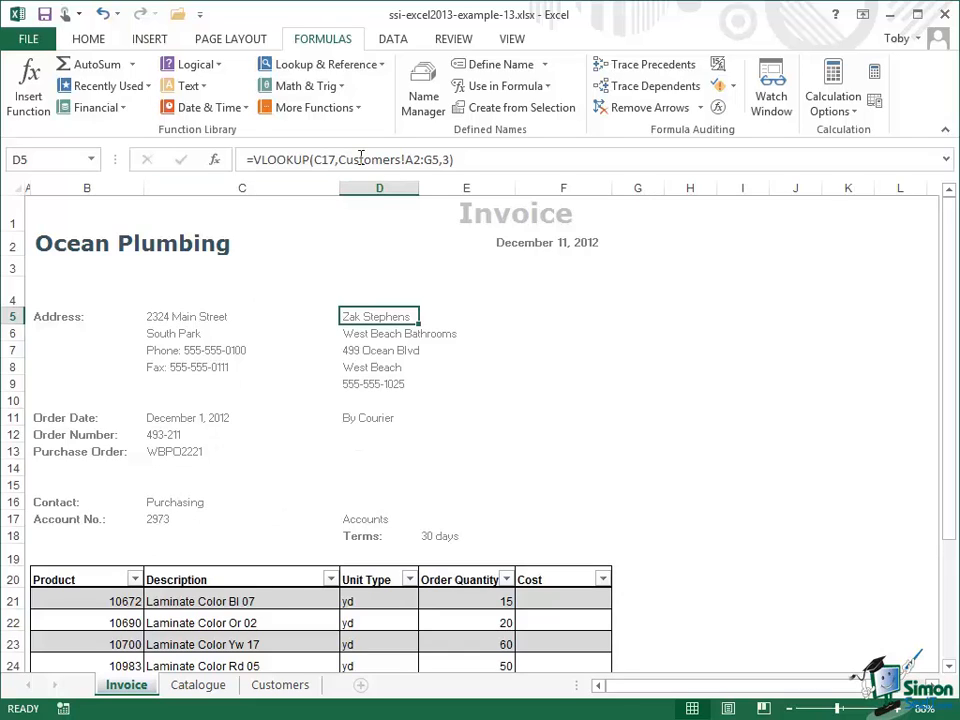
mouse_move(403, 159)
type("2972")
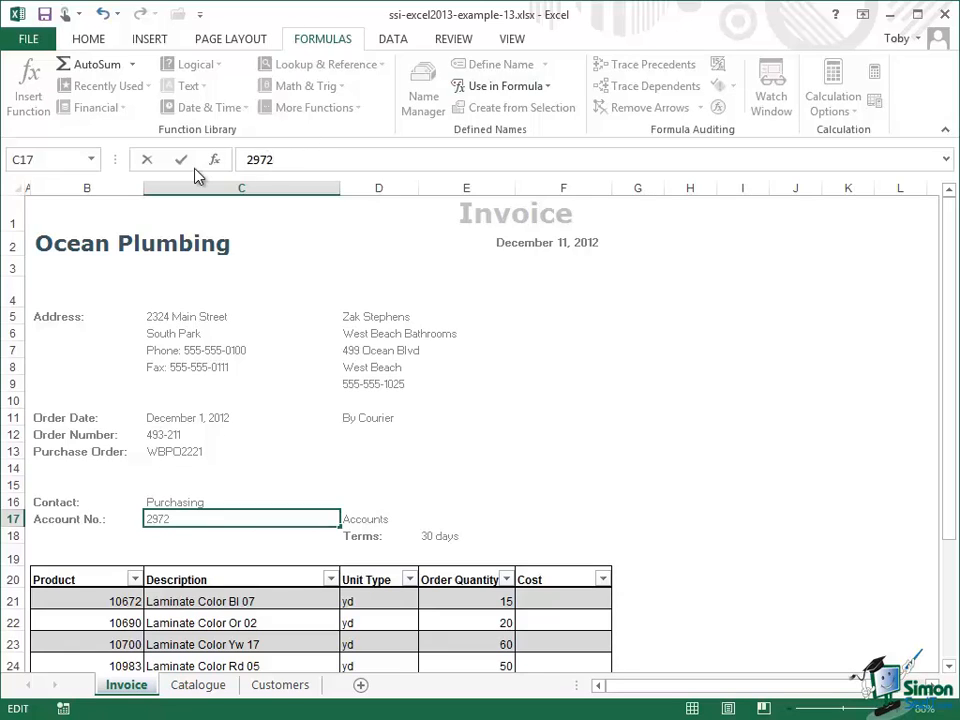
left_click(181, 160)
type("2971")
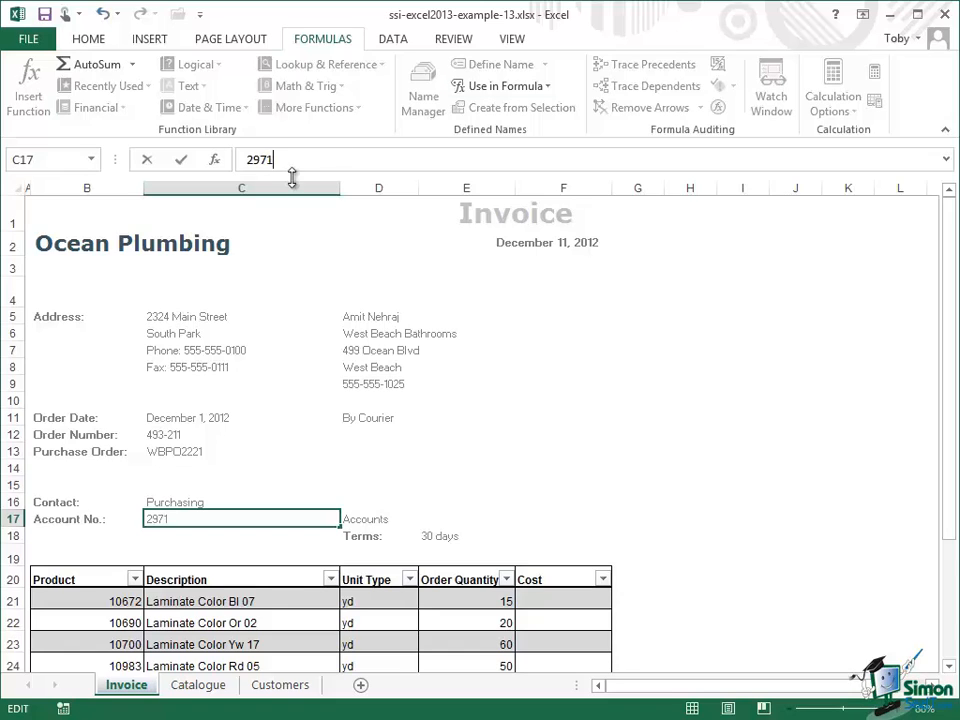
key("Return")
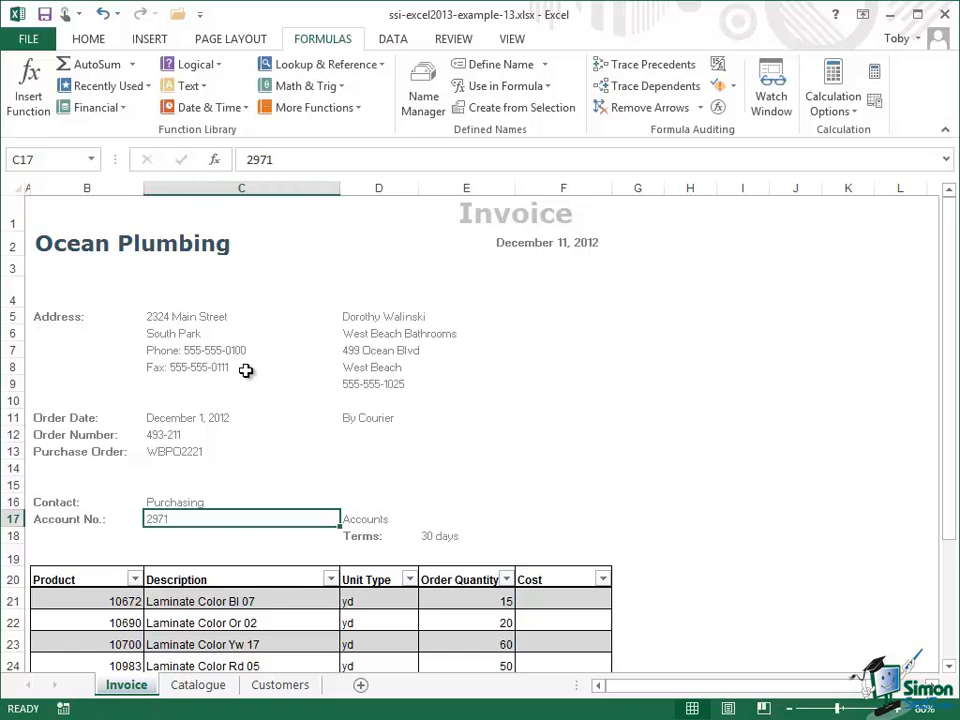
mouse_move(378, 316)
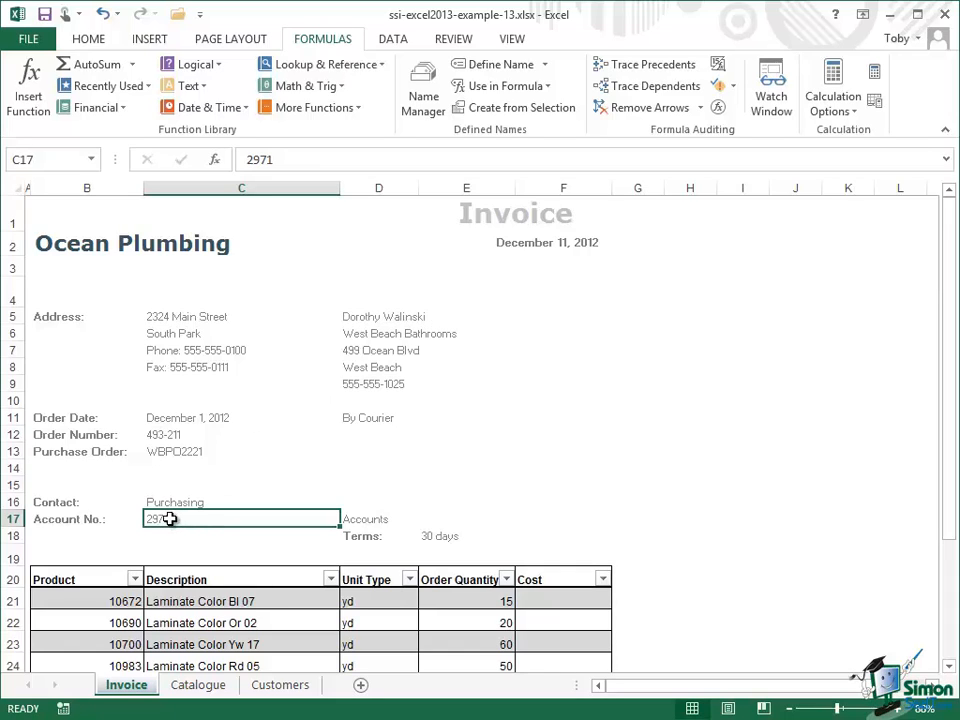
mouse_move(456, 507)
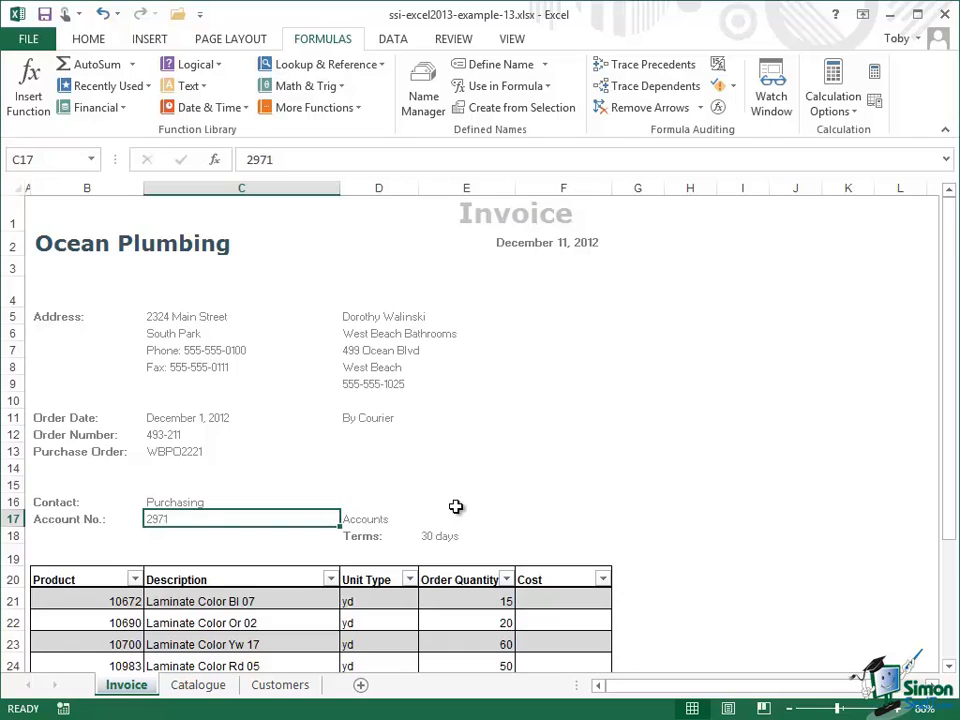
mouse_move(421, 323)
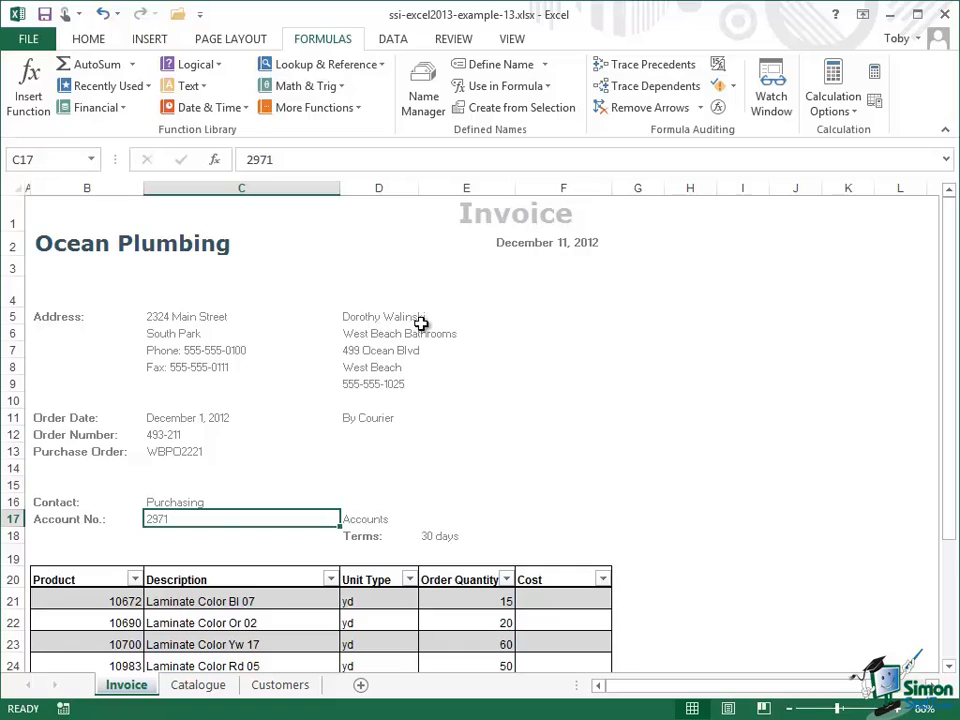
mouse_move(184, 519)
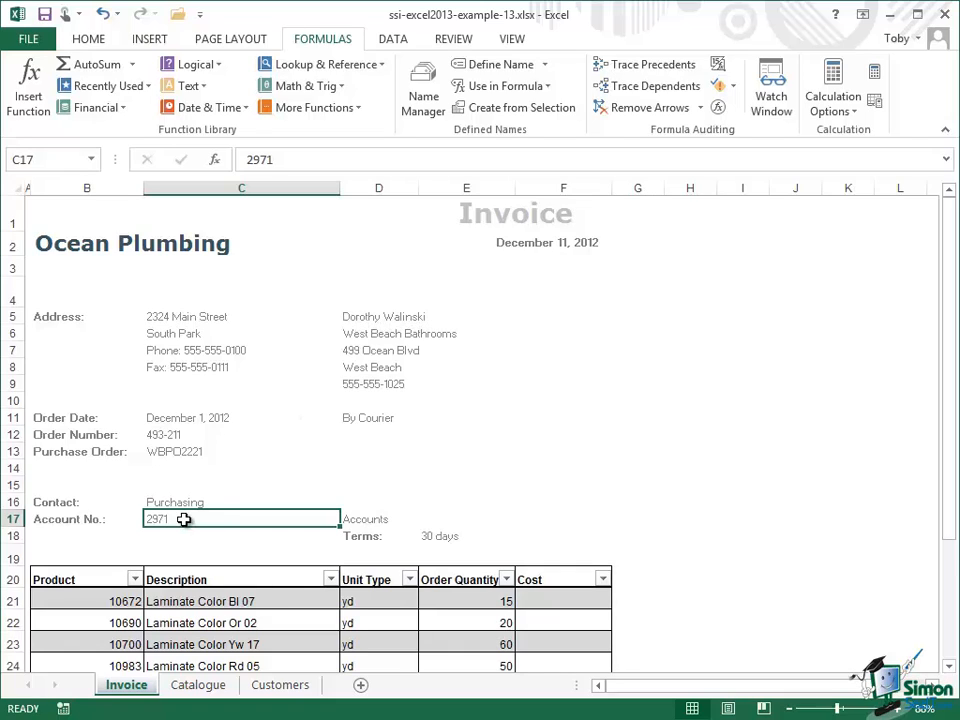
mouse_move(384, 441)
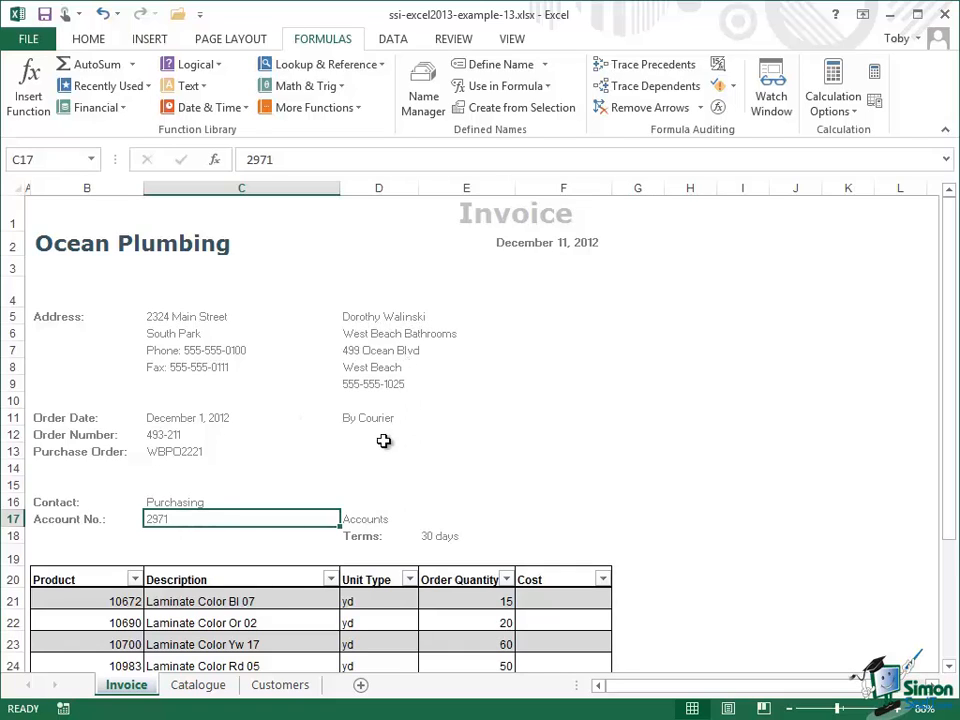
mouse_move(402, 505)
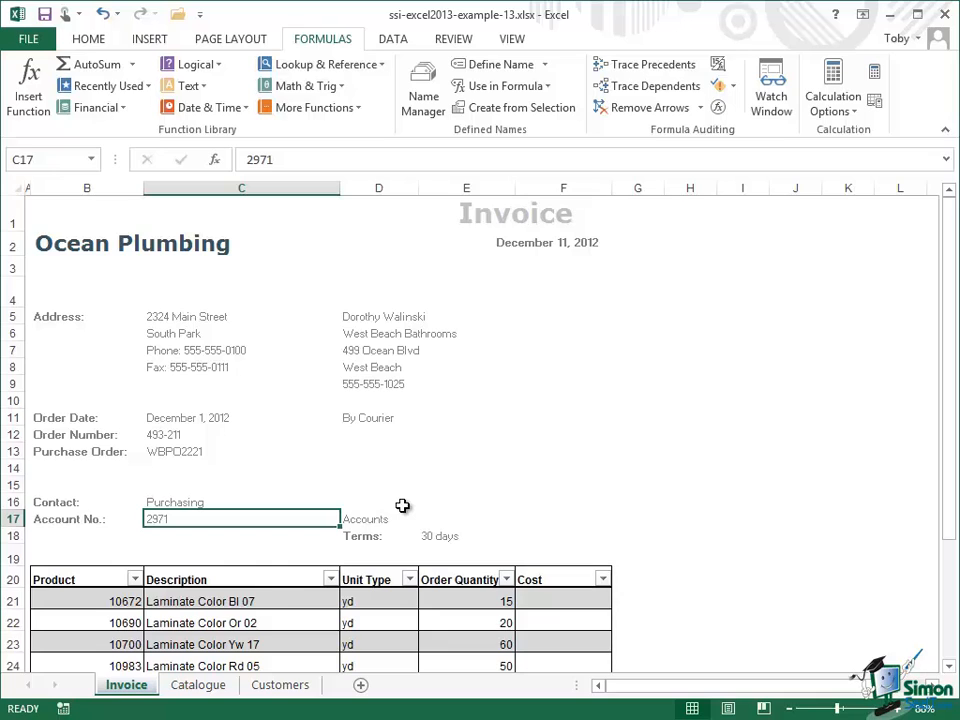
left_click(379, 316)
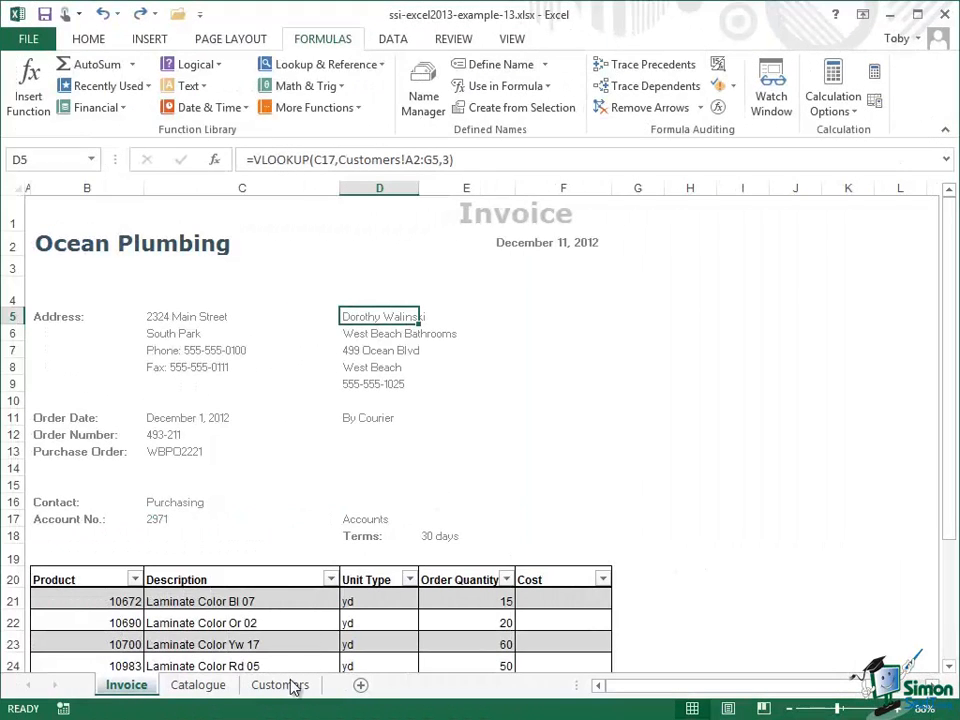
left_click(280, 684)
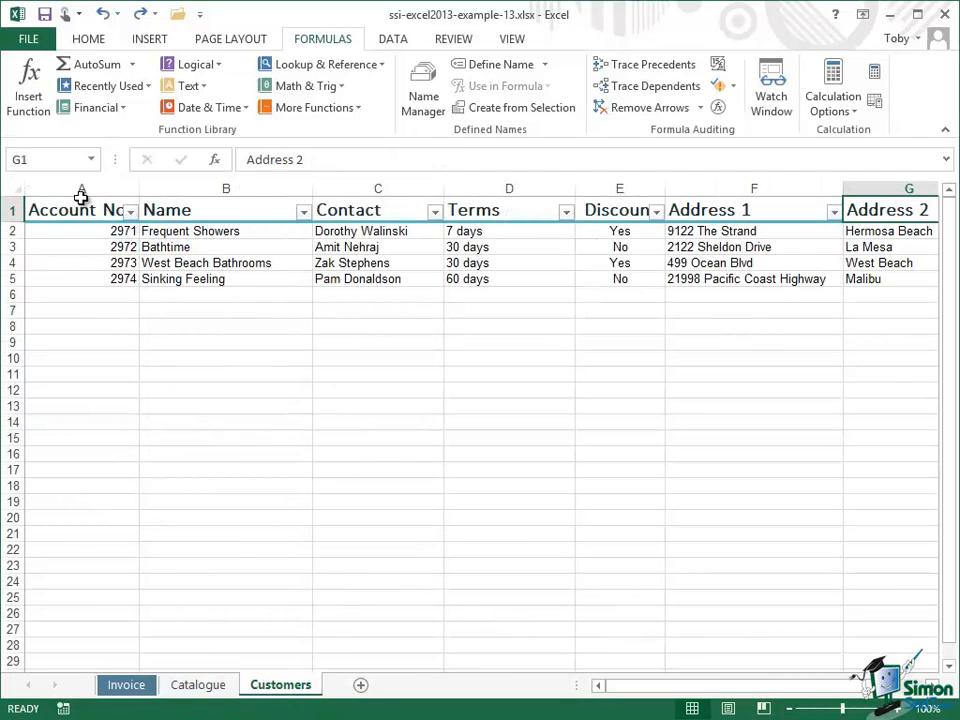
mouse_move(245, 214)
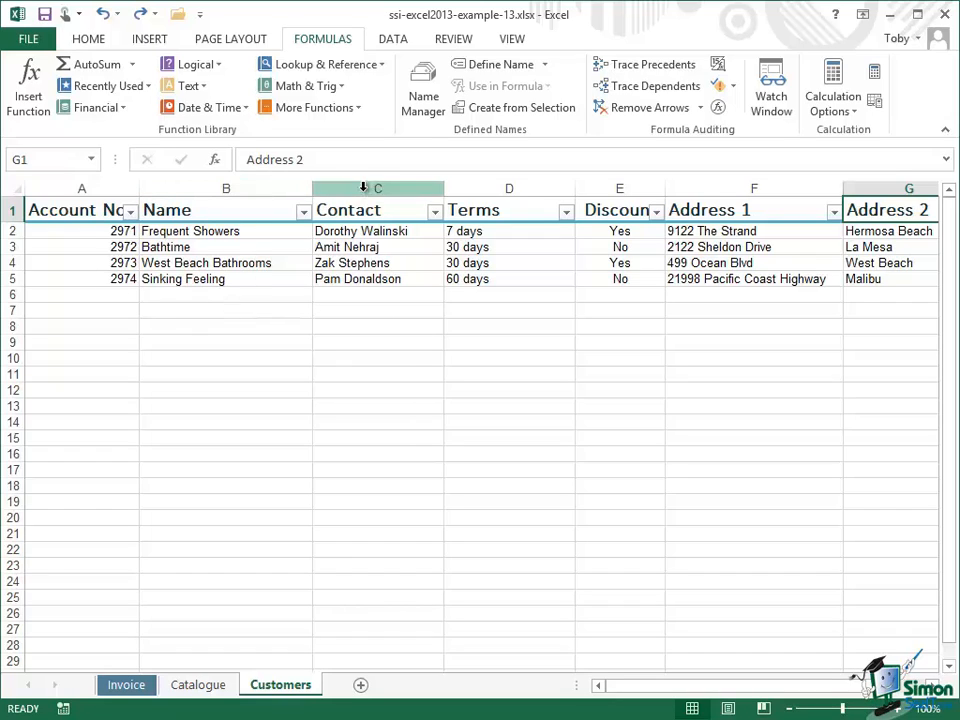
mouse_move(504, 270)
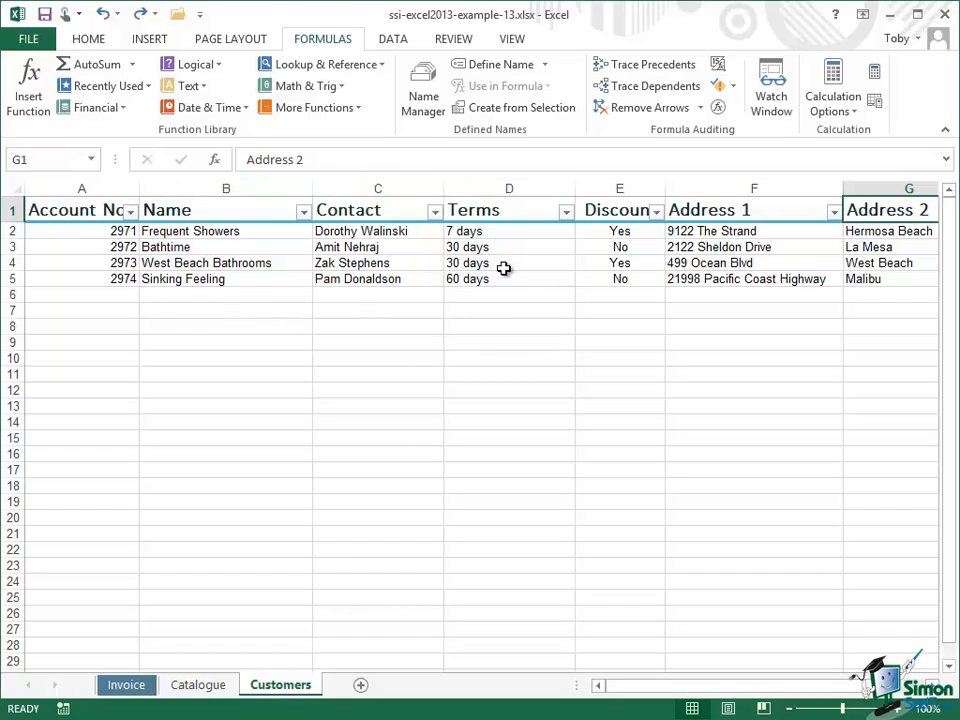
mouse_move(777, 213)
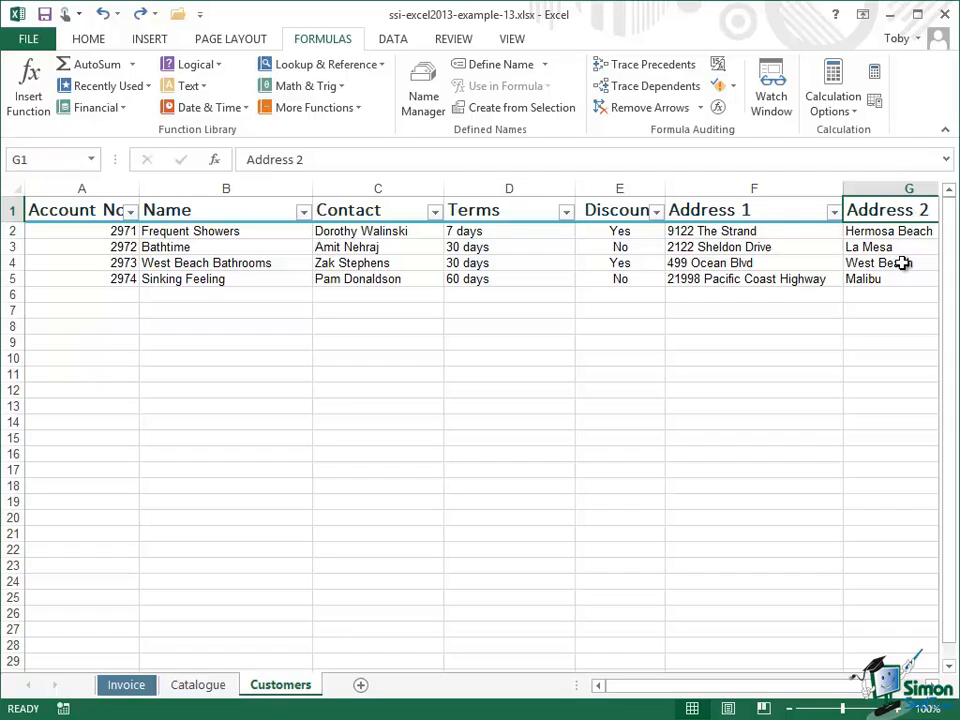
mouse_move(910, 265)
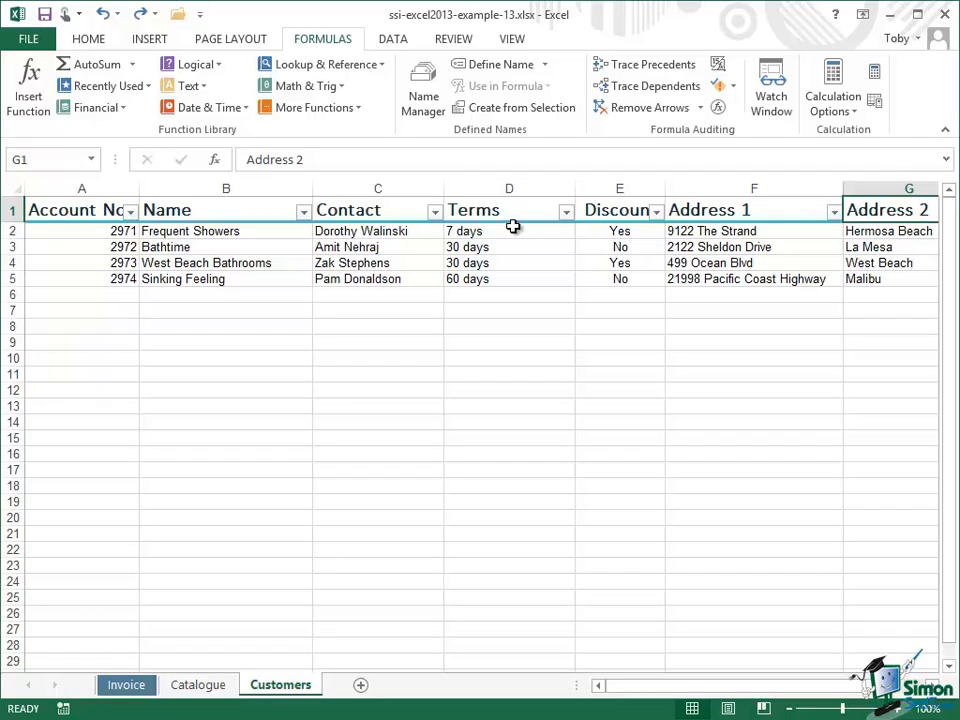
mouse_move(509, 203)
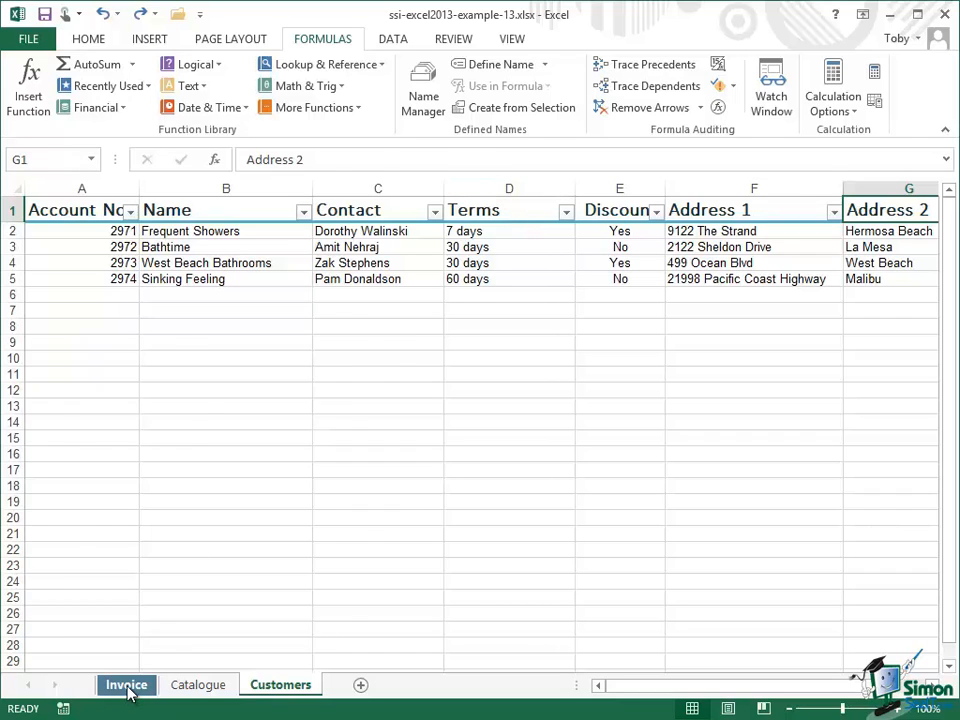
- Return to the Invoice sheet and select the contact lookup cell D5
left_click(126, 684)
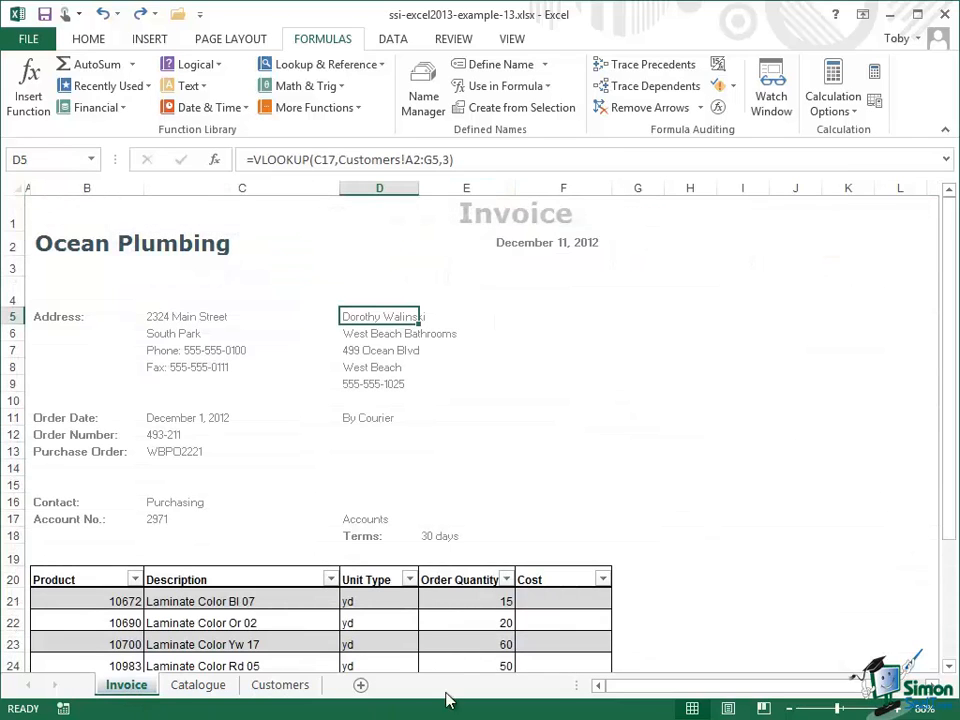
left_click(466, 535)
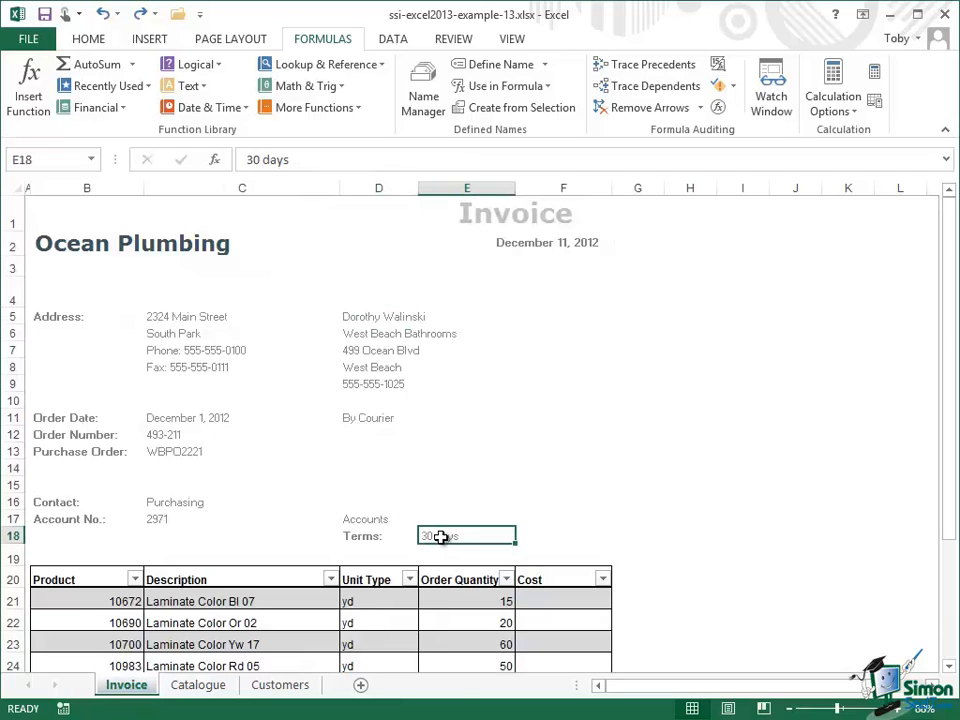
mouse_move(412, 430)
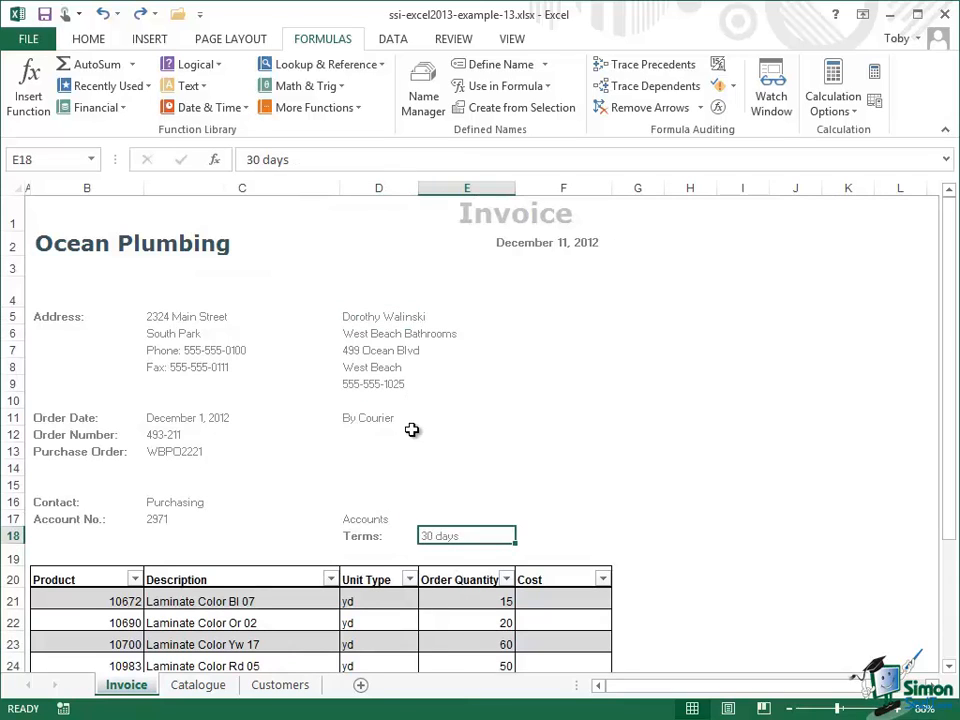
mouse_move(375, 316)
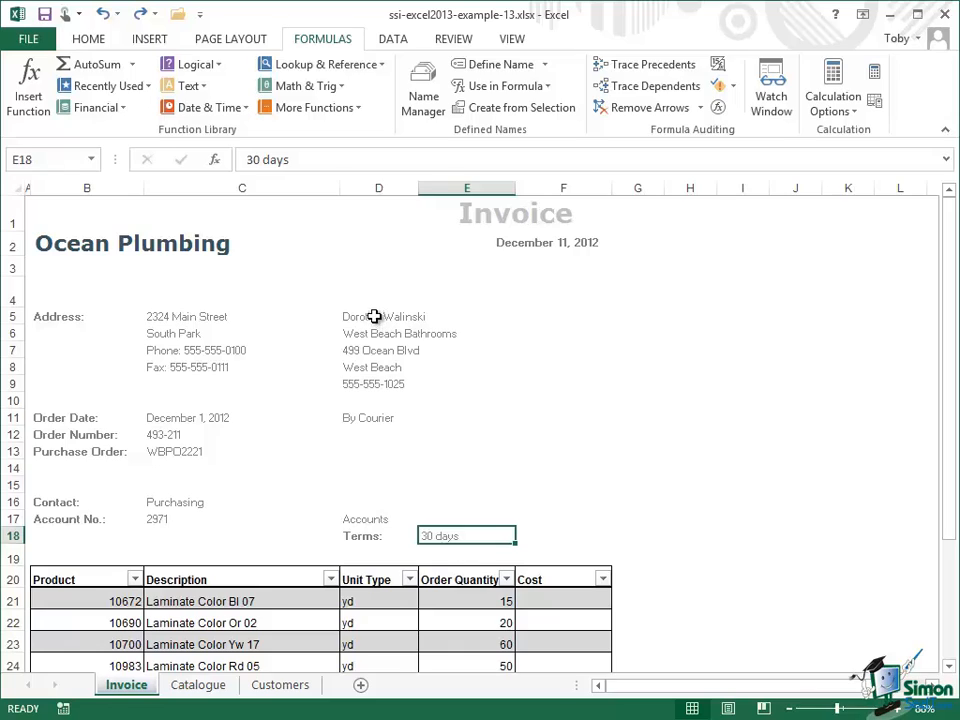
left_click(378, 316)
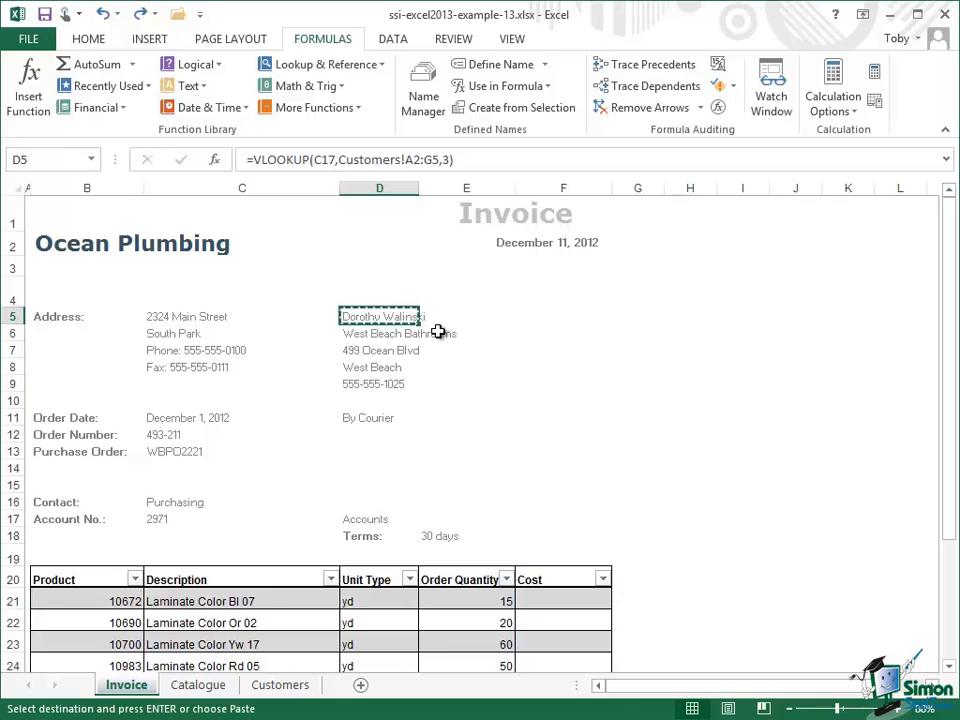
left_click(466, 535)
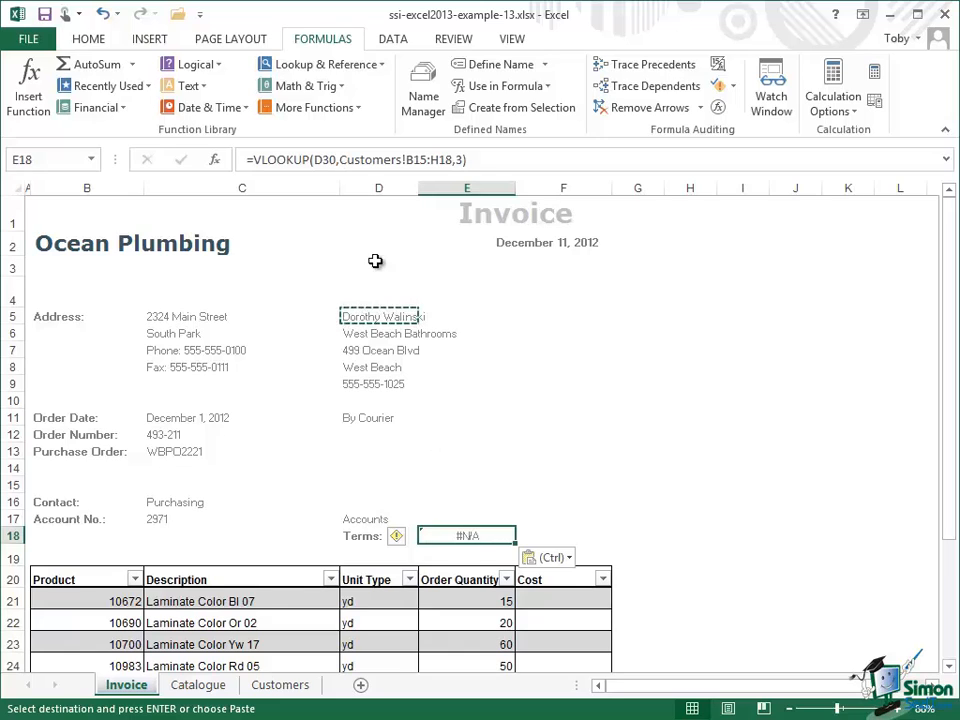
mouse_move(425, 159)
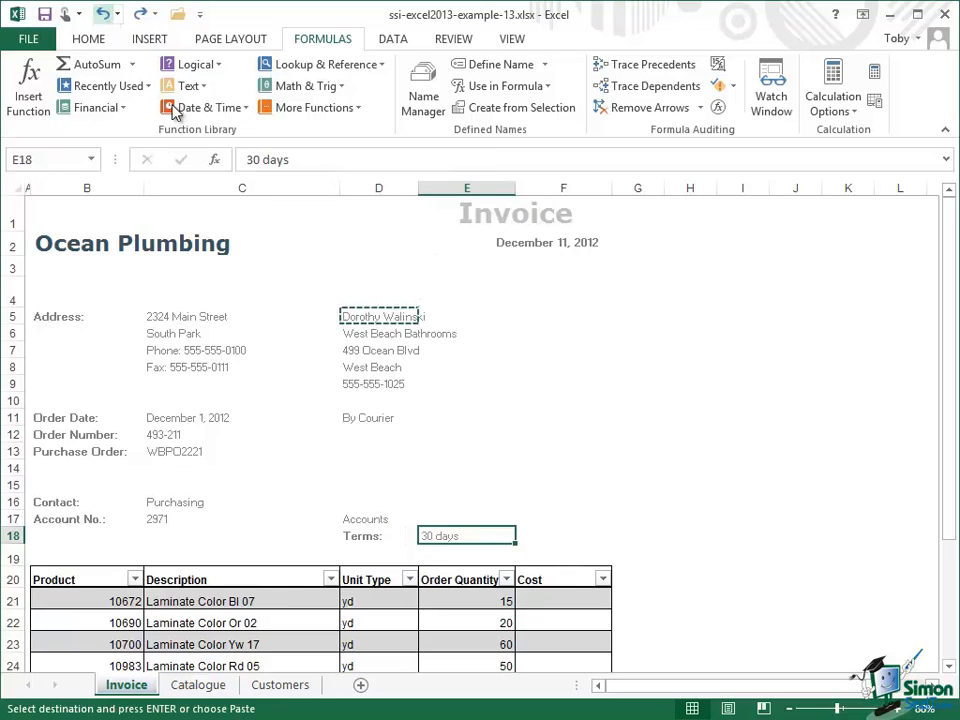
- Make D5's VLOOKUP references absolute: $C$17 and Customers!$A$2:$G$5
left_click(378, 316)
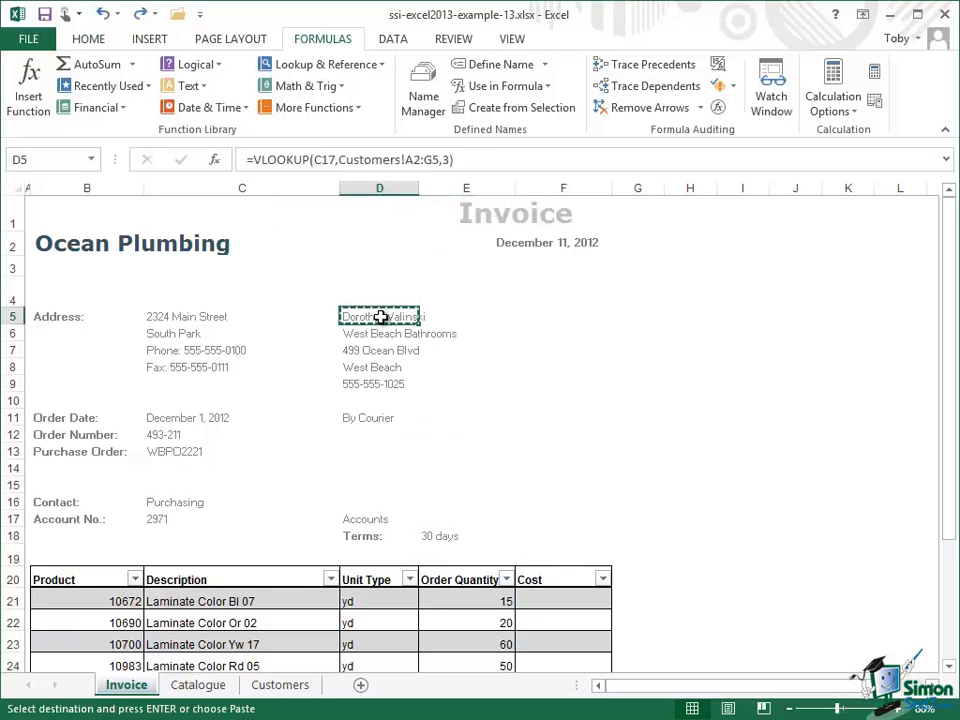
mouse_move(320, 159)
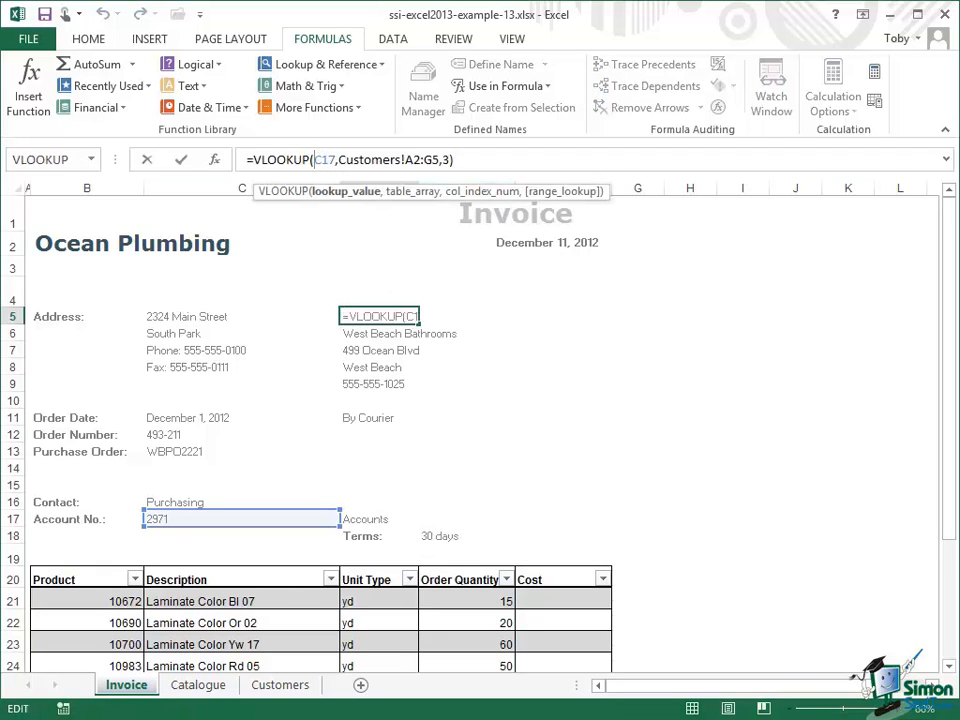
key("f4")
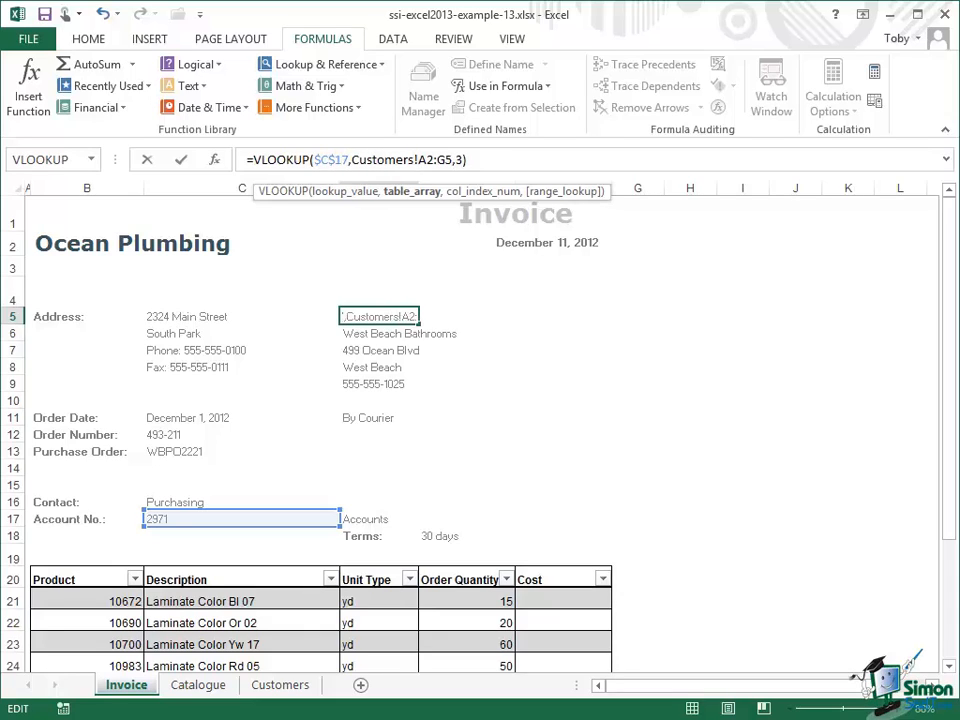
key("f4")
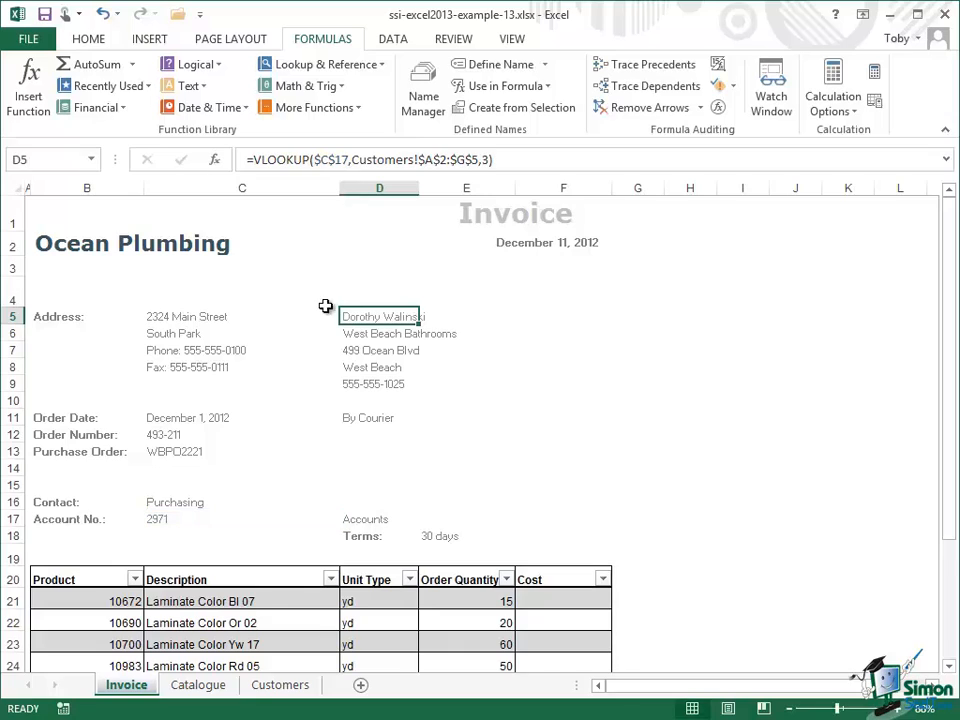
mouse_move(702, 391)
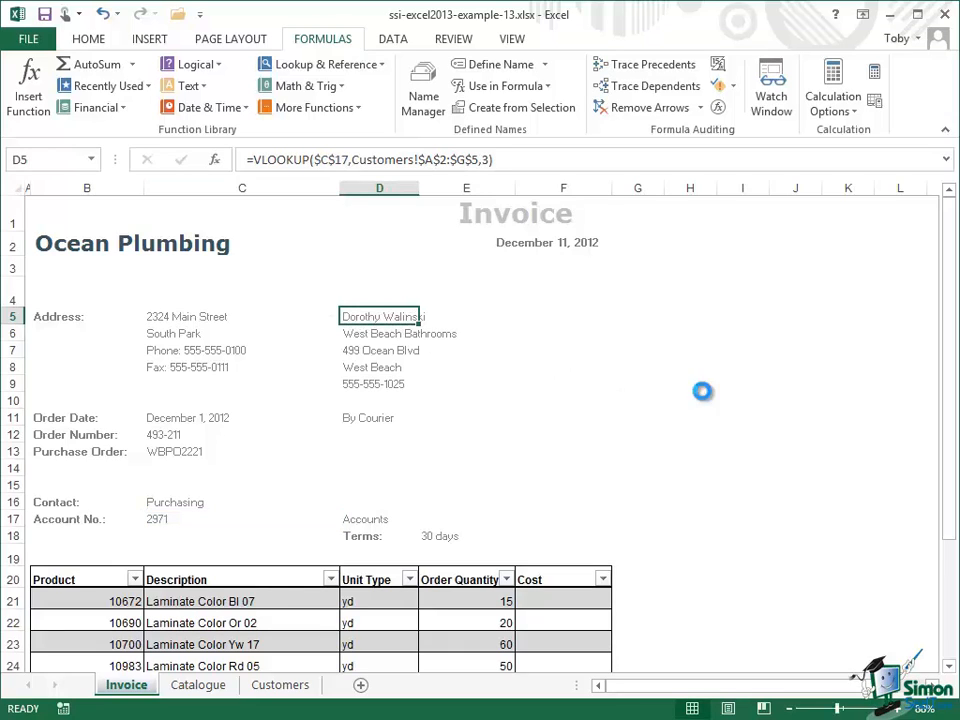
- Copy the absolute contact lookup from D5 and select terms cell E18 as destination
key("ctrl+c")
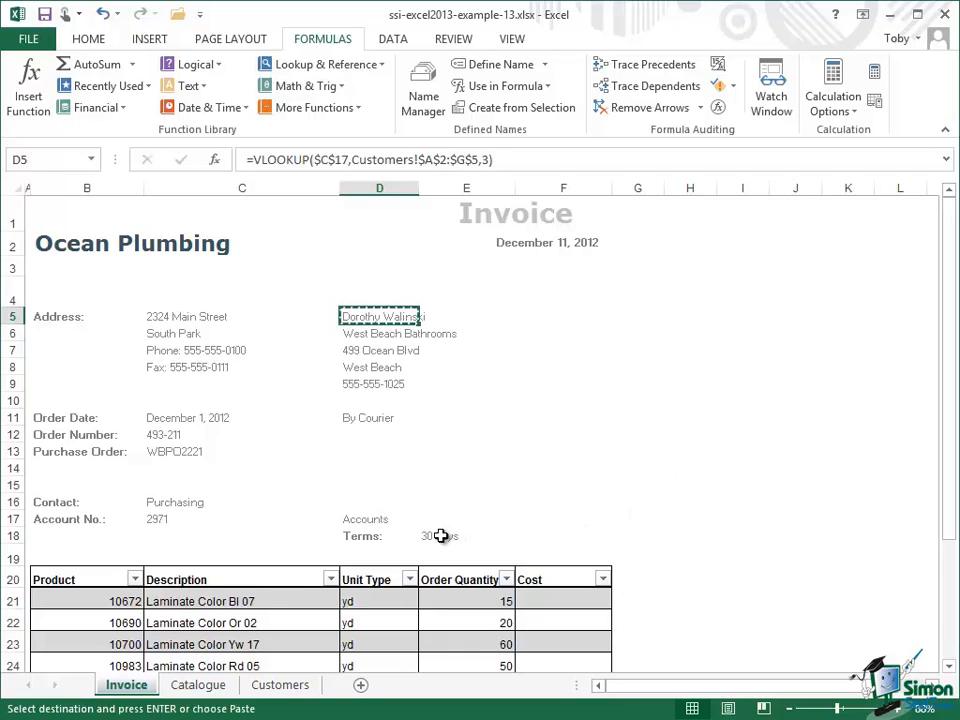
left_click(466, 535)
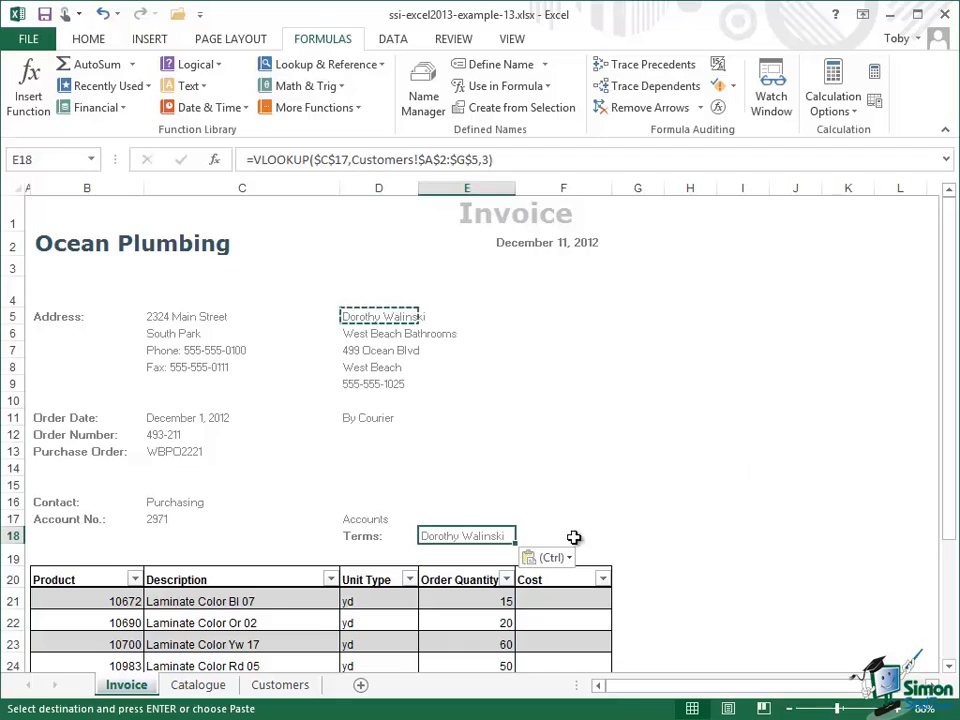
mouse_move(475, 535)
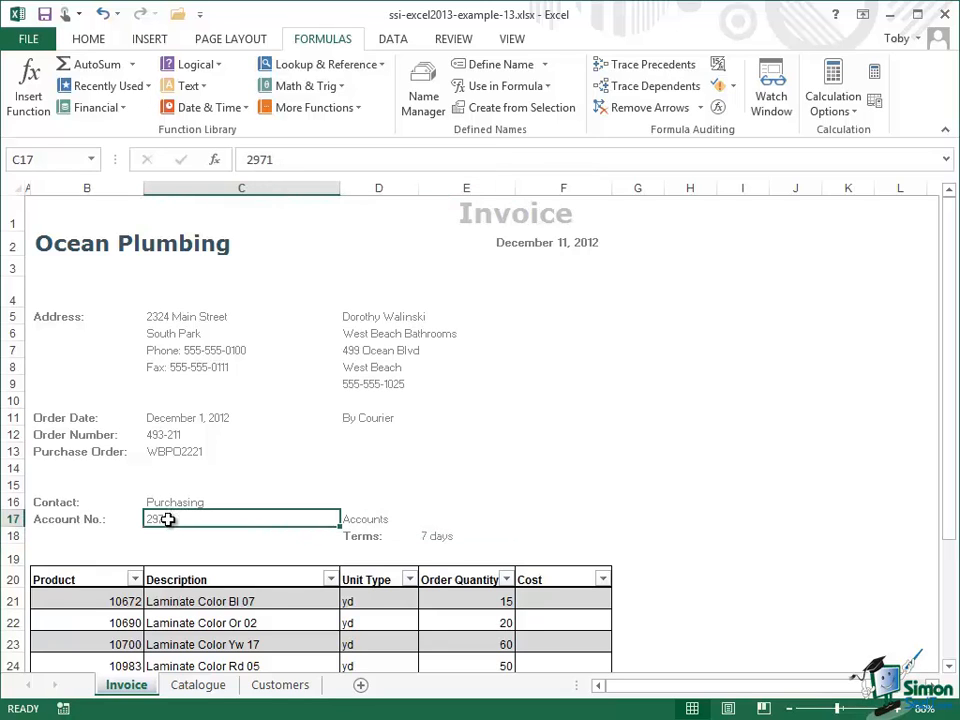
- Glance at the Customers sheet, then inspect invoice cells E18 and D5–D9
left_click(280, 685)
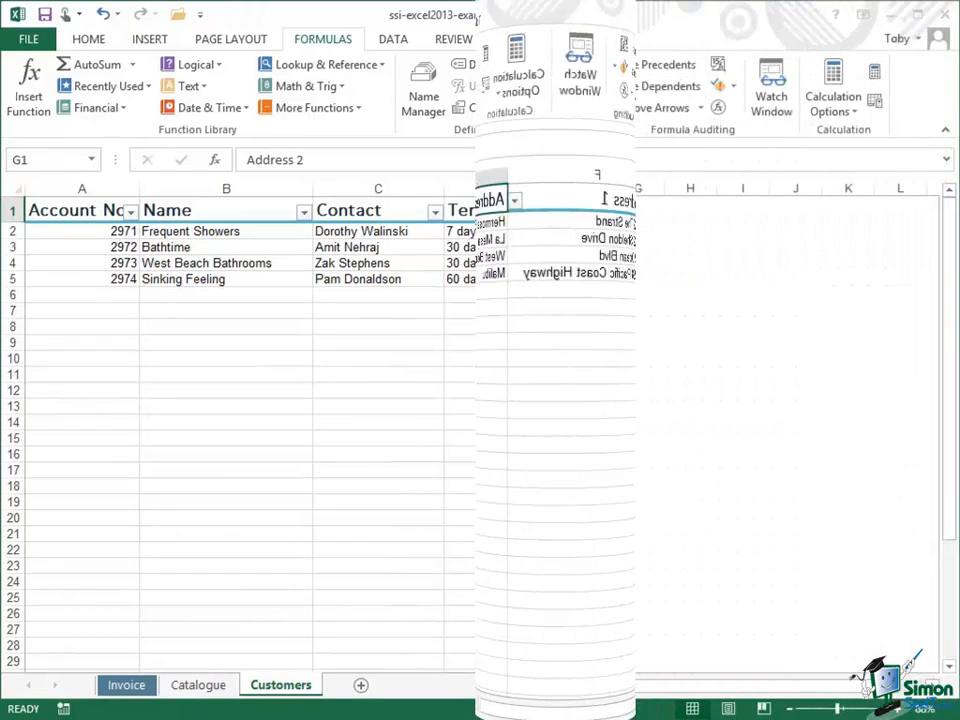
left_click(126, 685)
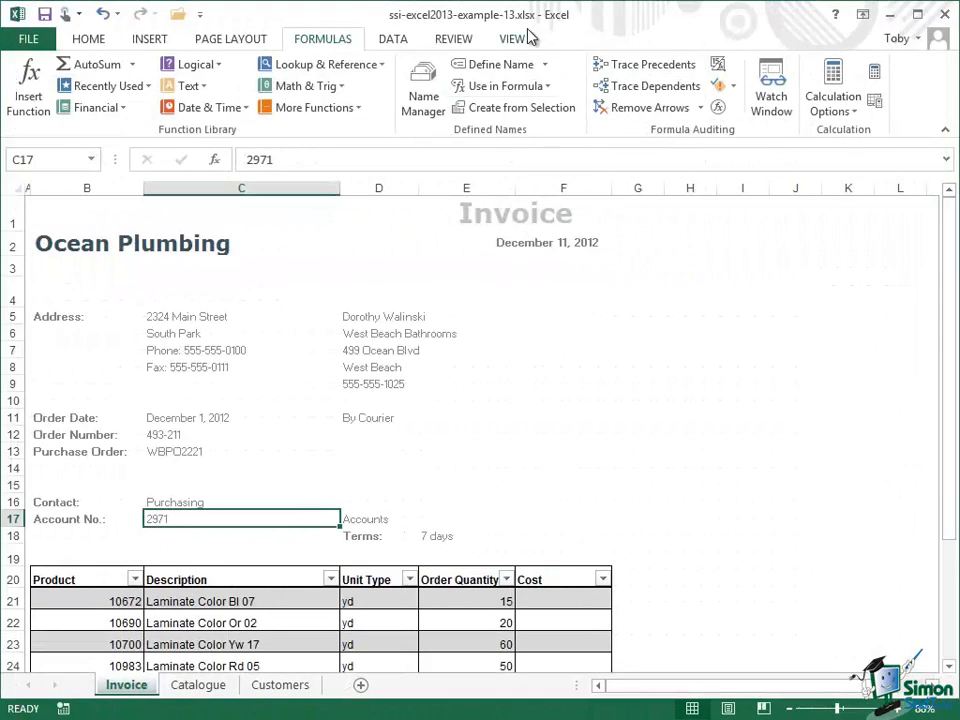
mouse_move(595, 25)
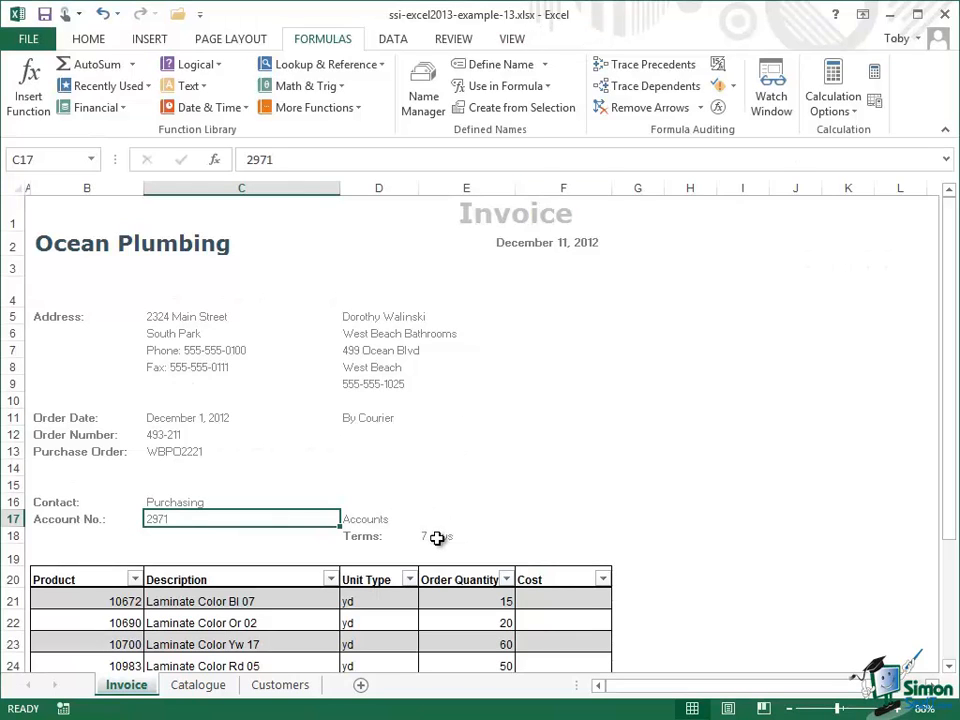
left_click(466, 535)
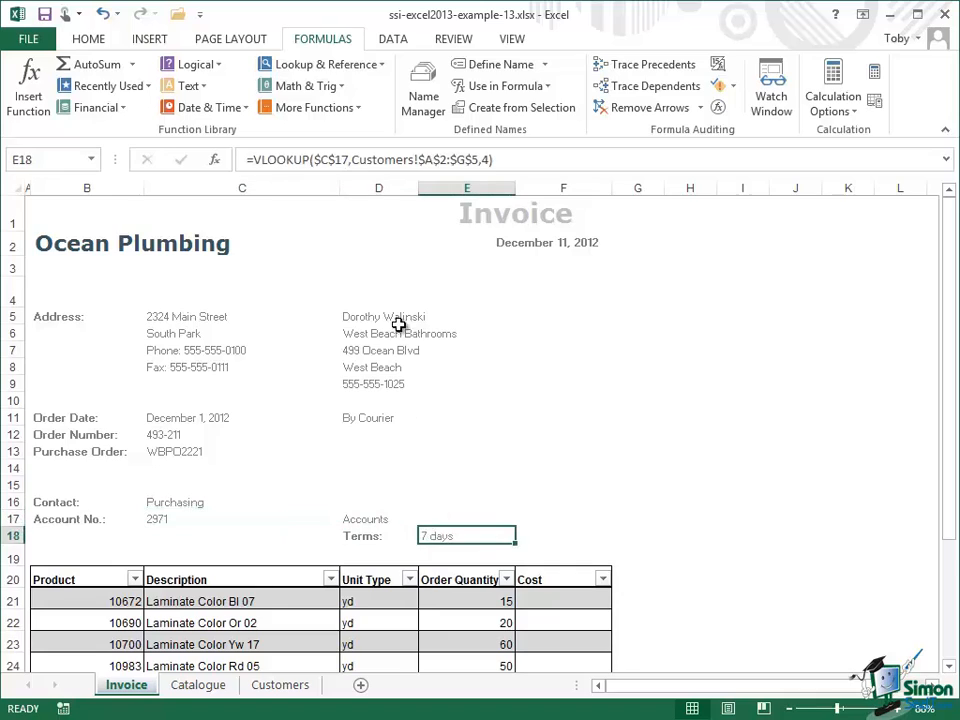
left_click(379, 316)
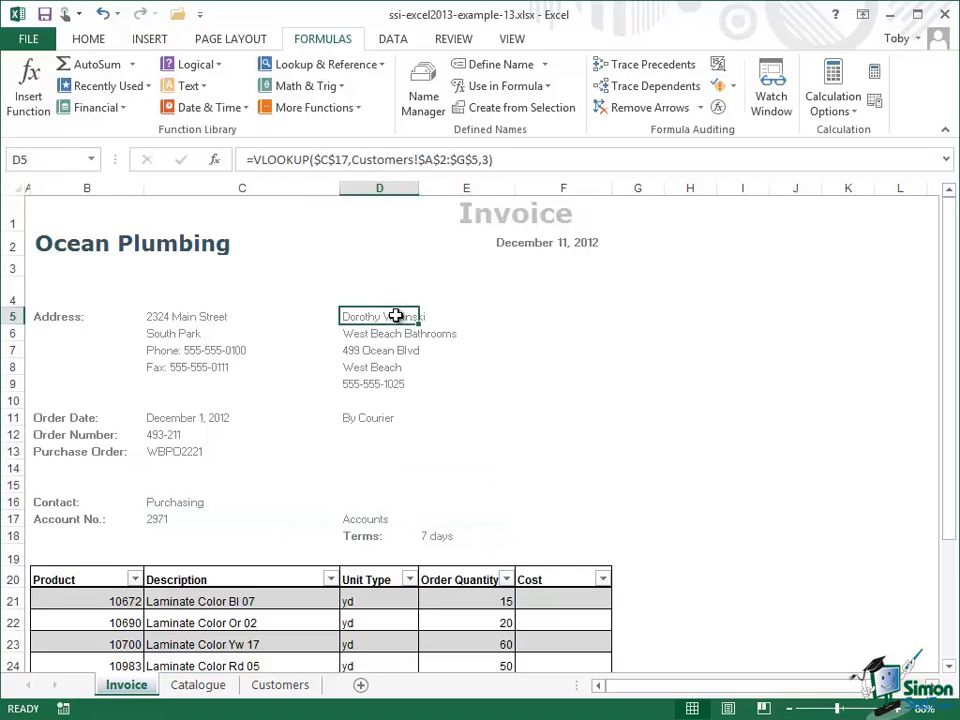
left_click(398, 333)
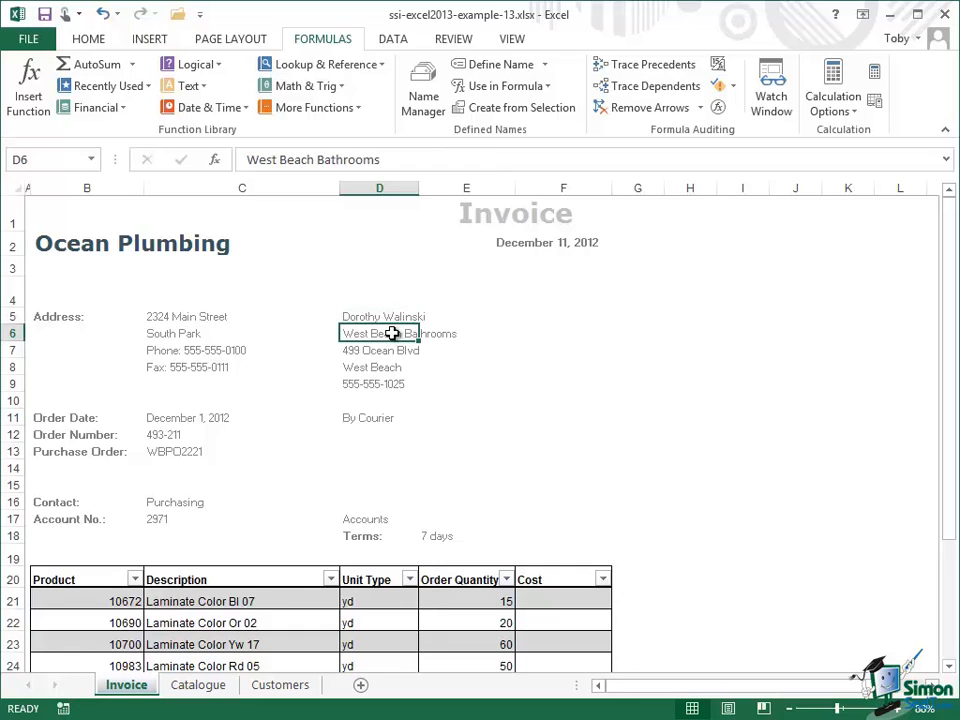
left_click(379, 350)
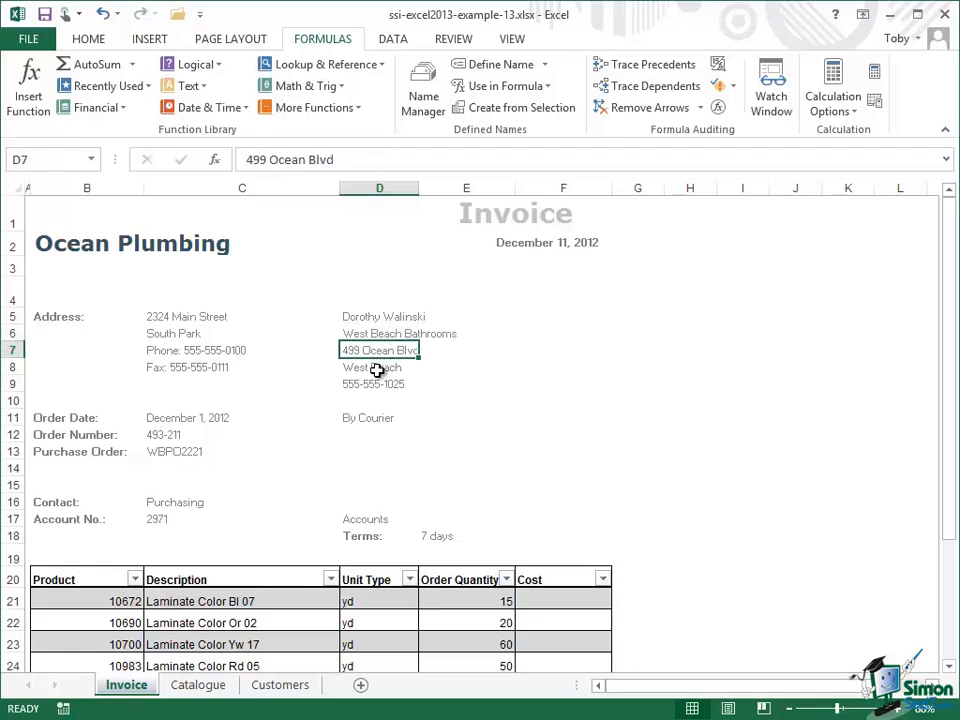
left_click(379, 366)
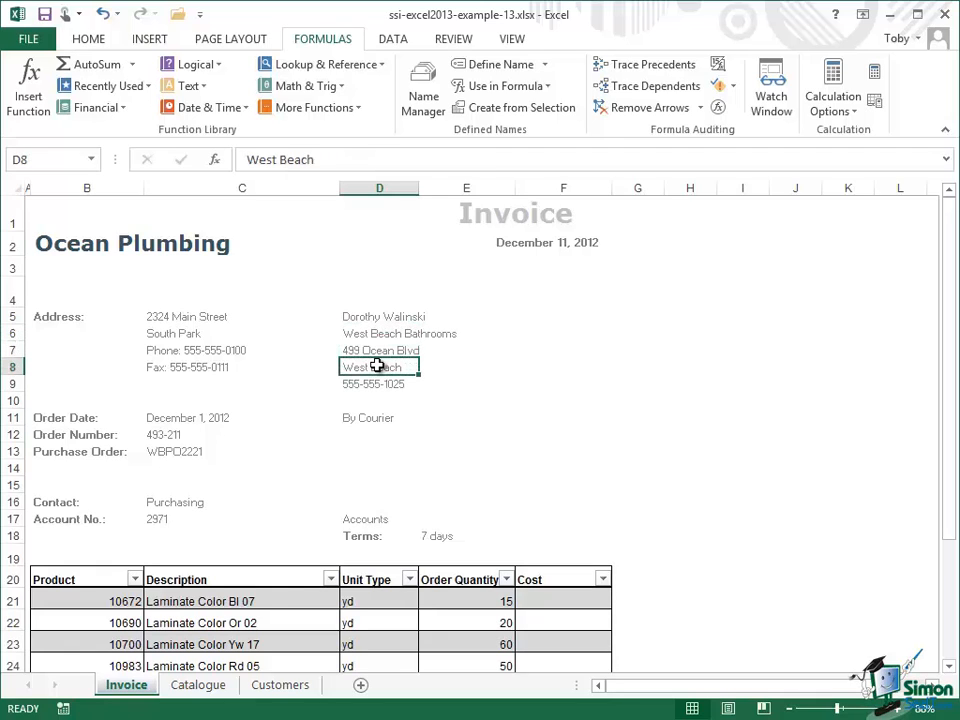
mouse_move(376, 391)
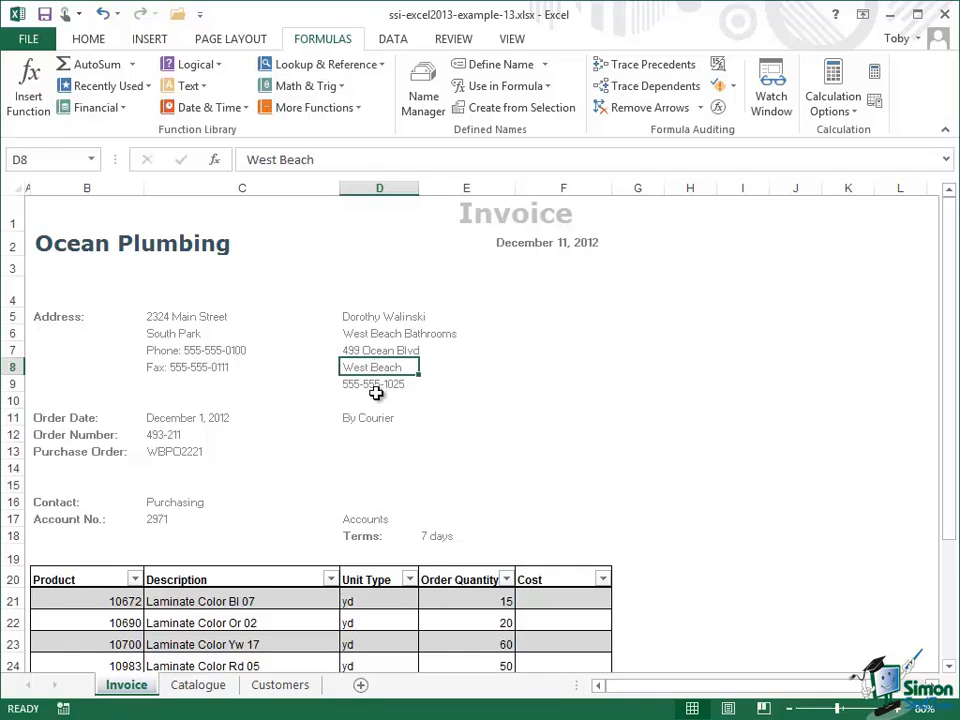
left_click(379, 384)
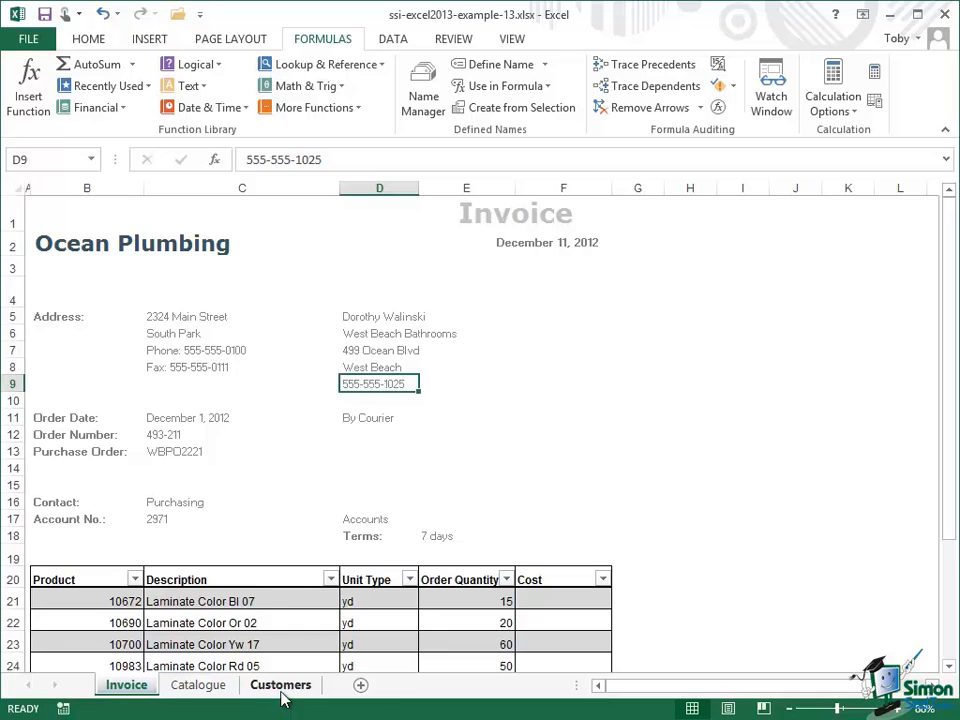
- Scroll across the Customers table to see the address columns
left_click(280, 684)
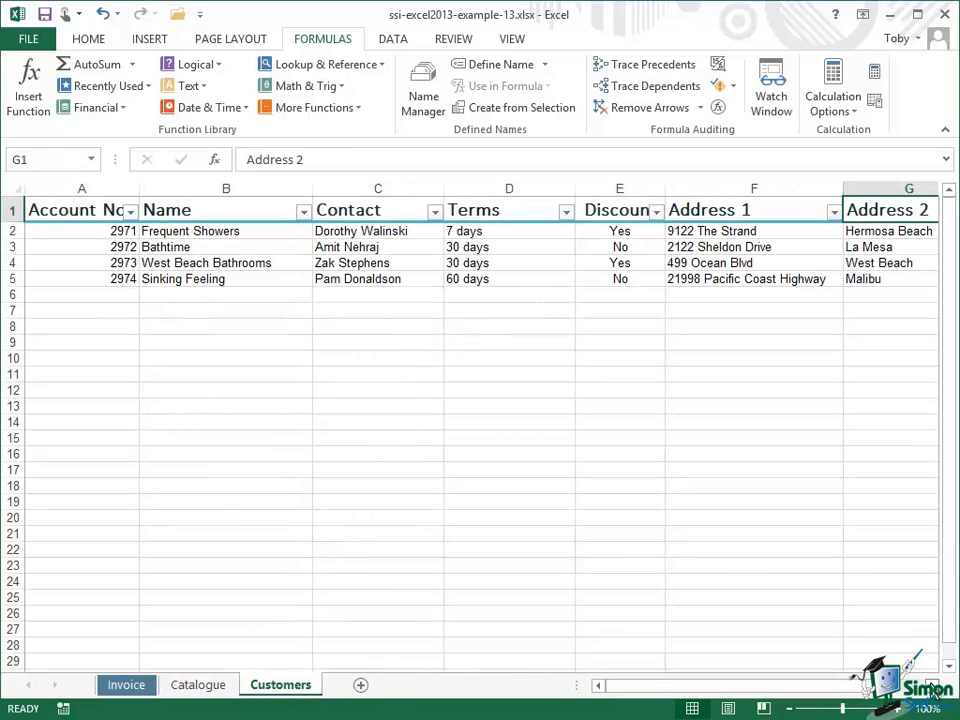
scroll("right", 3)
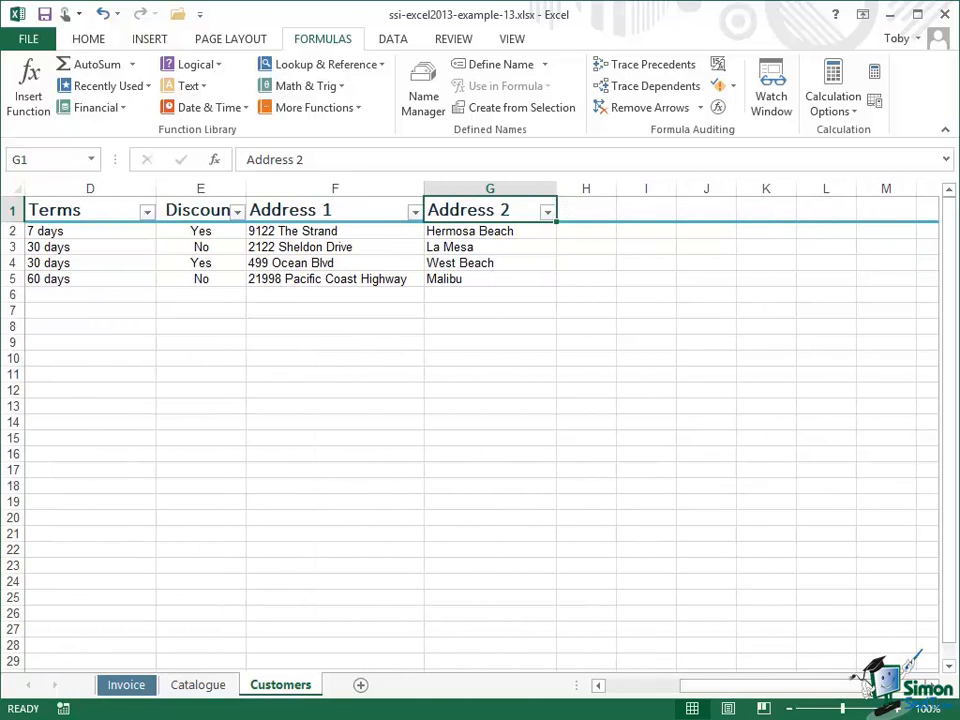
scroll("left", 3)
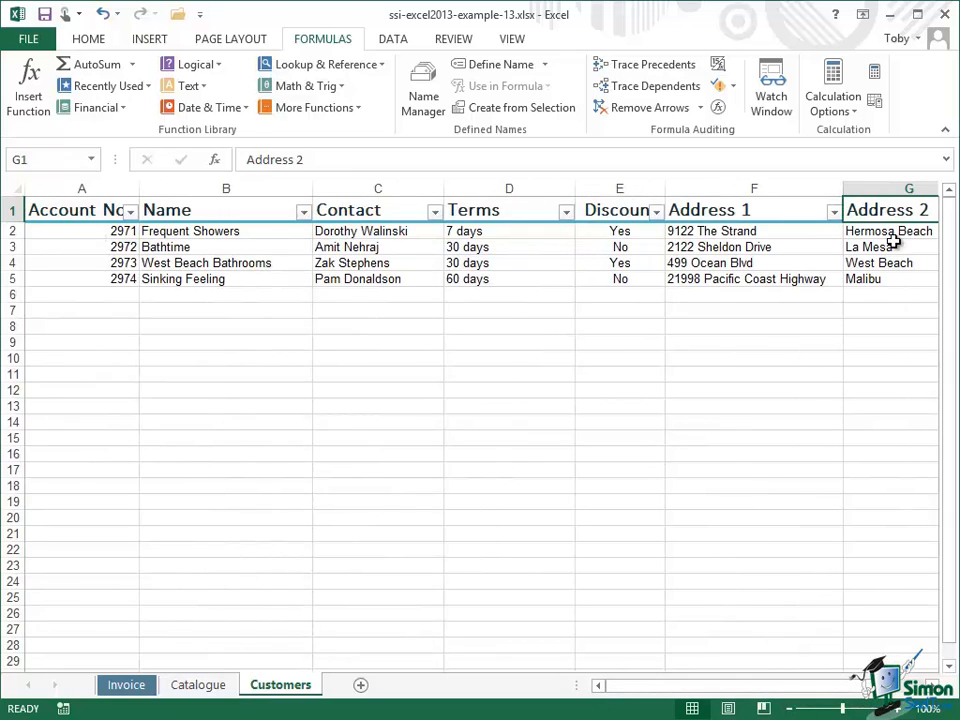
mouse_move(90, 210)
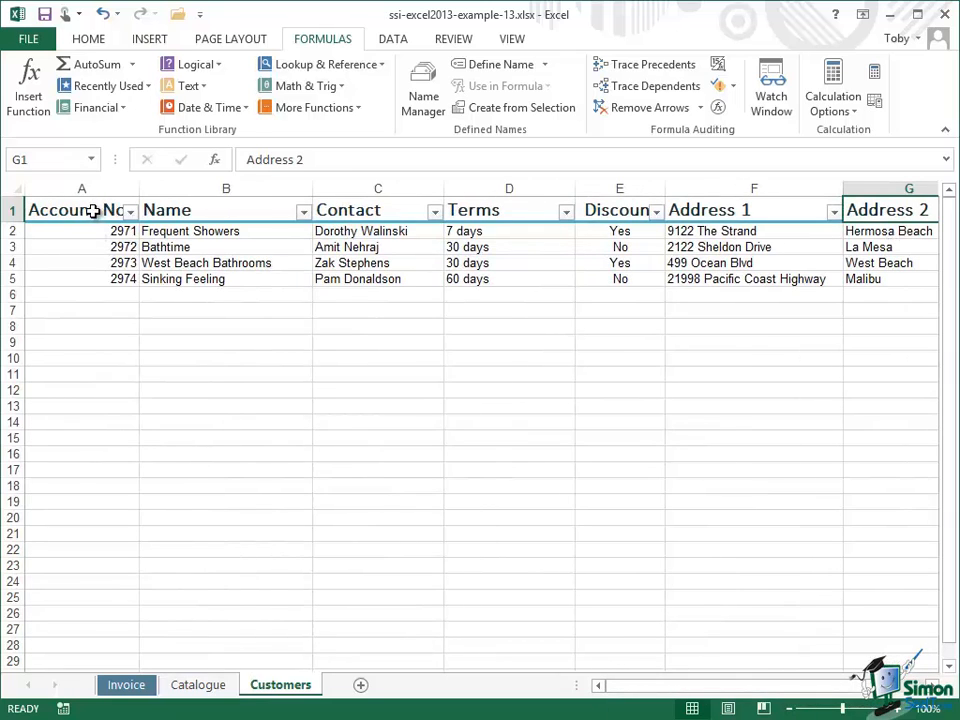
mouse_move(880, 277)
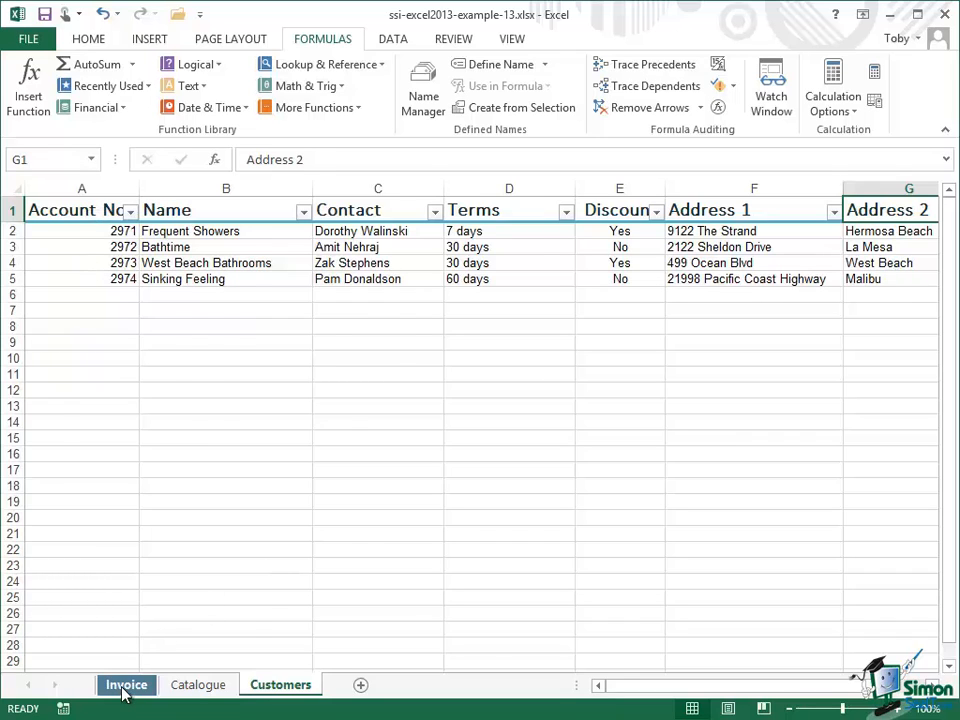
- Change the invoice account number in C17 to 2973
left_click(126, 684)
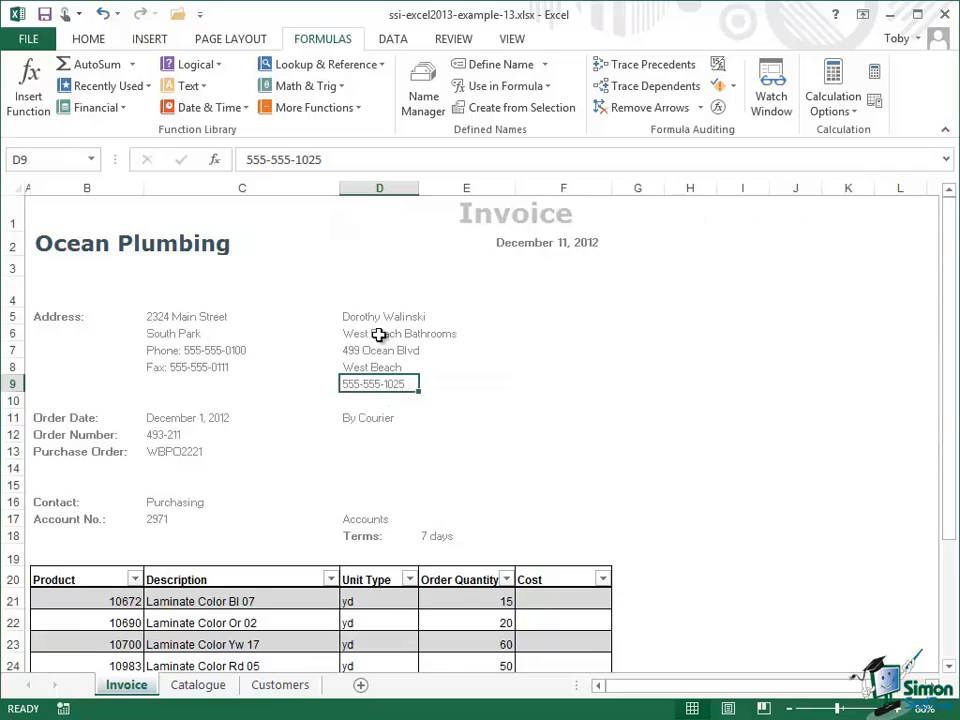
left_click(379, 333)
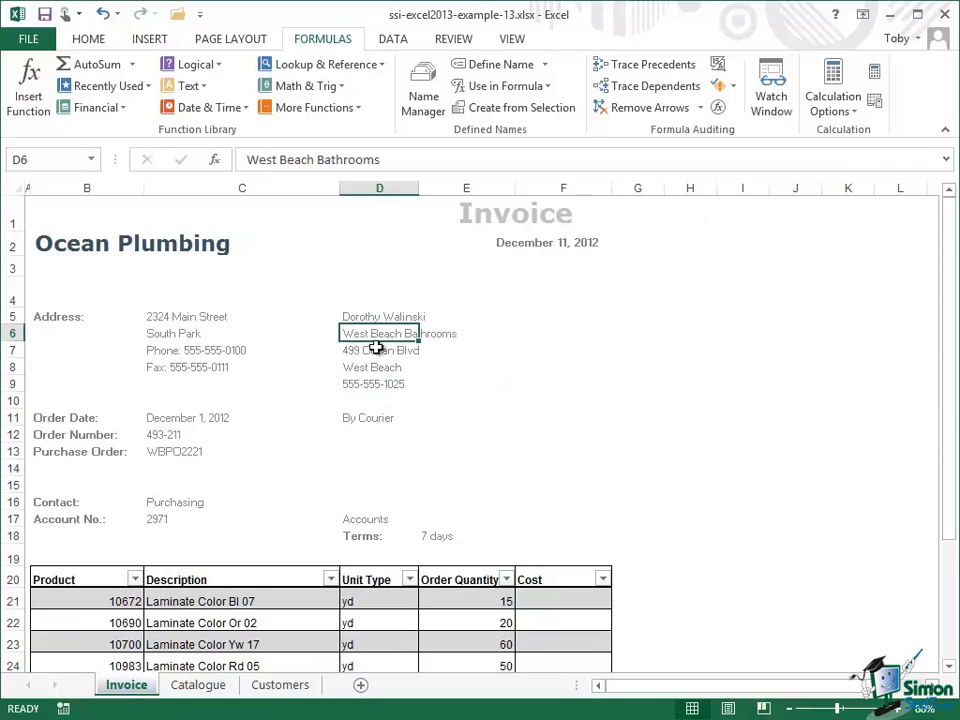
left_click(372, 367)
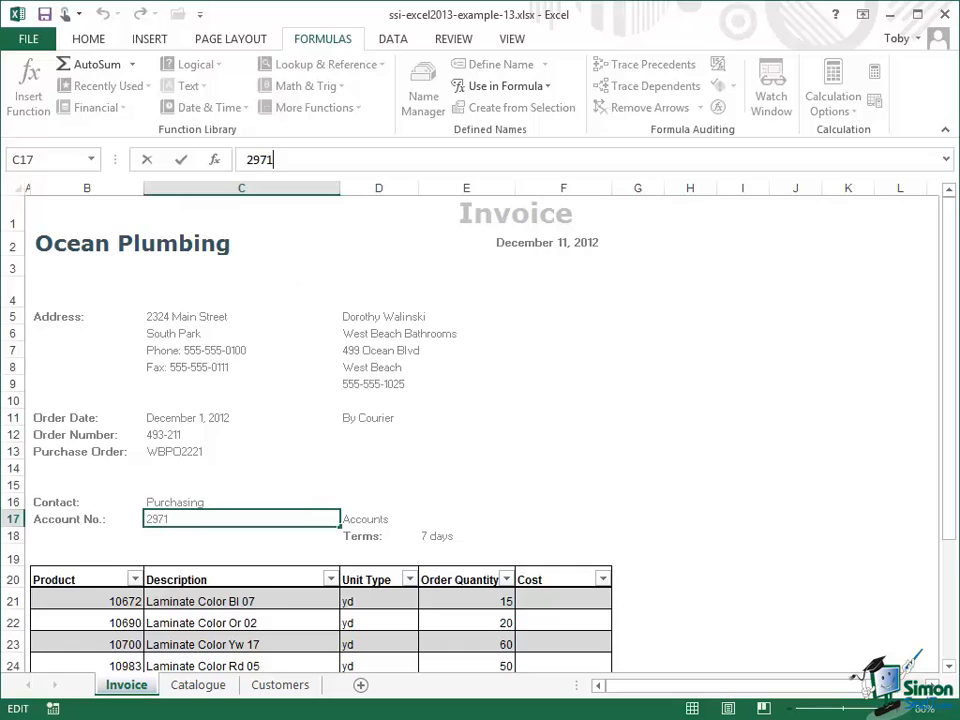
type("2973")
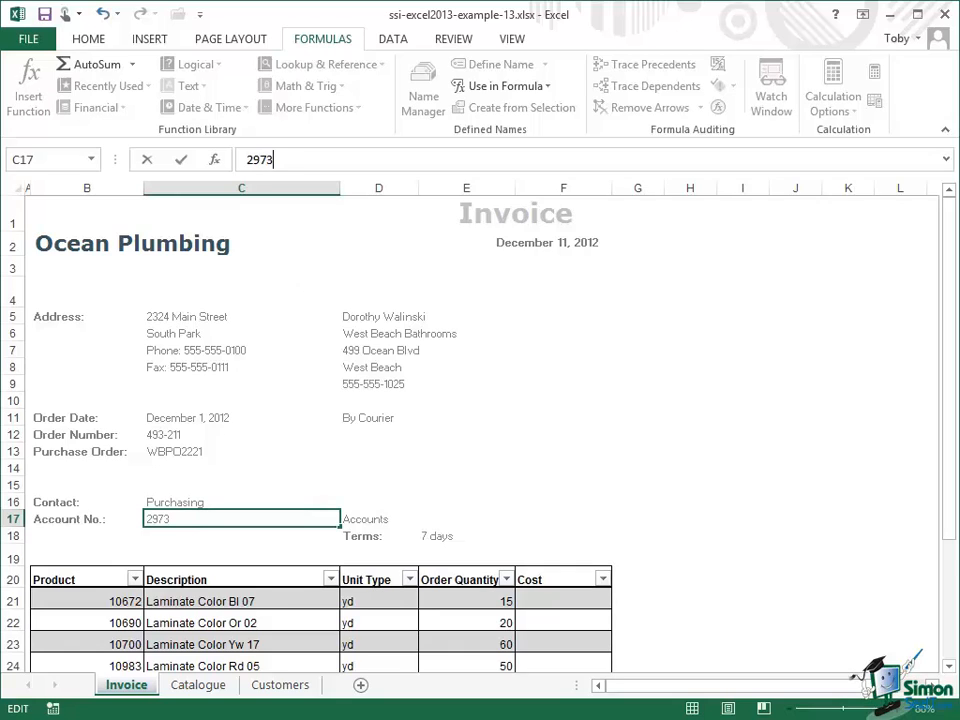
mouse_move(383, 317)
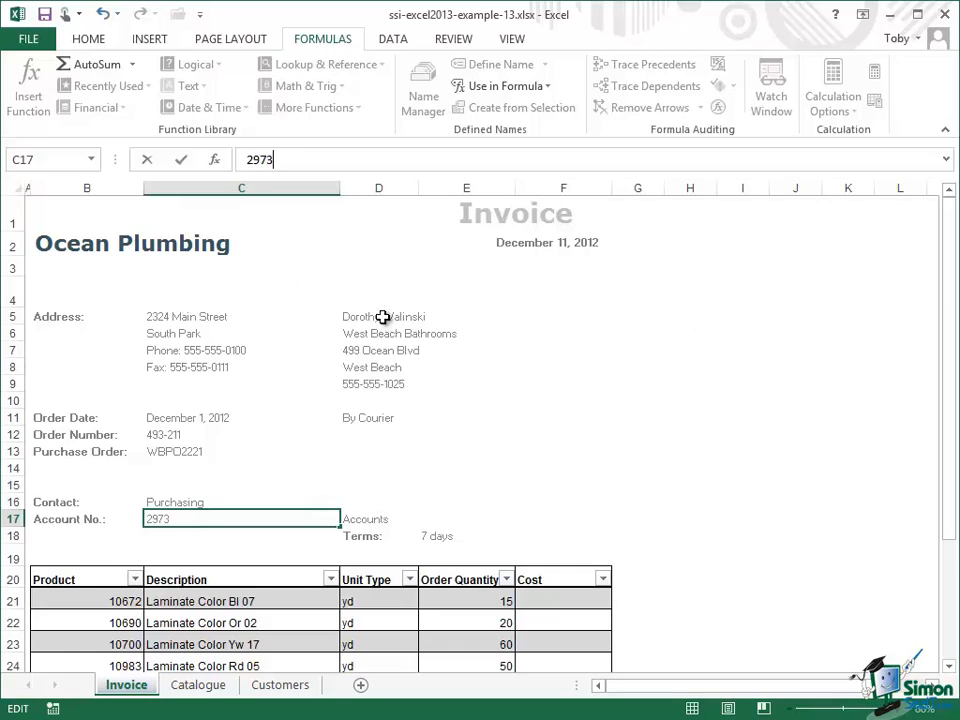
mouse_move(438, 534)
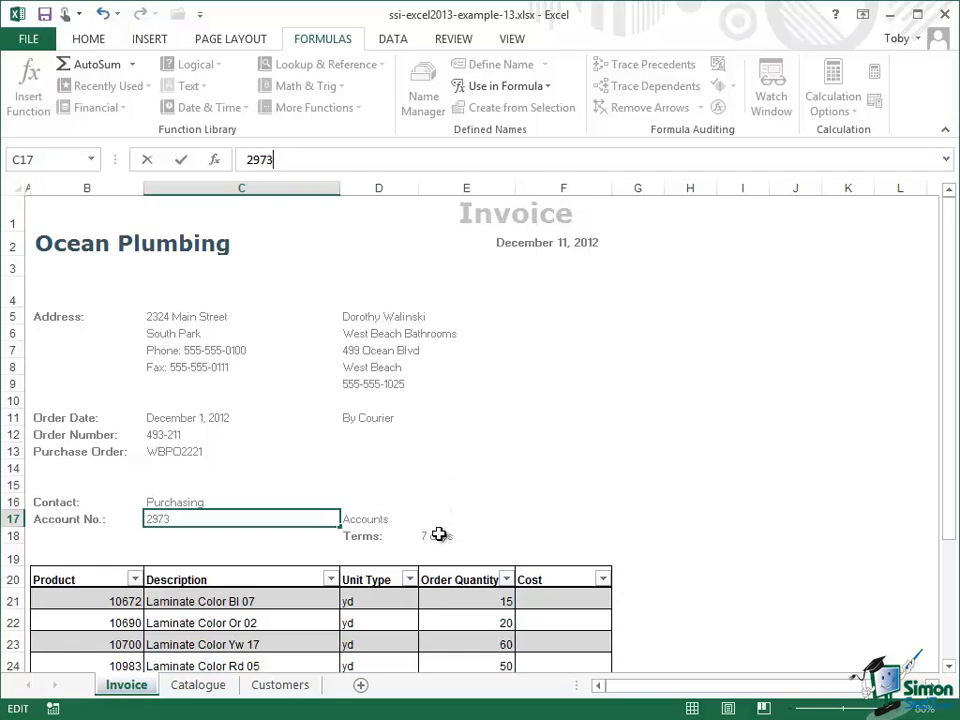
left_click(181, 159)
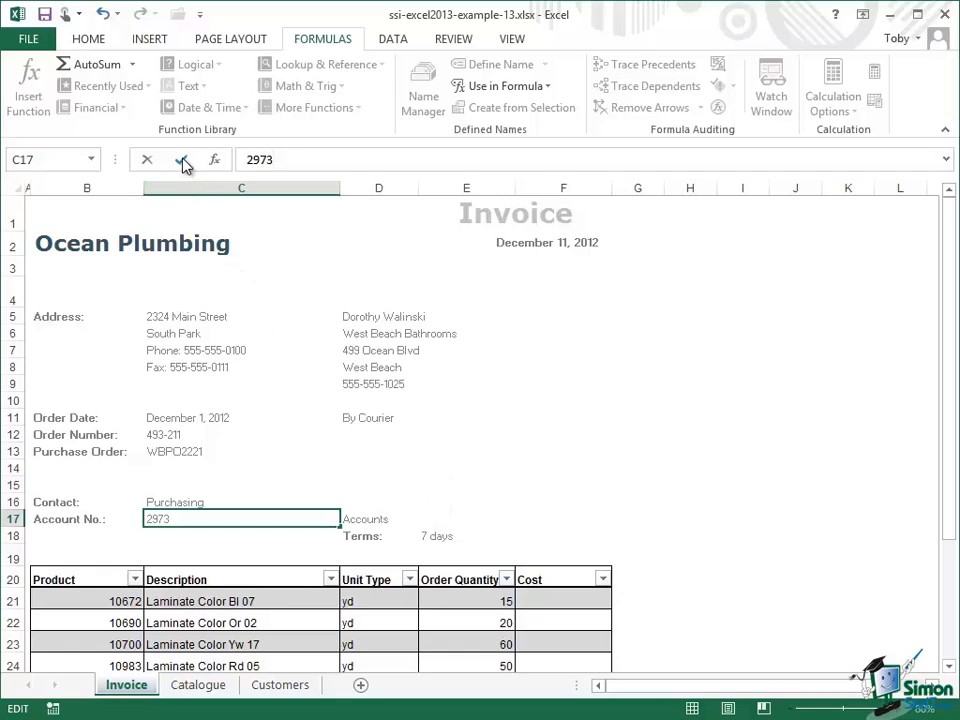
left_click(184, 160)
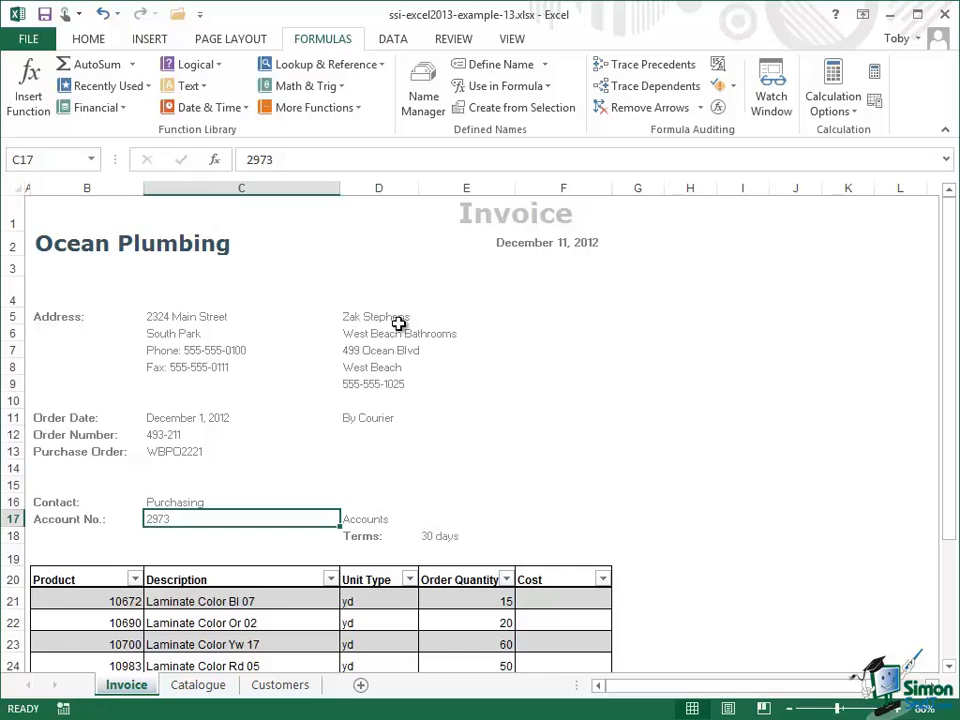
mouse_move(445, 537)
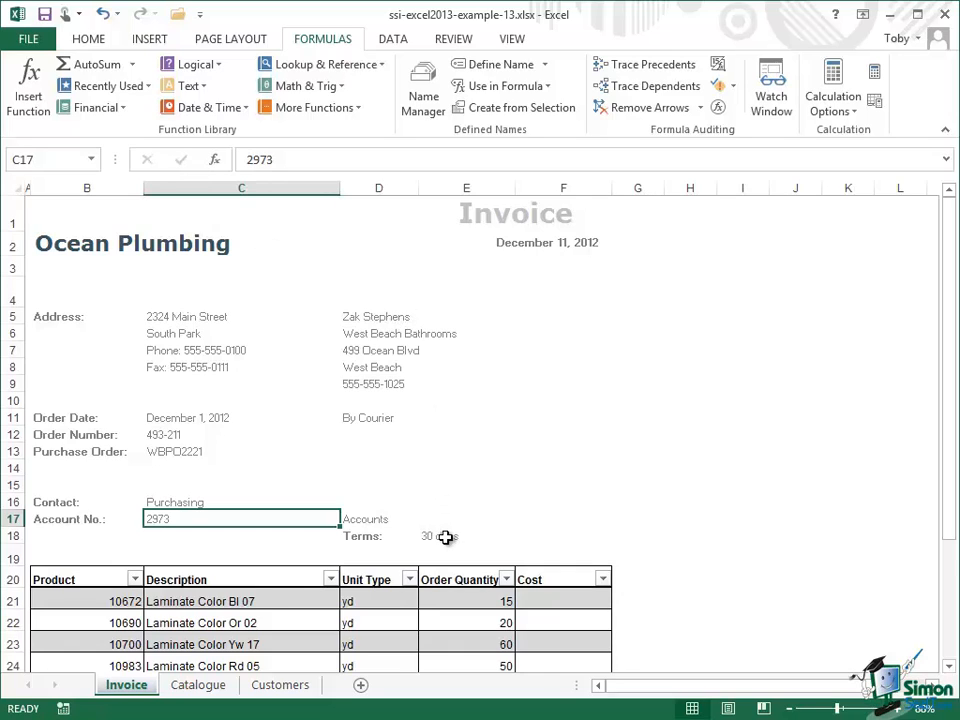